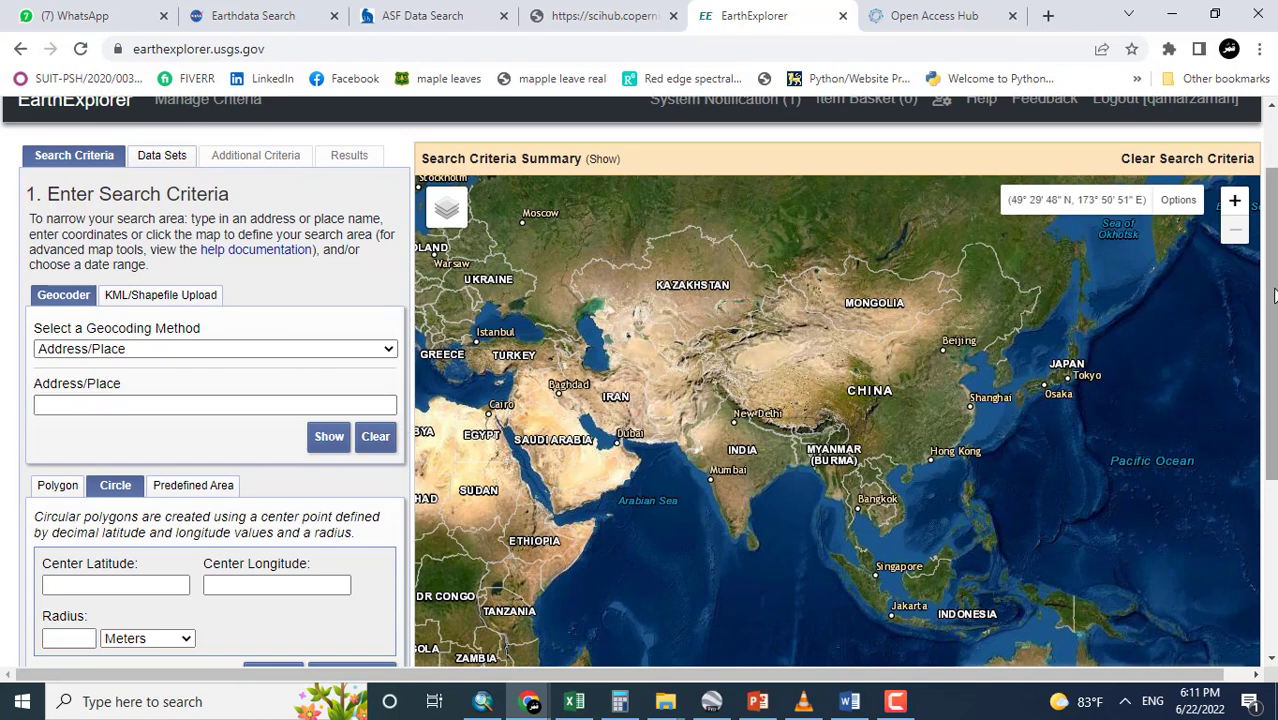
# In the Data Sets list, expand the Sentinel category and tick Sentinel-2.
pyautogui.scroll(-3)
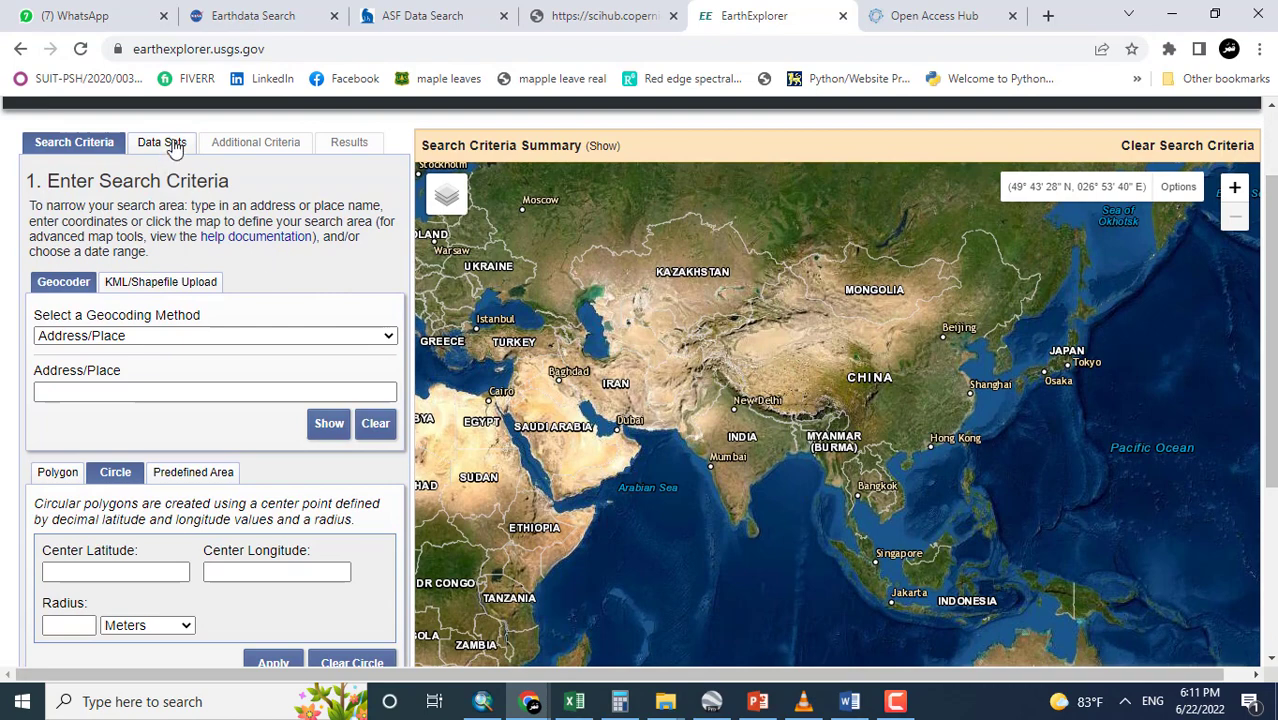
pyautogui.click(162, 142)
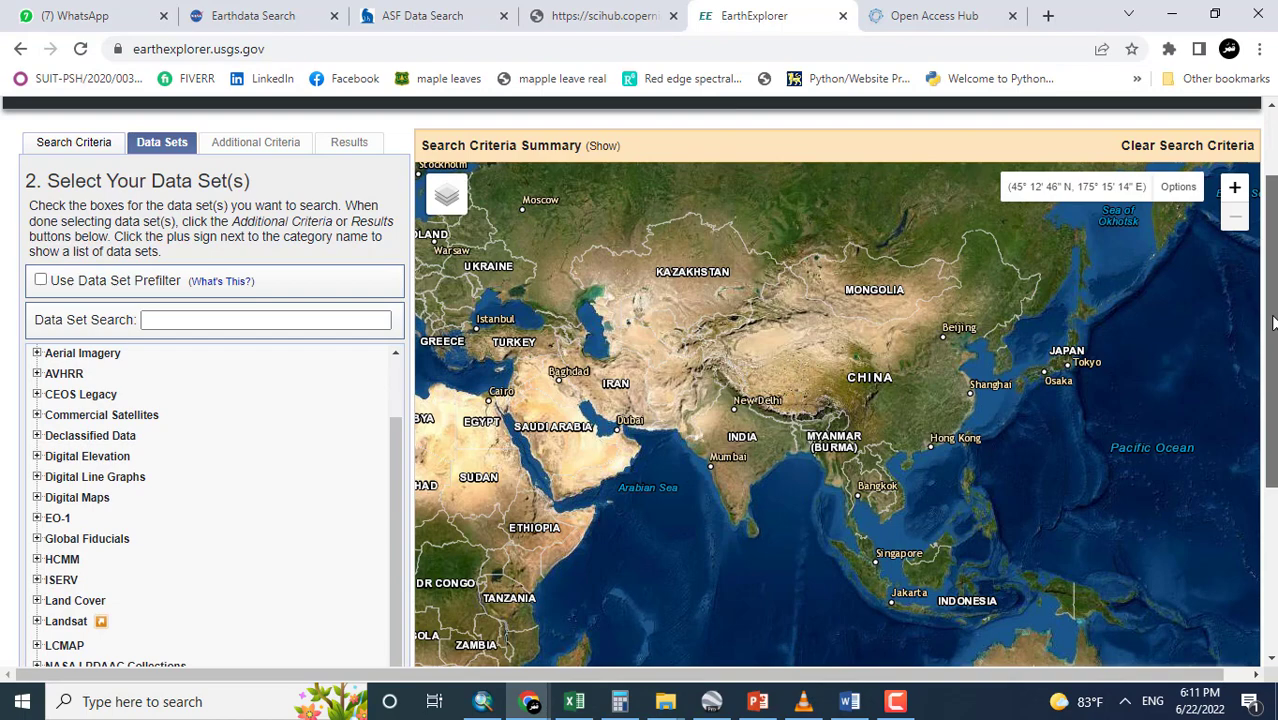
pyautogui.scroll(-3)
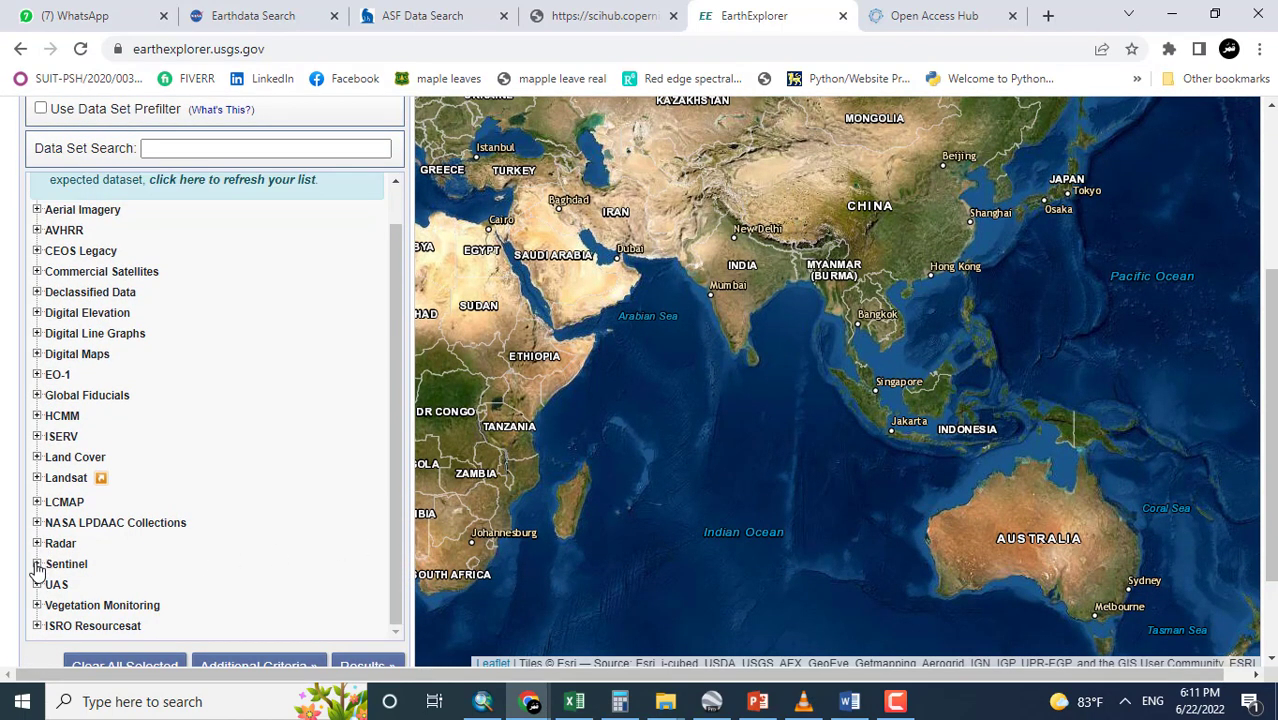
pyautogui.click(37, 564)
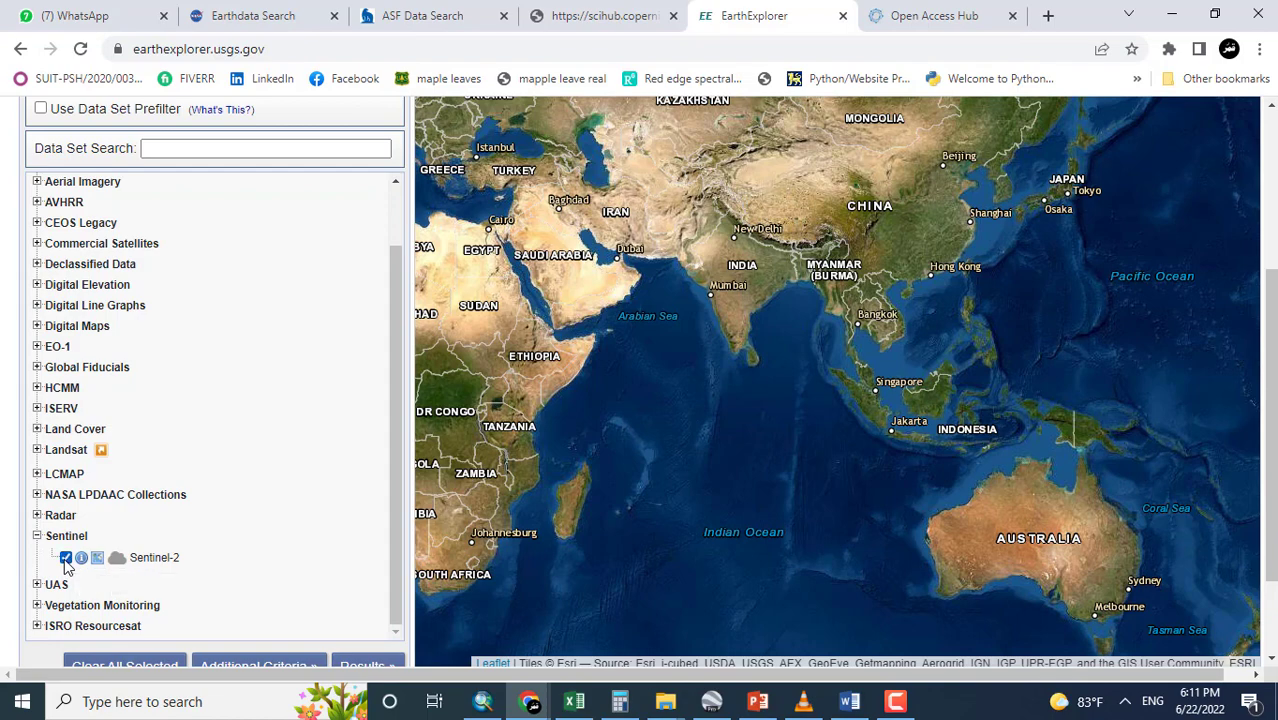
pyautogui.click(65, 557)
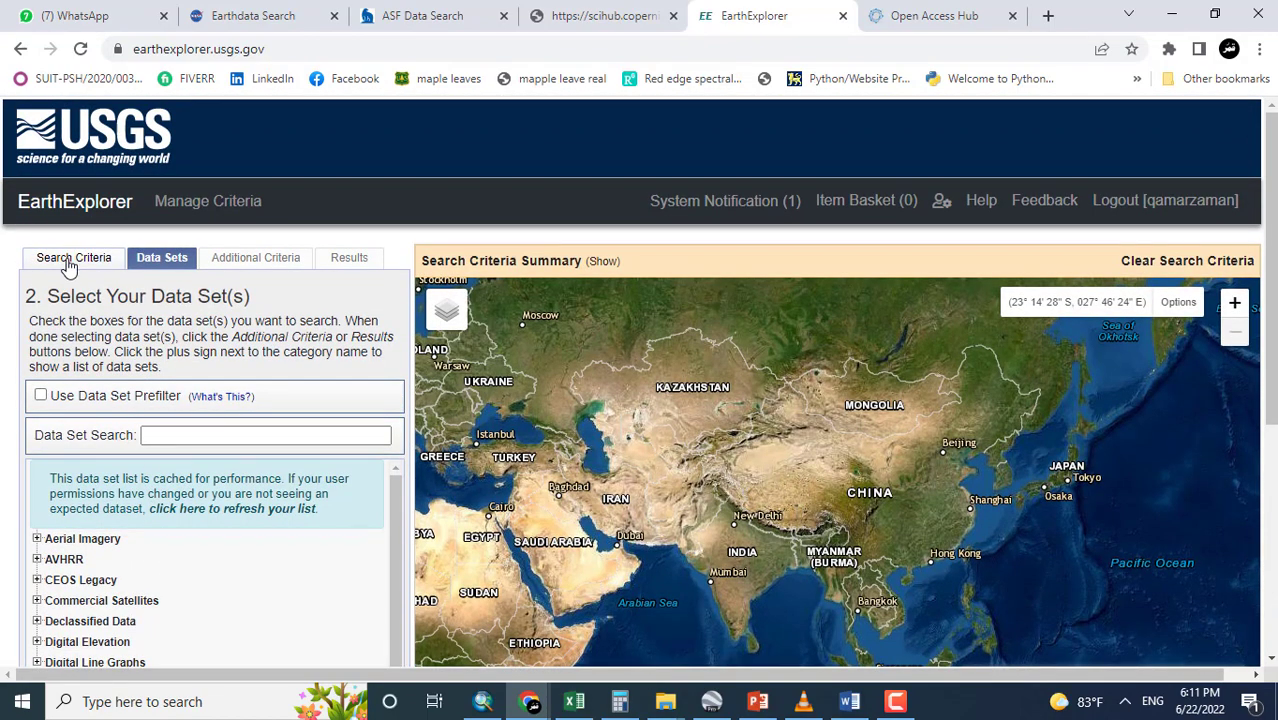
# Back in Search Criteria, review the geocoding methods and keep Address/Place.
pyautogui.click(73, 257)
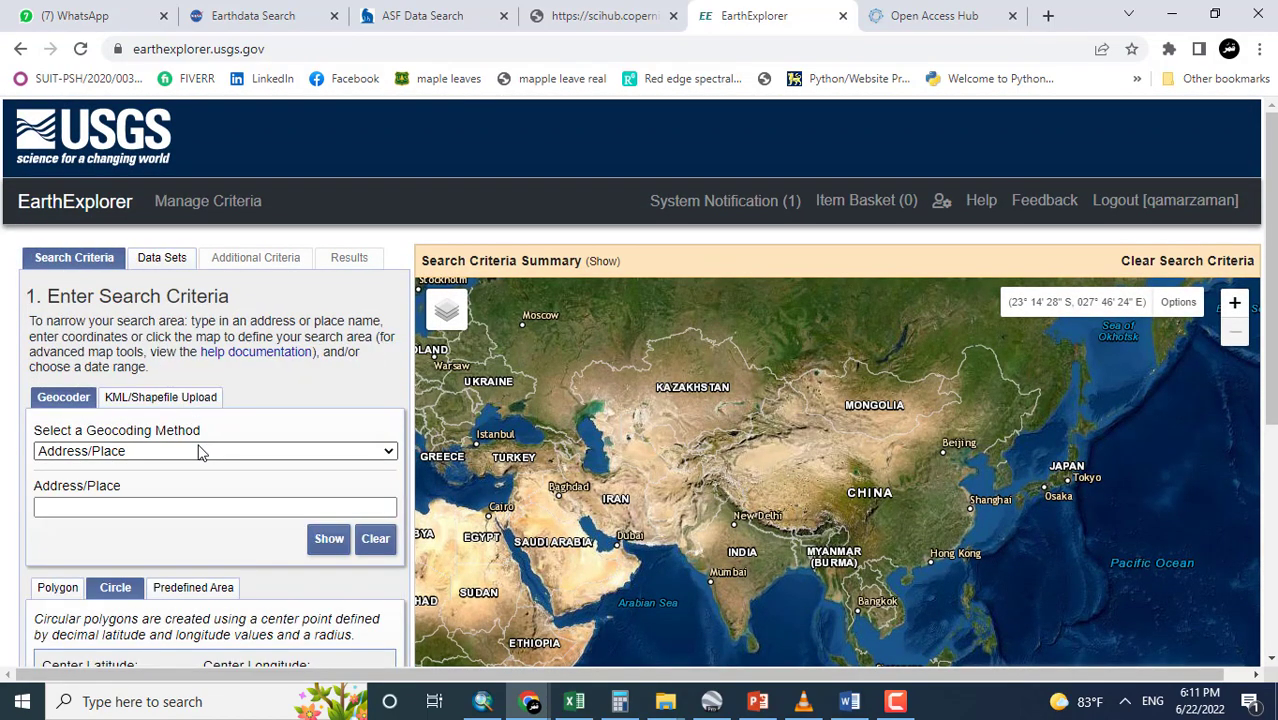
pyautogui.click(214, 451)
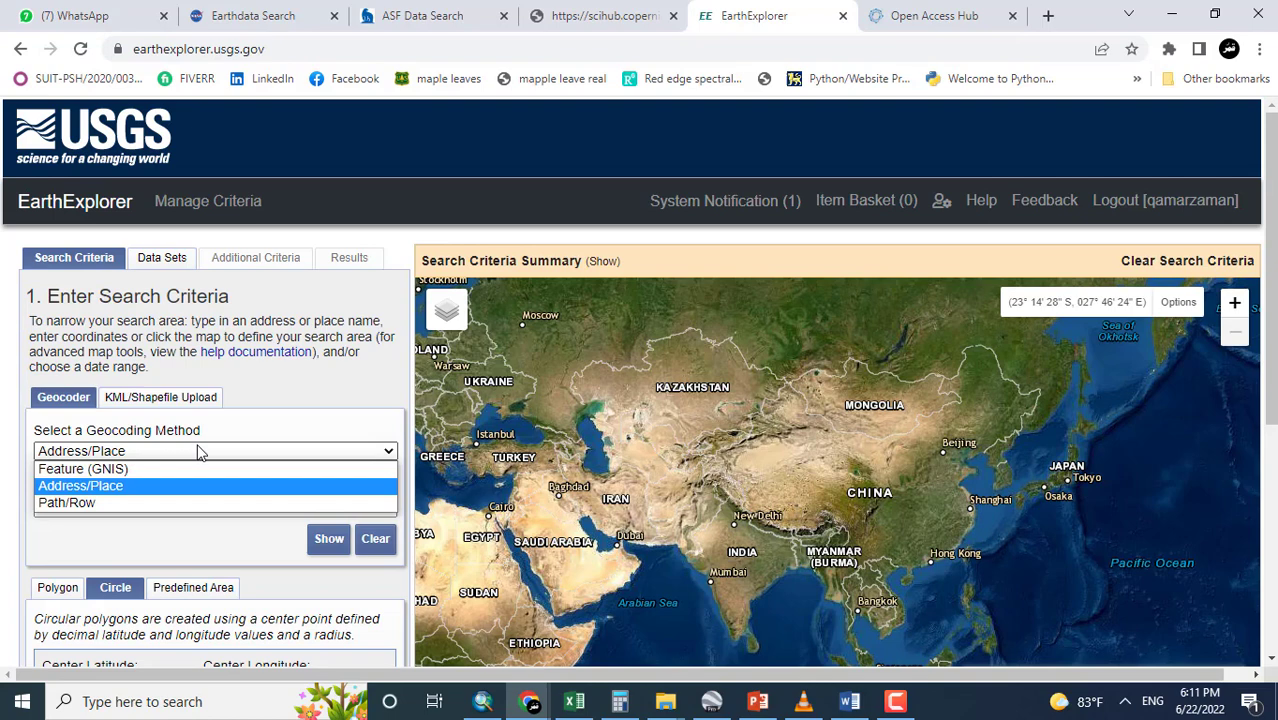
pyautogui.click(80, 485)
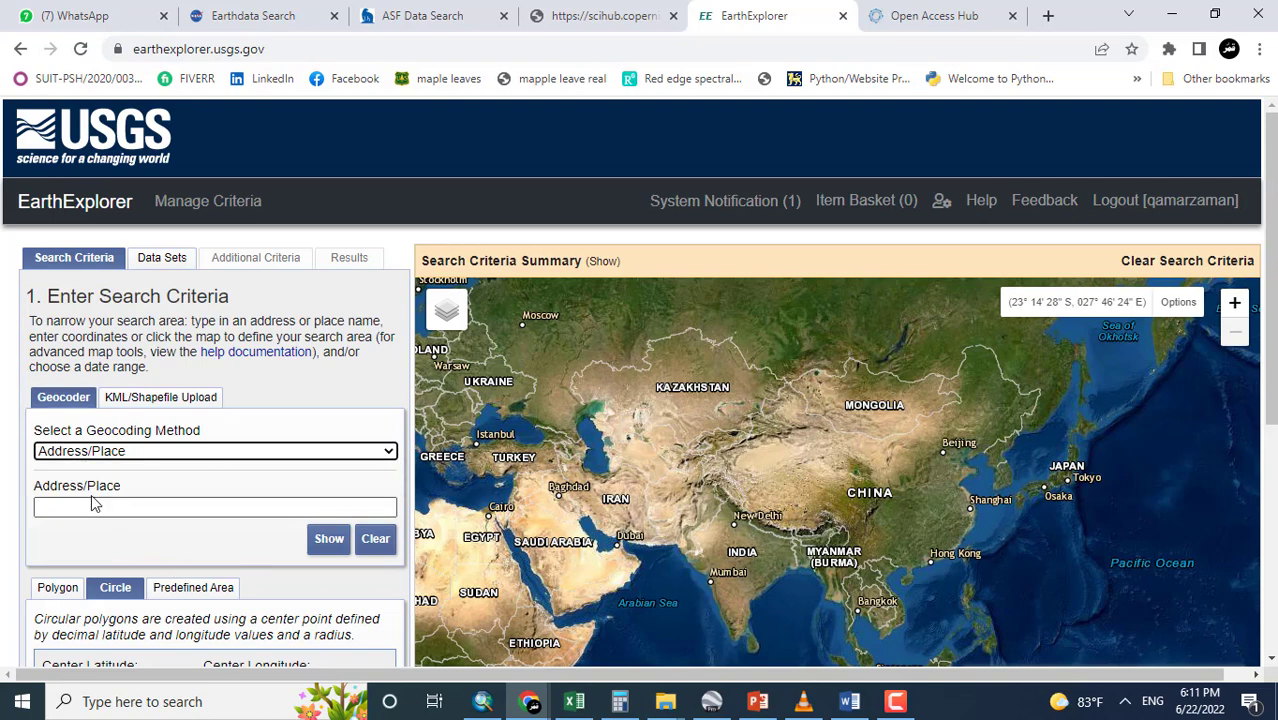
pyautogui.click(214, 450)
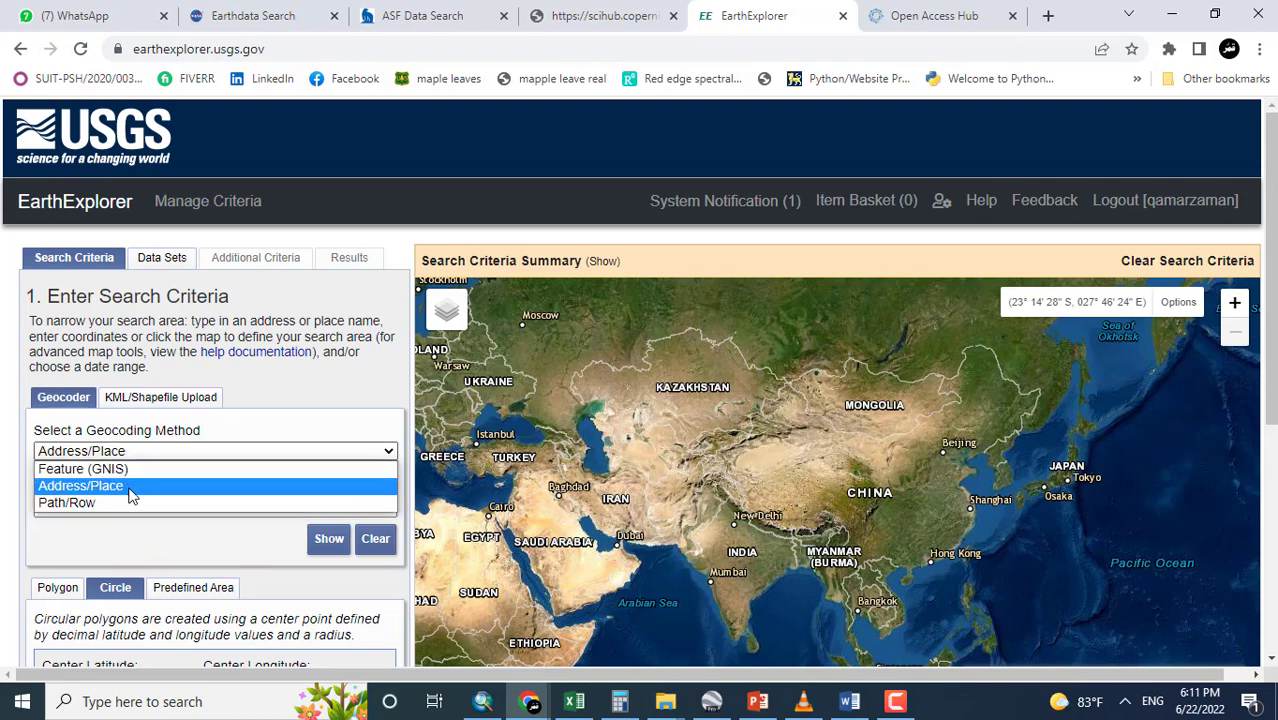
pyautogui.click(80, 485)
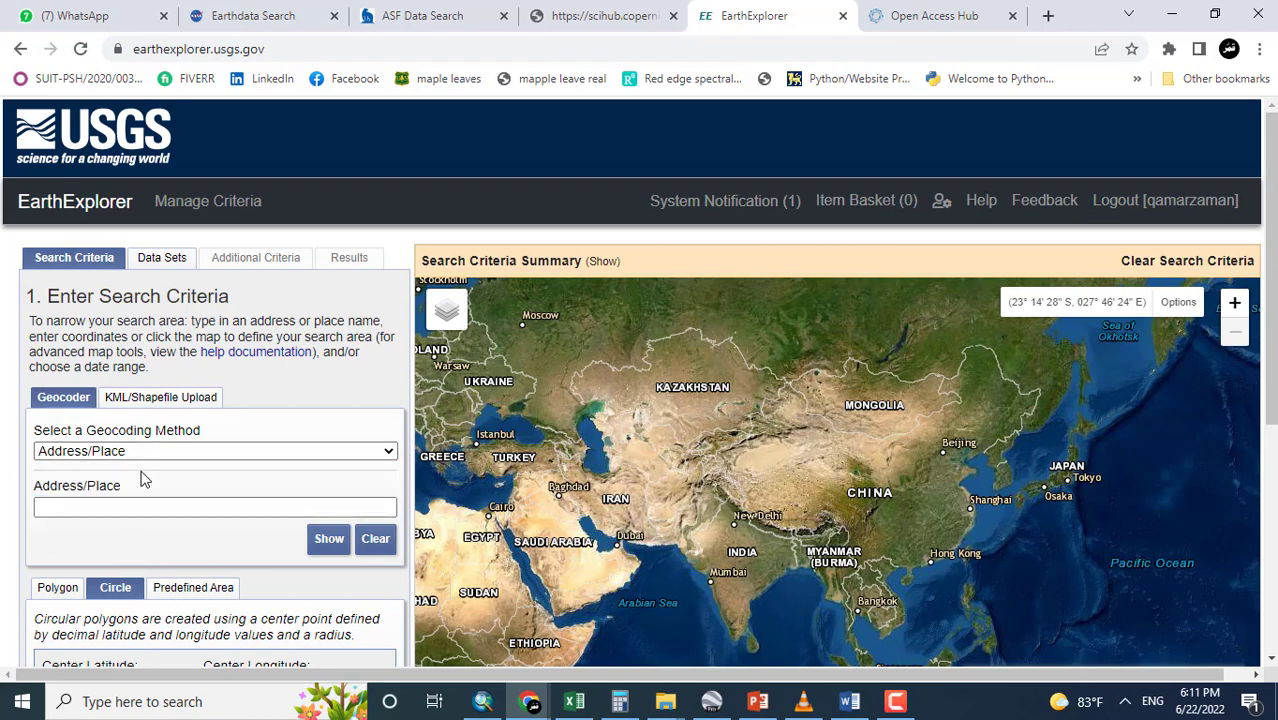
# Preview KML/Shapefile upload formats, then the Predefined Area, Polygon and Circle options.
pyautogui.click(160, 397)
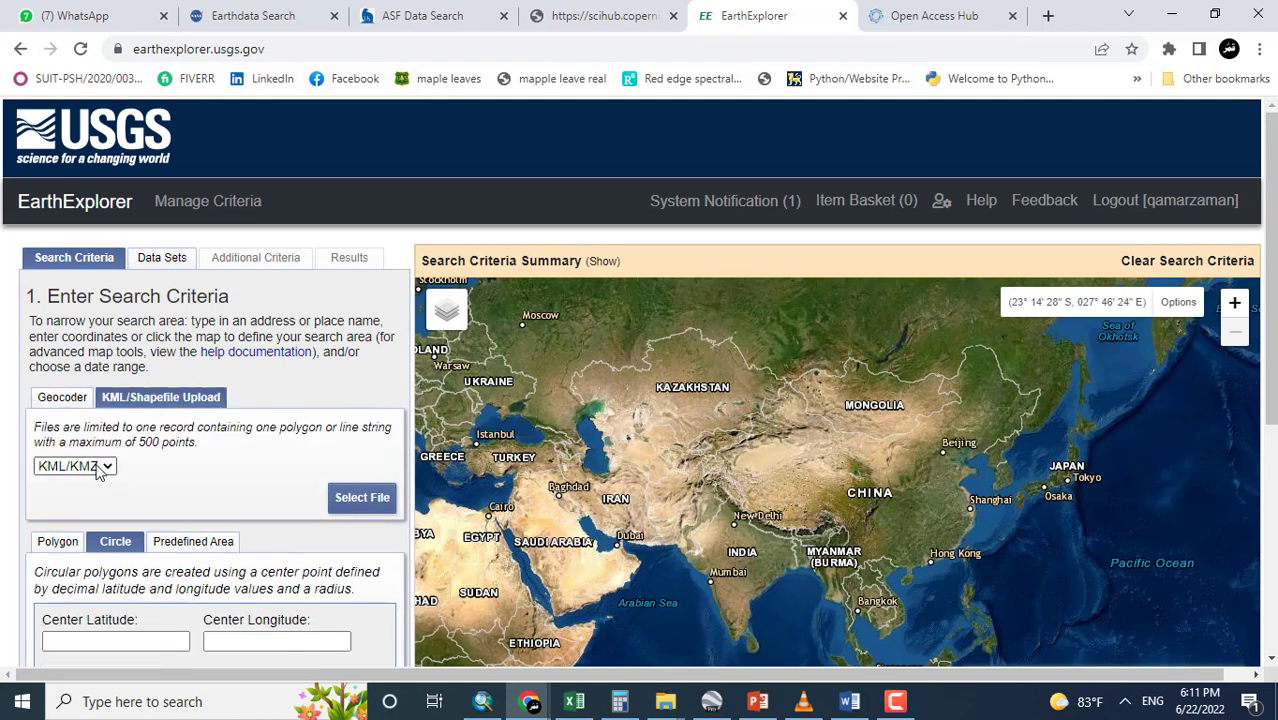
pyautogui.click(74, 465)
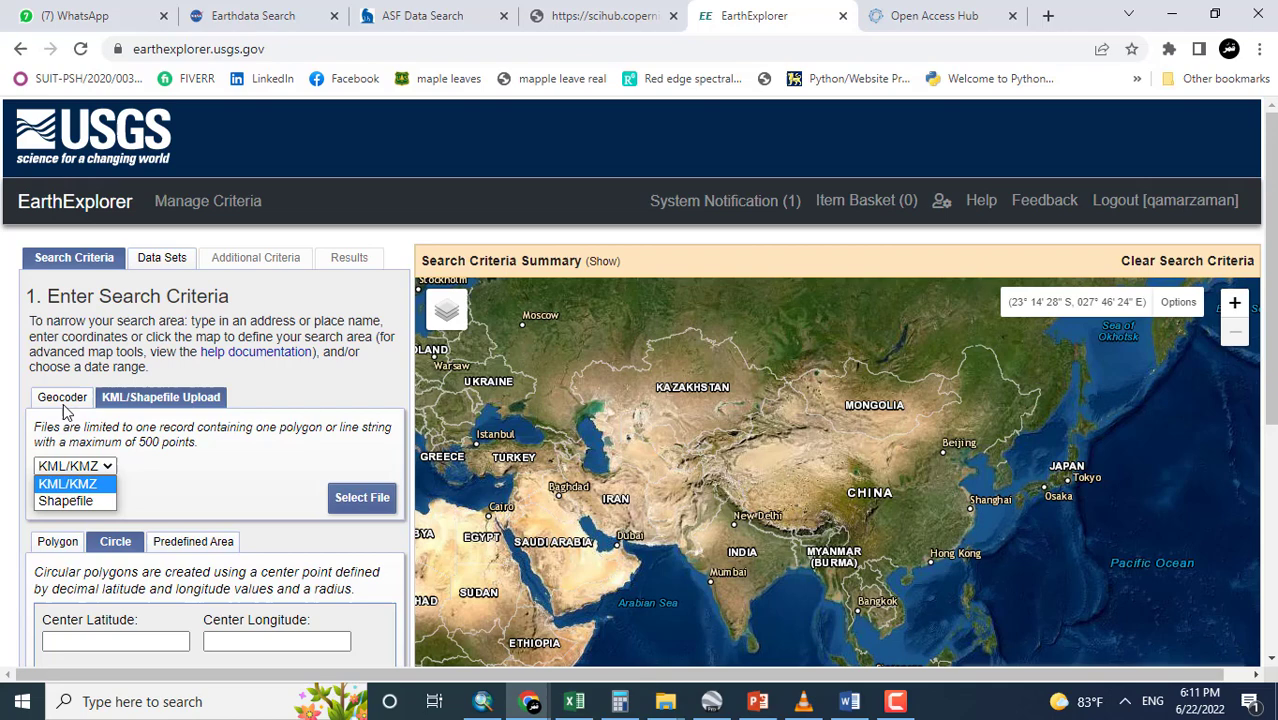
pyautogui.click(62, 397)
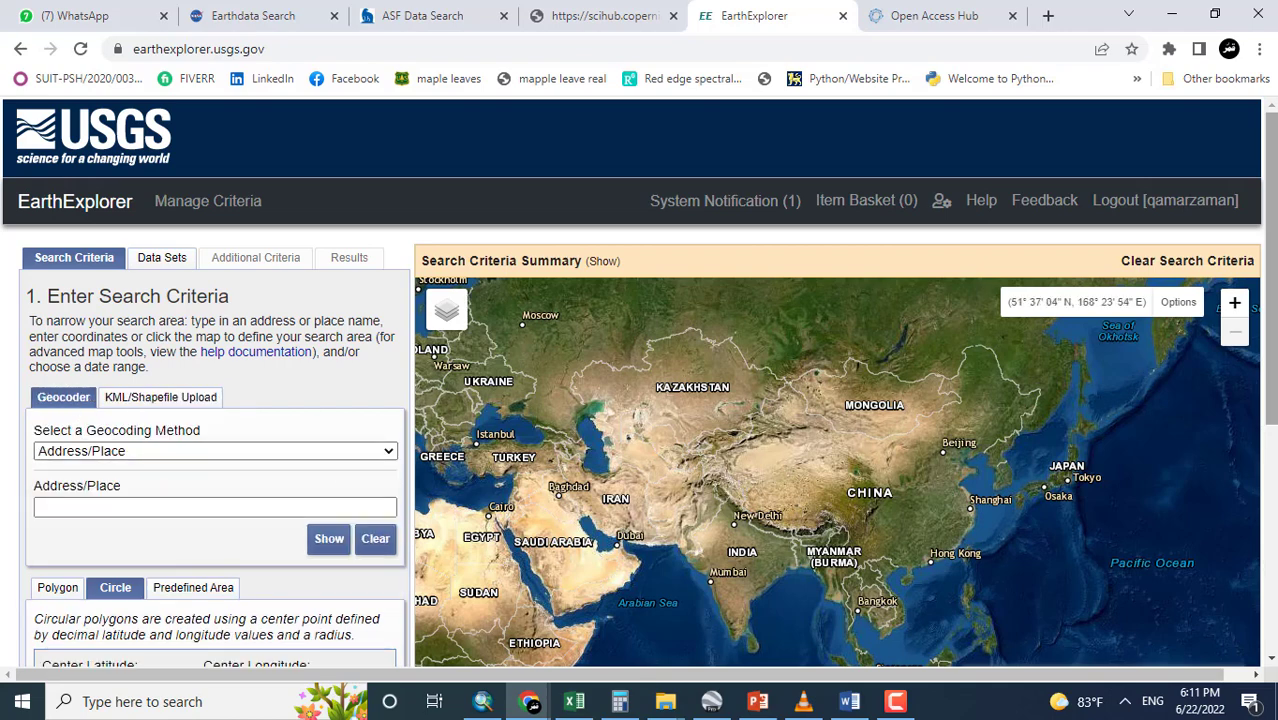
pyautogui.scroll(-3)
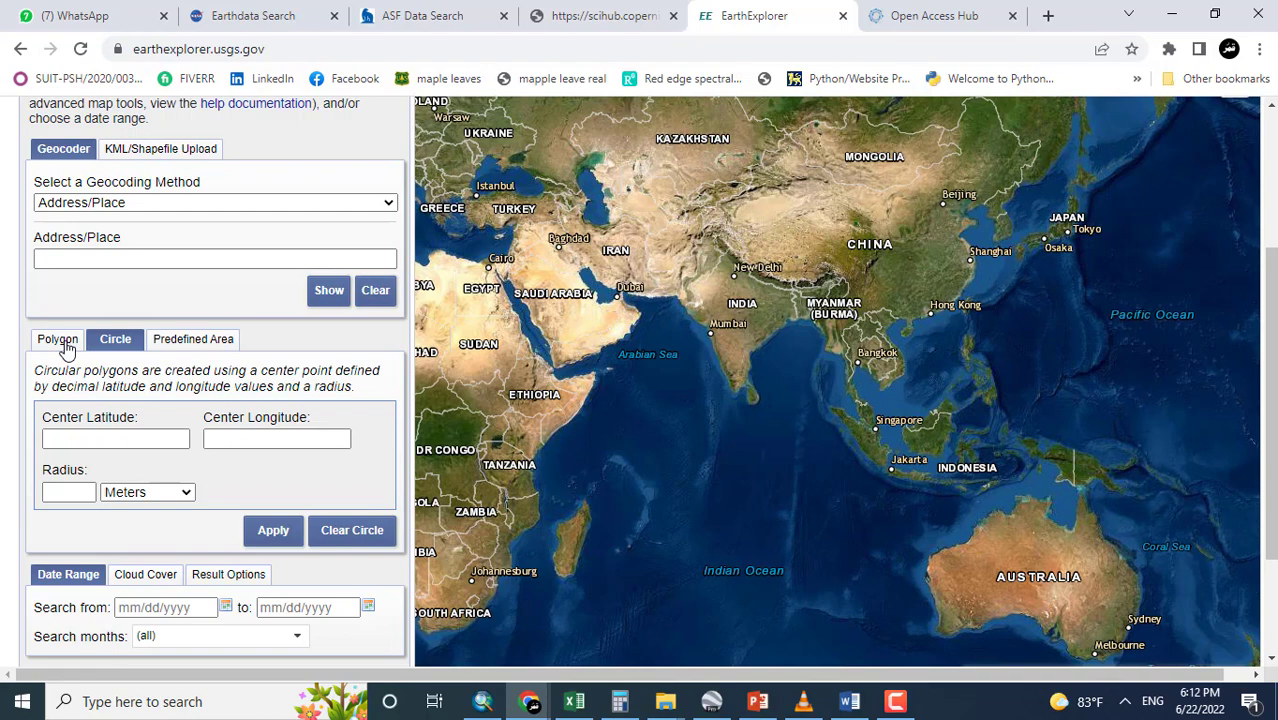
pyautogui.click(195, 339)
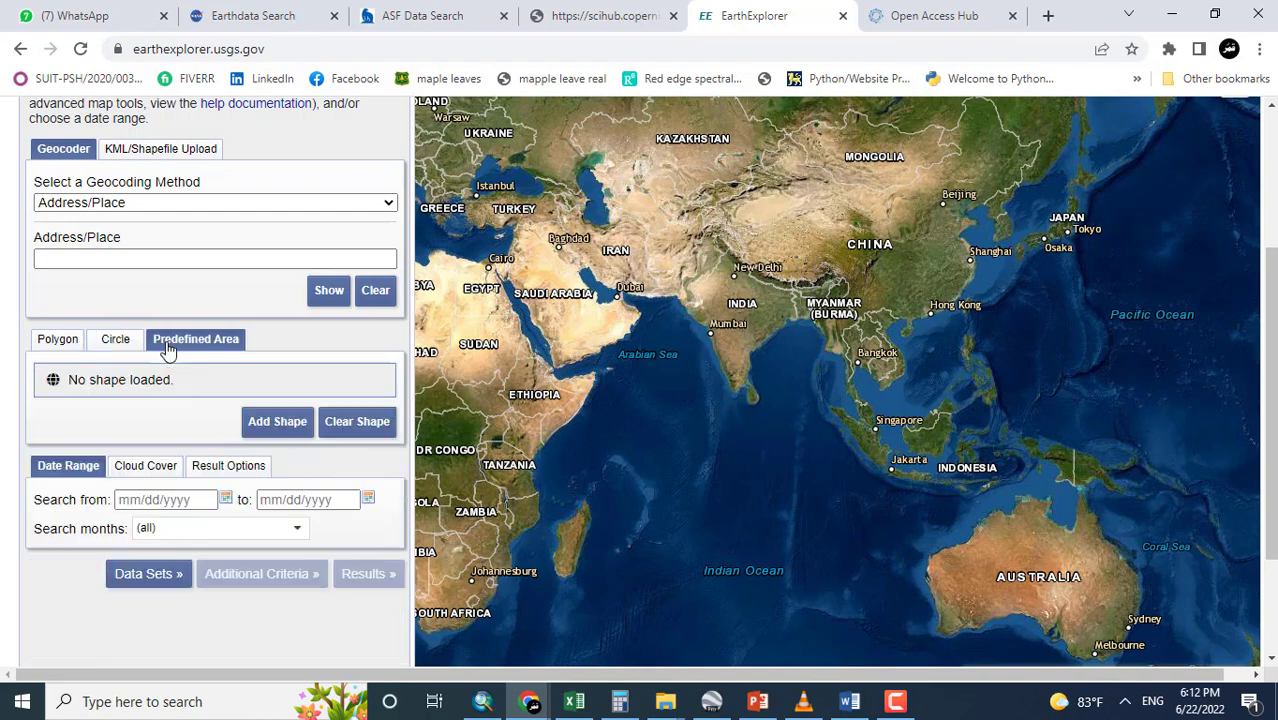
pyautogui.click(59, 339)
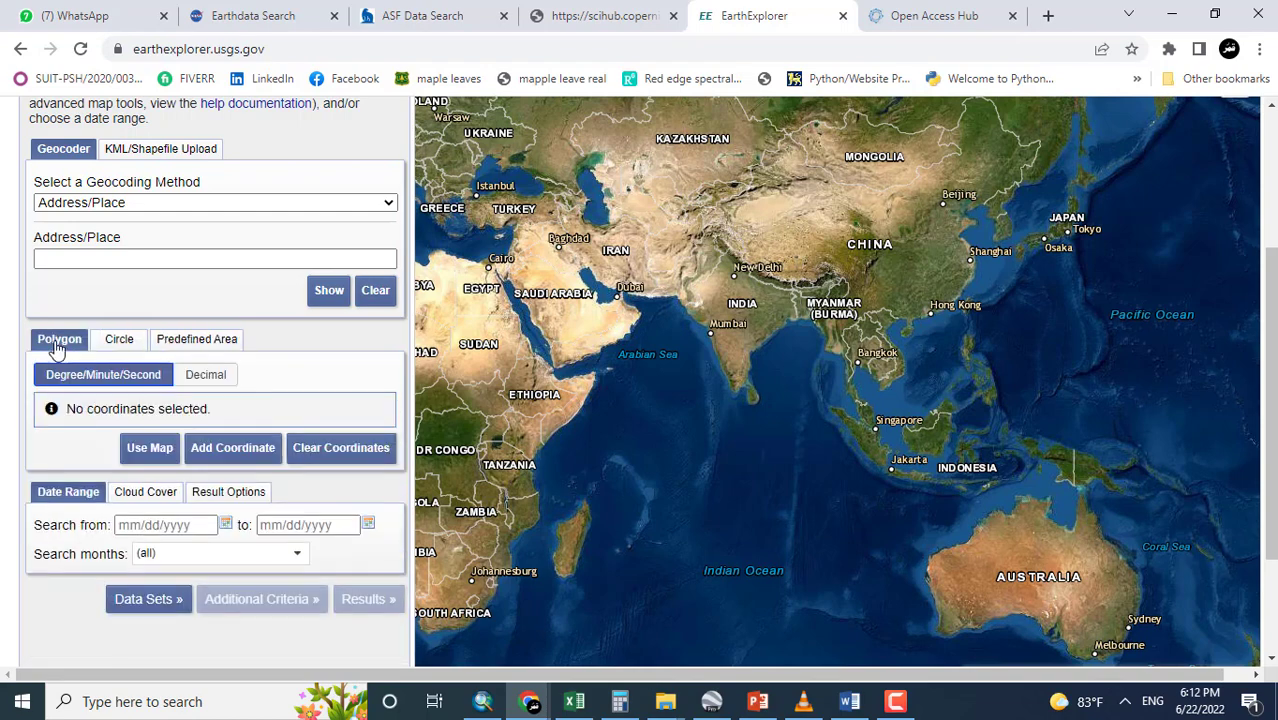
pyautogui.click(115, 339)
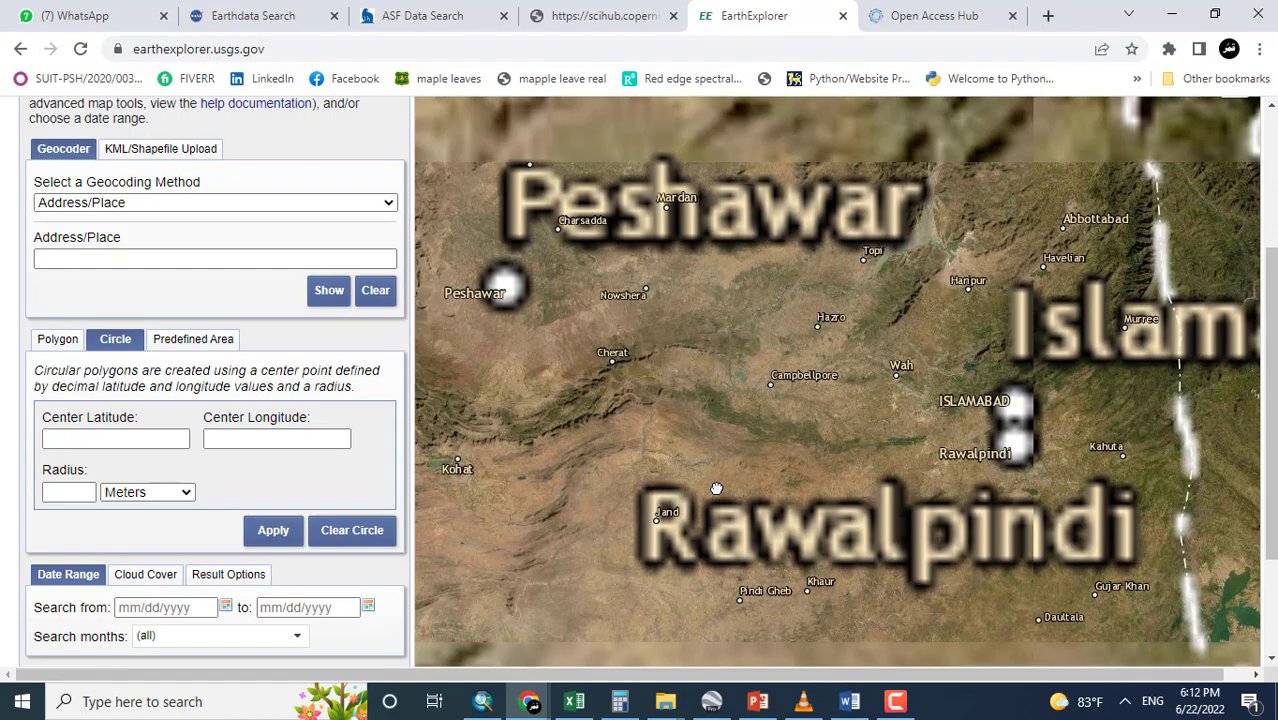
# Pan to the mountains near Dir and set a 28.586 km radius circle.
pyautogui.moveTo(715, 488); pyautogui.dragTo(710, 375)
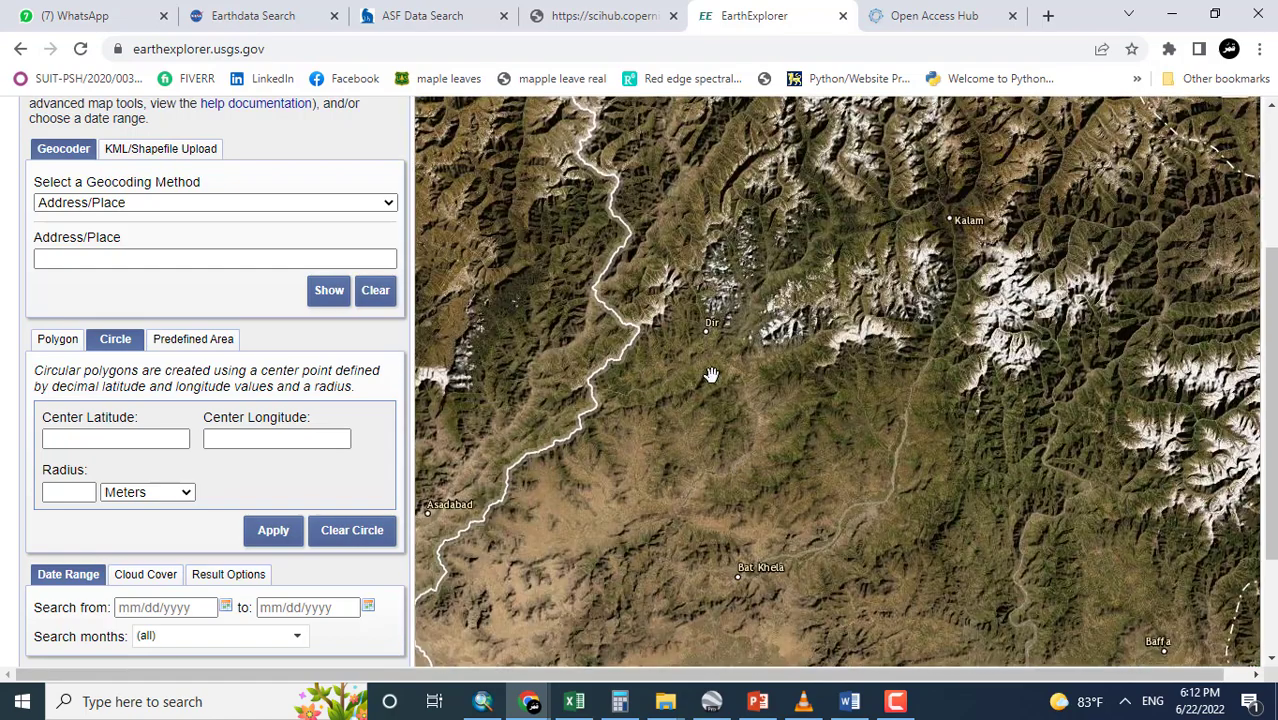
pyautogui.moveTo(712, 375); pyautogui.dragTo(649, 342)
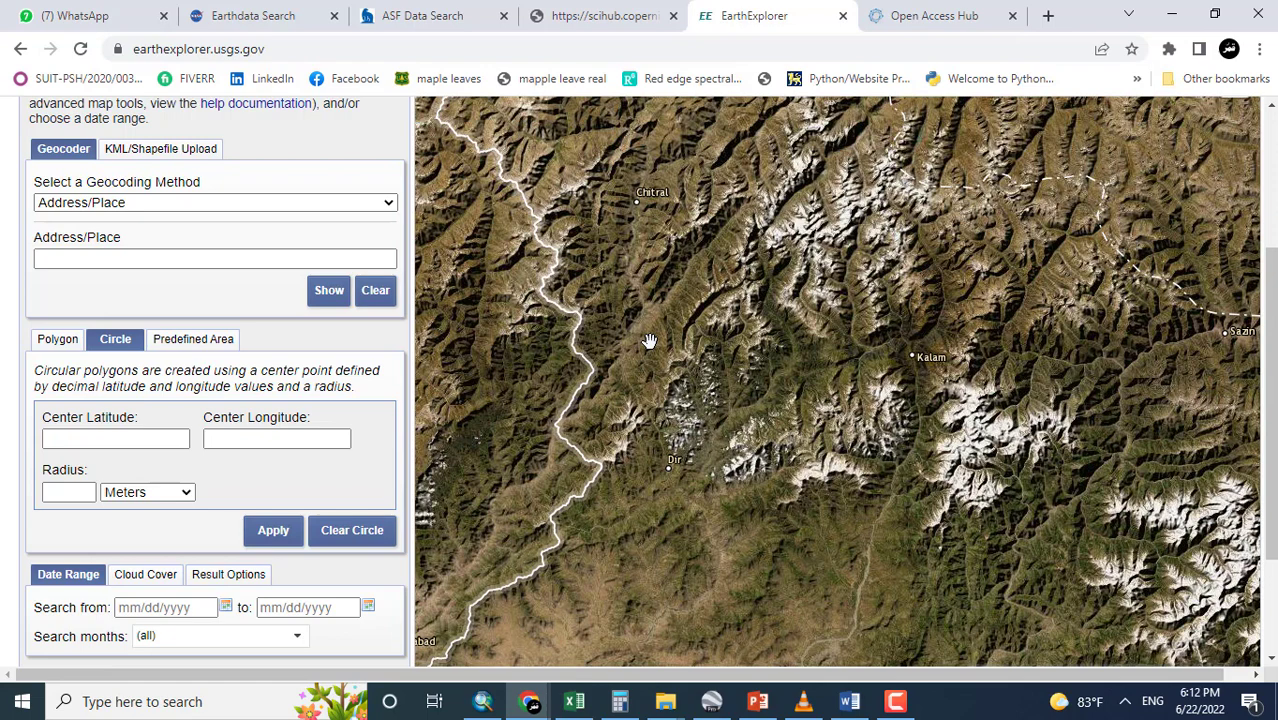
pyautogui.scroll(-3)
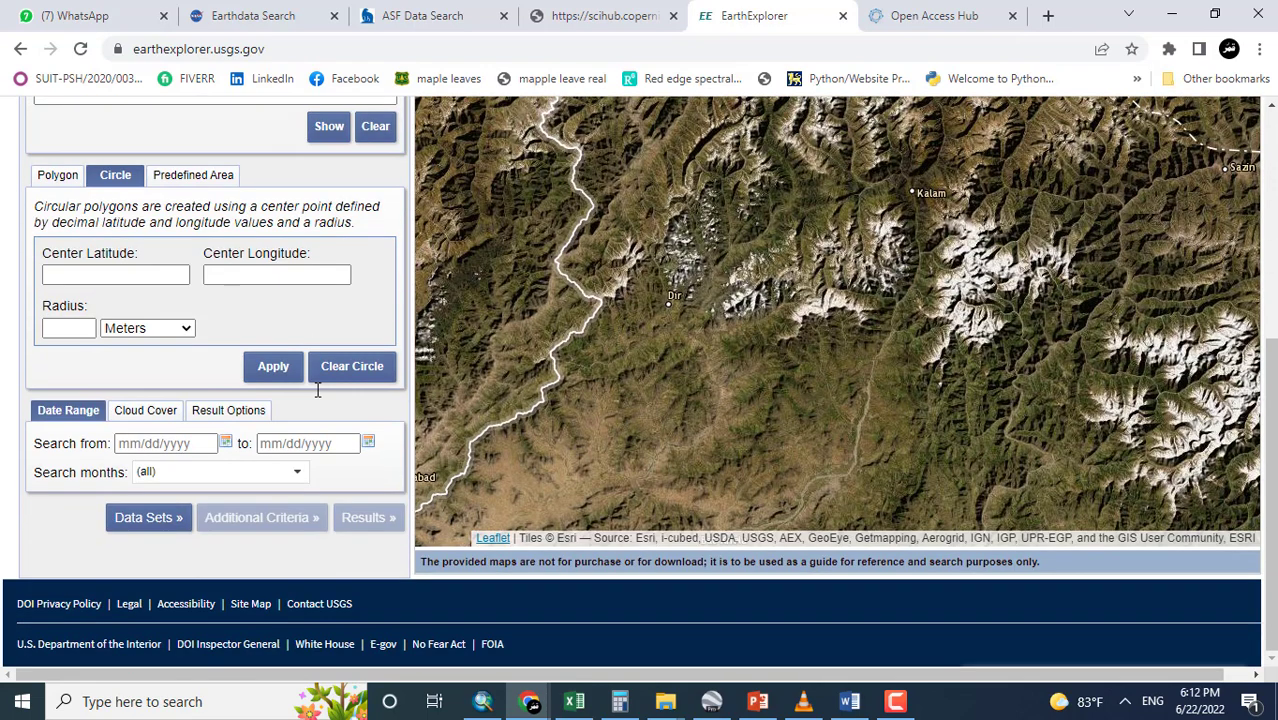
pyautogui.scroll(3)
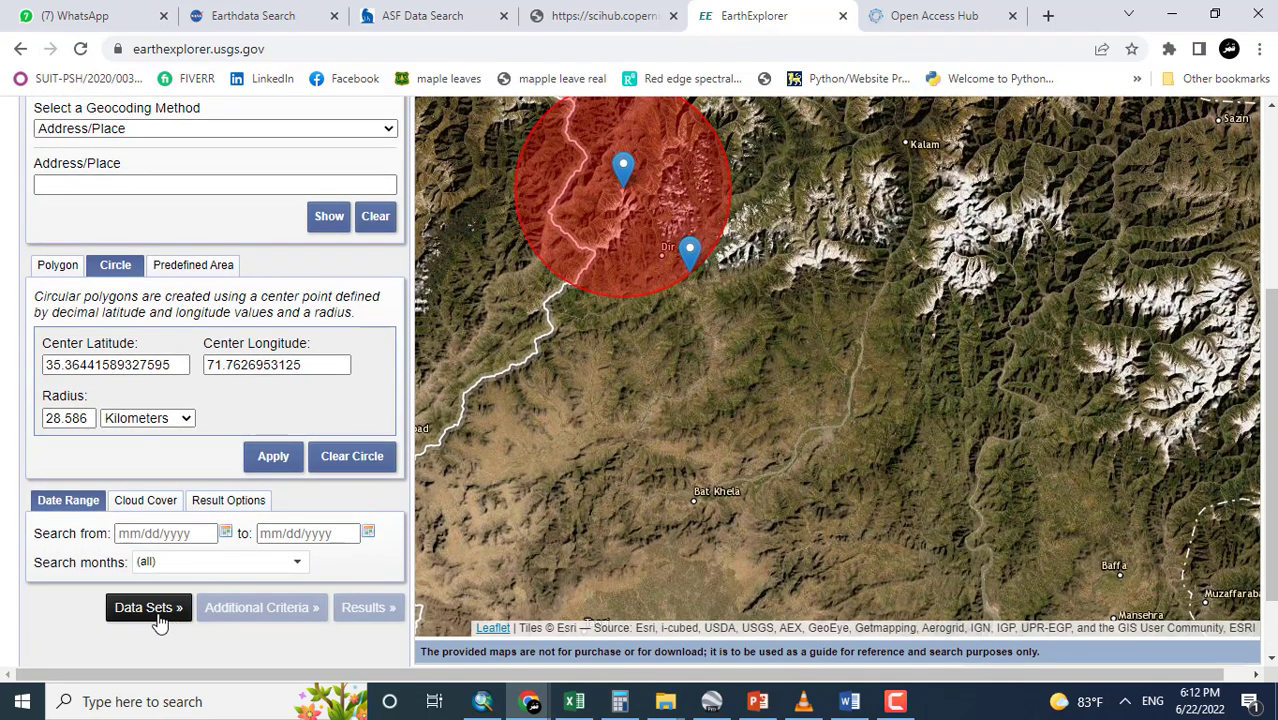
pyautogui.click(148, 607)
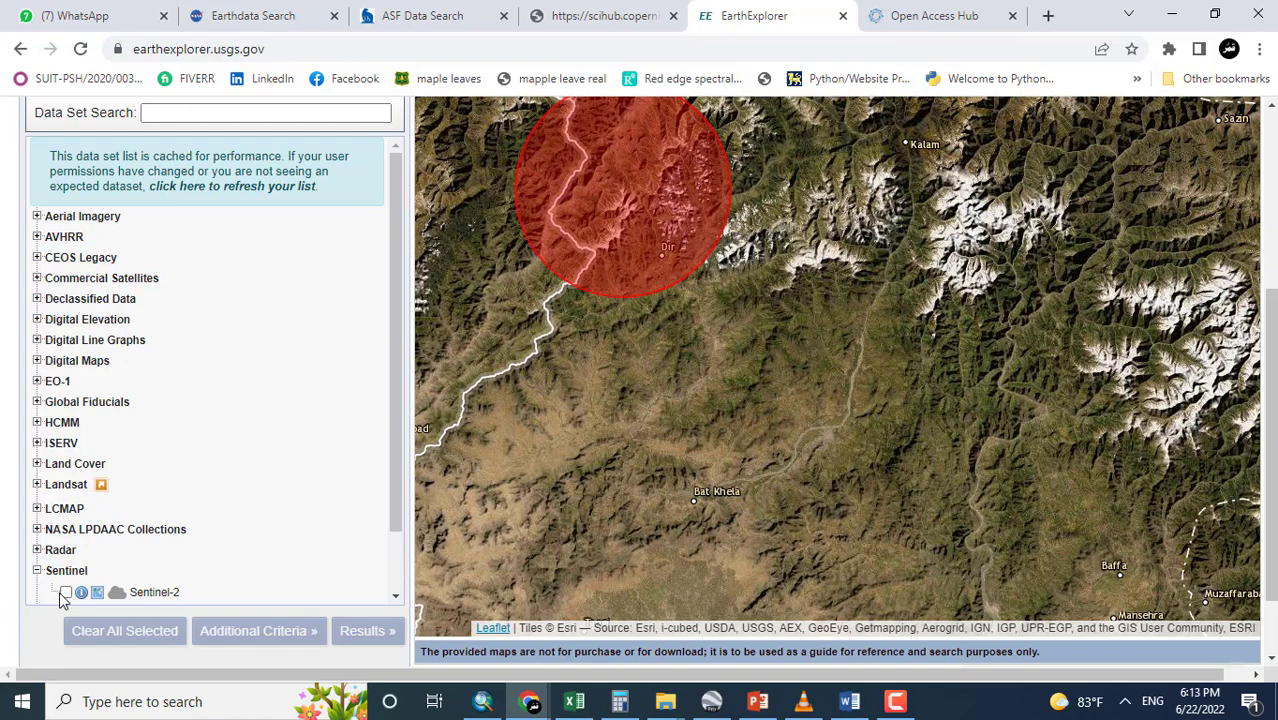
# Tick the Sentinel-2 checkbox for the Dir circle search.
pyautogui.click(65, 592)
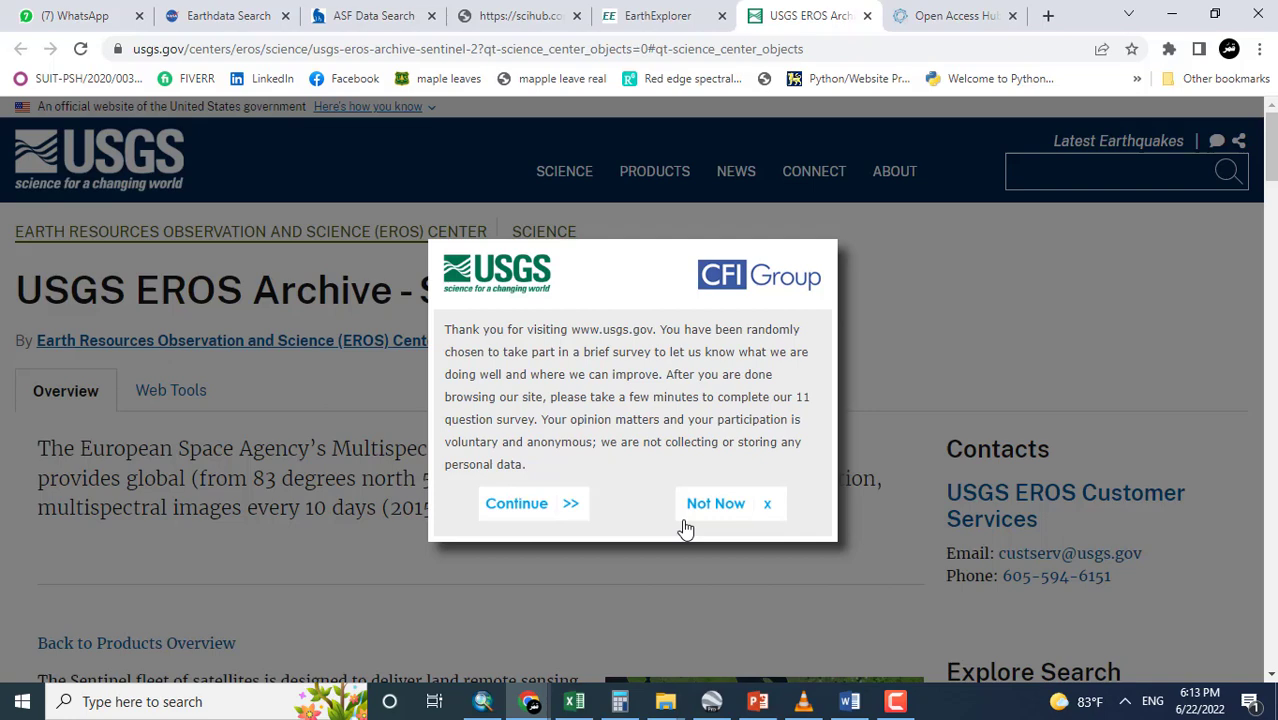
# Dismiss the survey invitation and highlight the overview's '10-meter resolution' phrase.
pyautogui.click(730, 503)
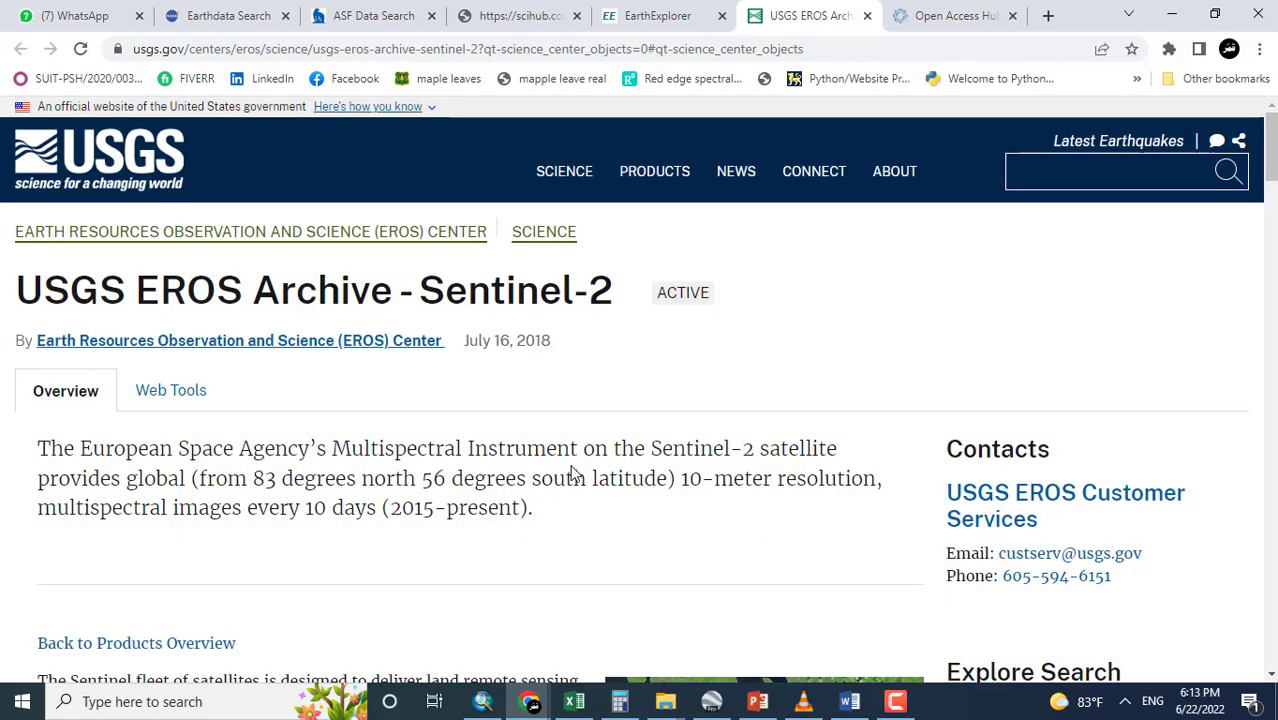
pyautogui.moveTo(725, 470)
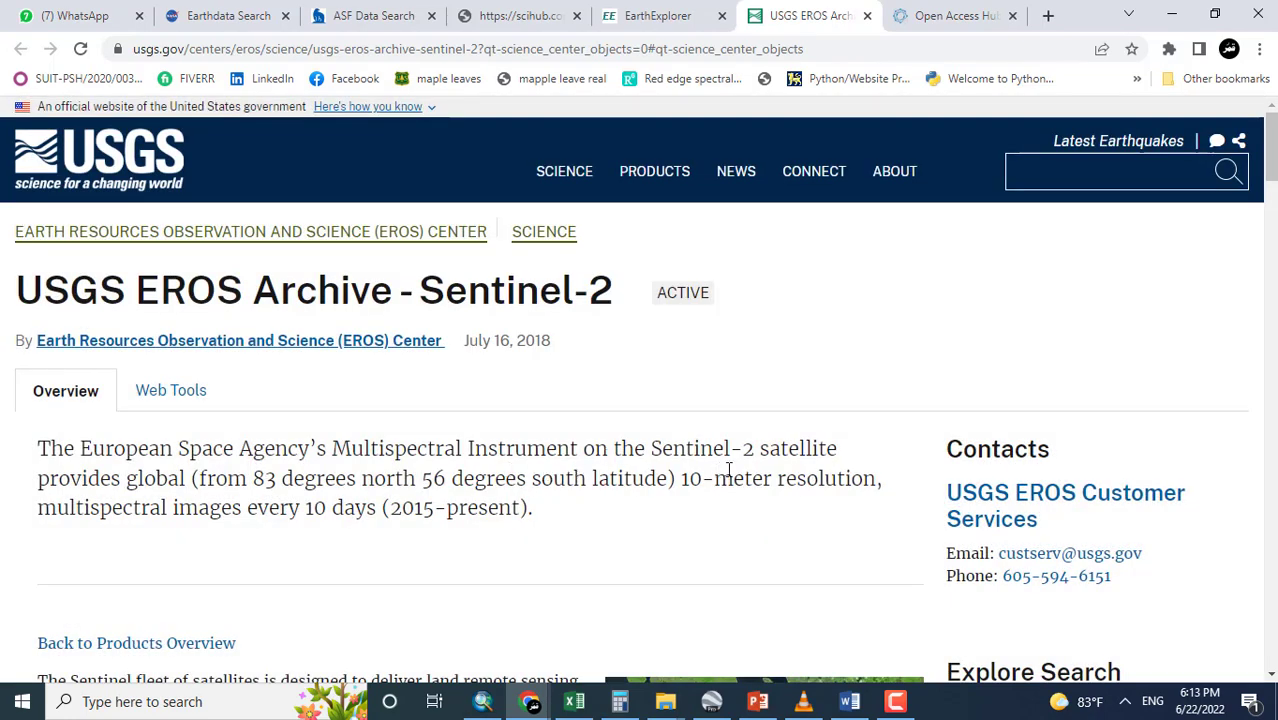
pyautogui.moveTo(232, 504)
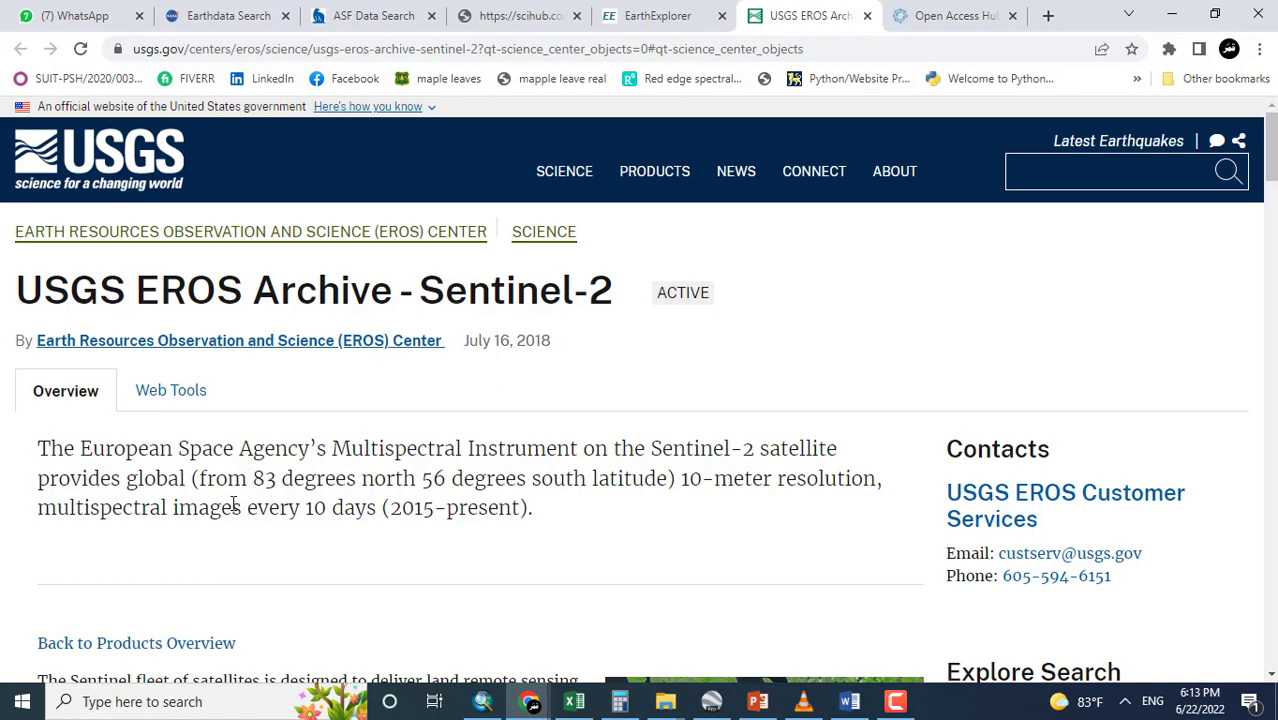
pyautogui.moveTo(690, 481)
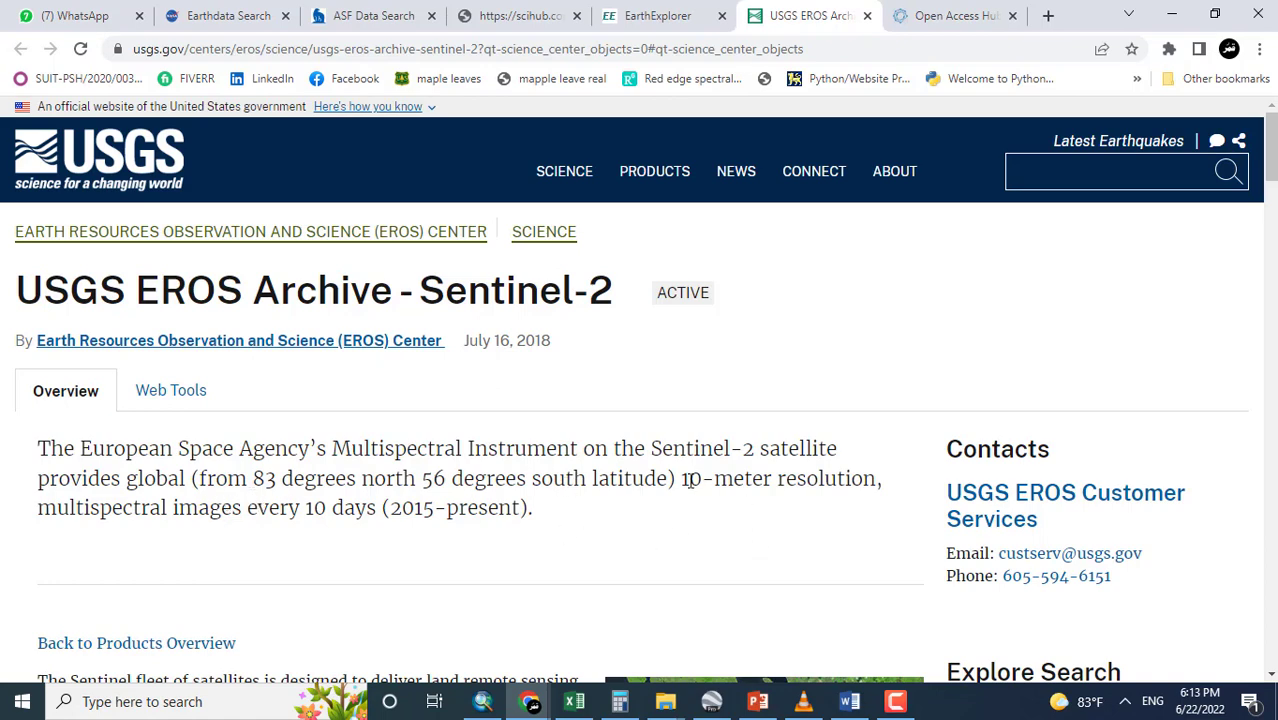
pyautogui.moveTo(683, 478); pyautogui.dragTo(863, 478)
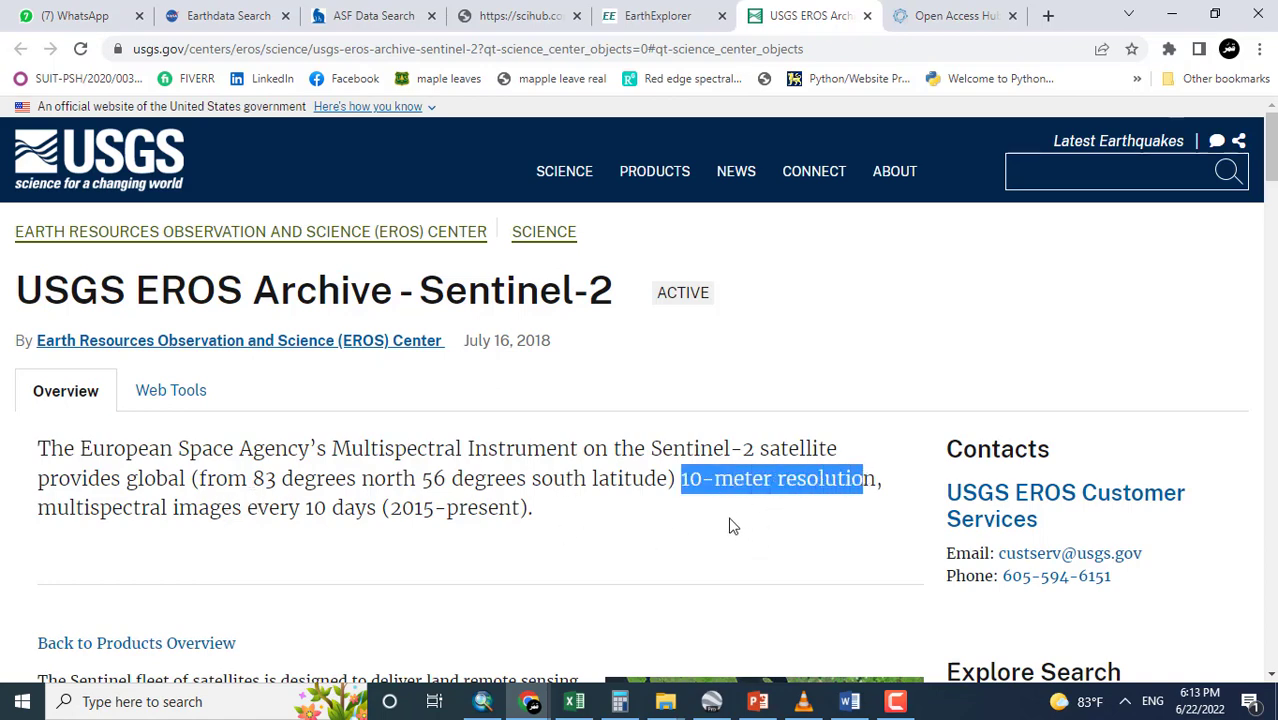
pyautogui.scroll(-3)
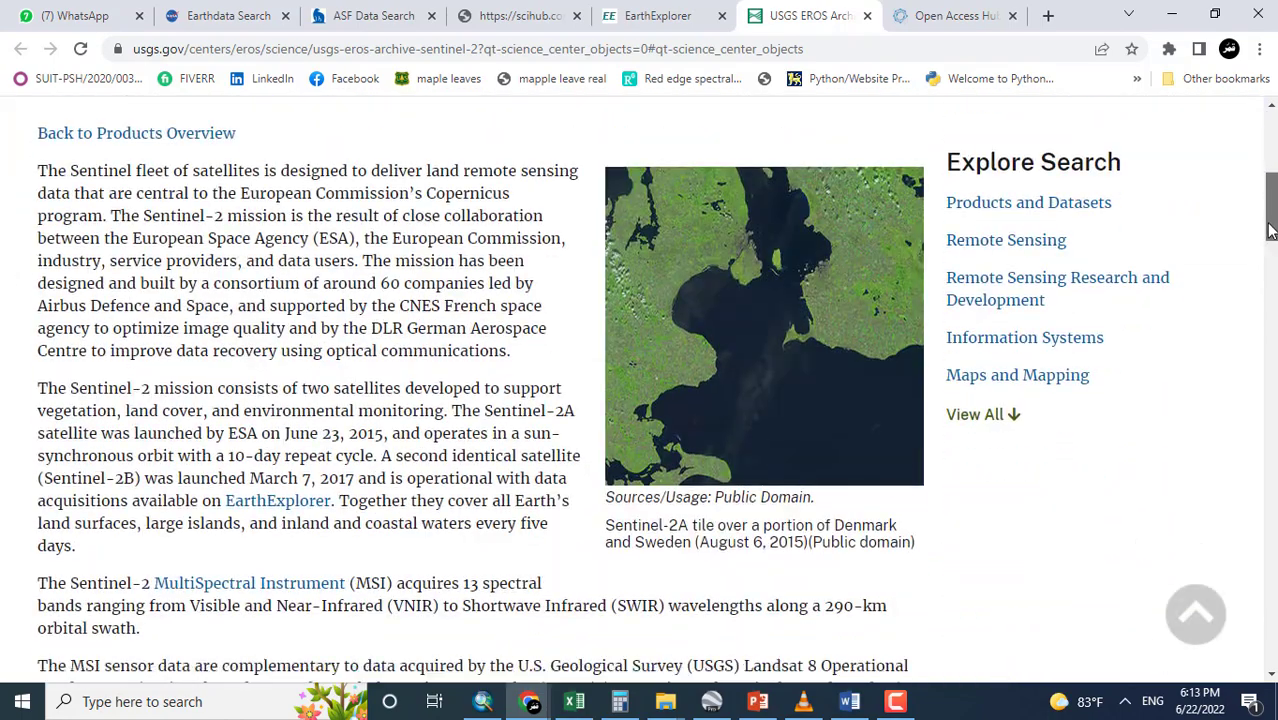
# Highlight the 10 m resolution values for bands 2 and 8, then return to EarthExplorer.
pyautogui.scroll(-3)
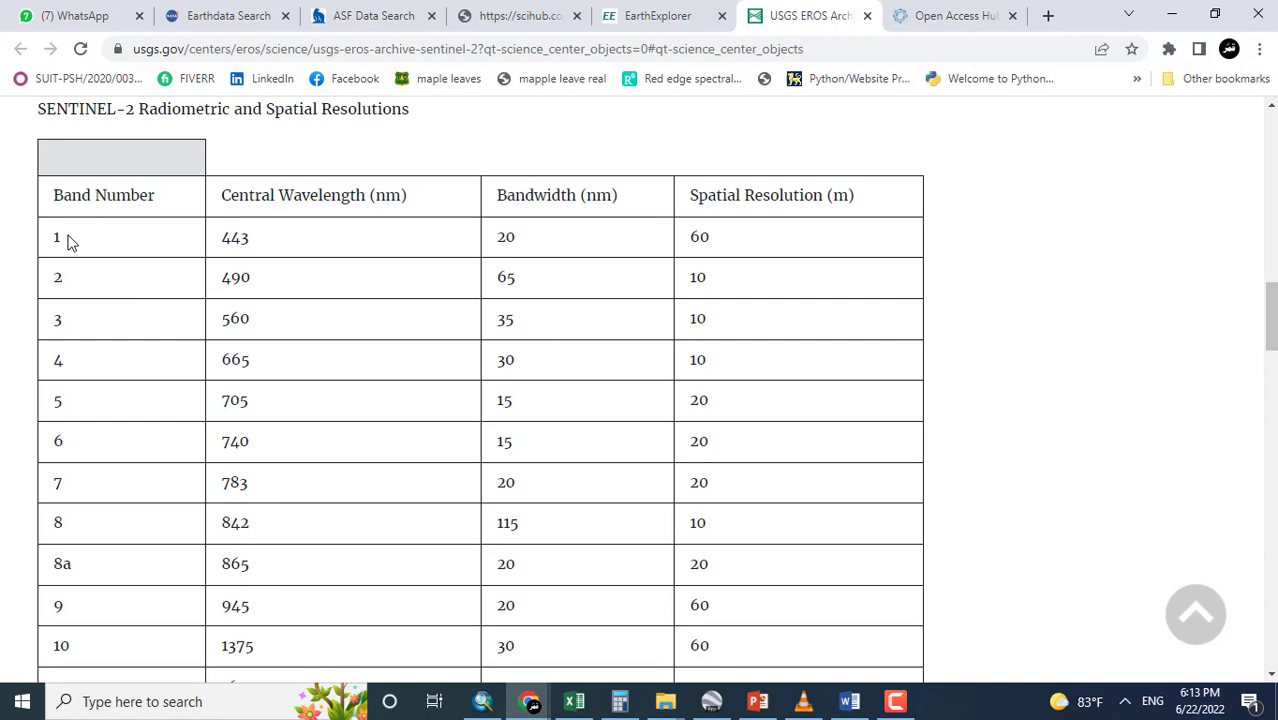
pyautogui.moveTo(425, 340)
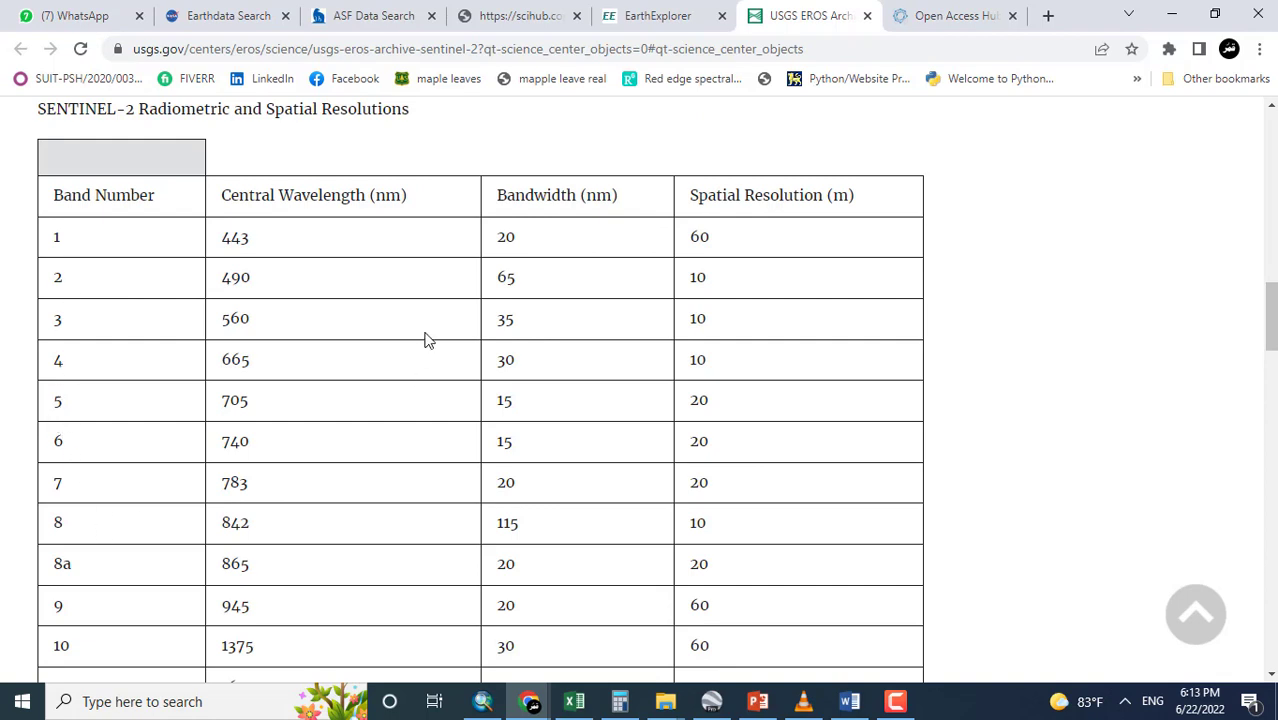
pyautogui.scroll(-3)
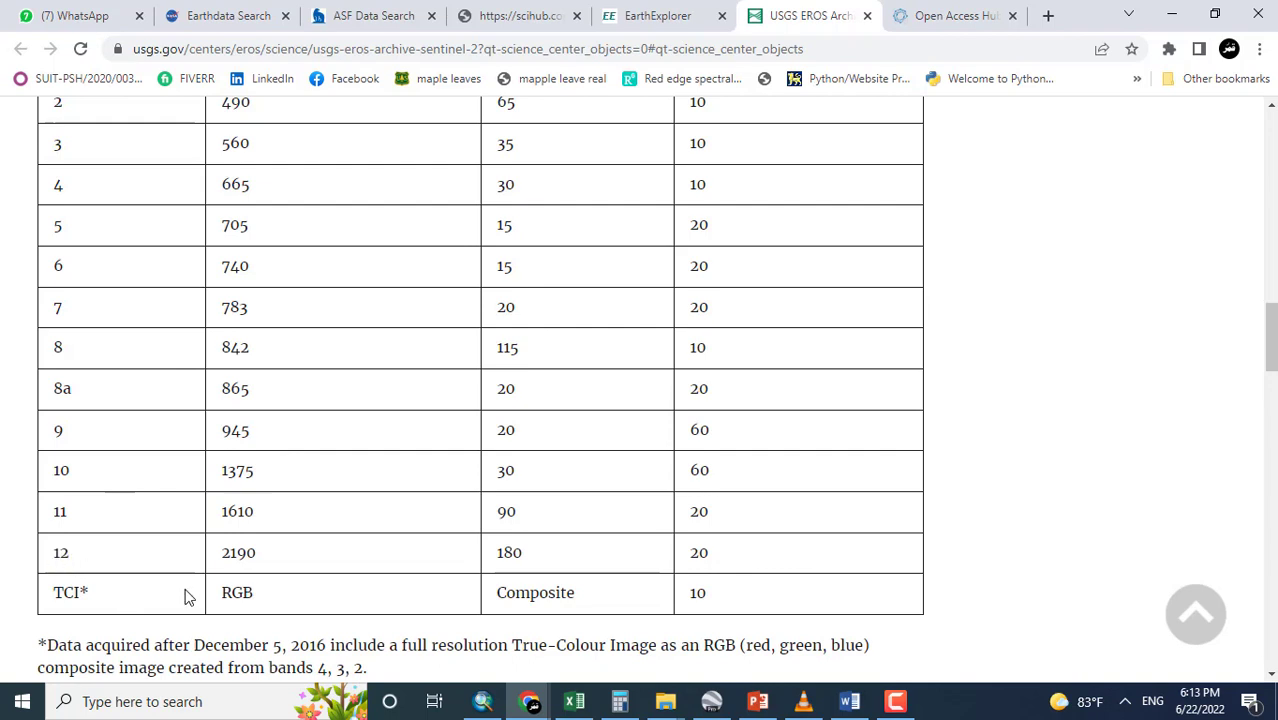
pyautogui.moveTo(207, 600)
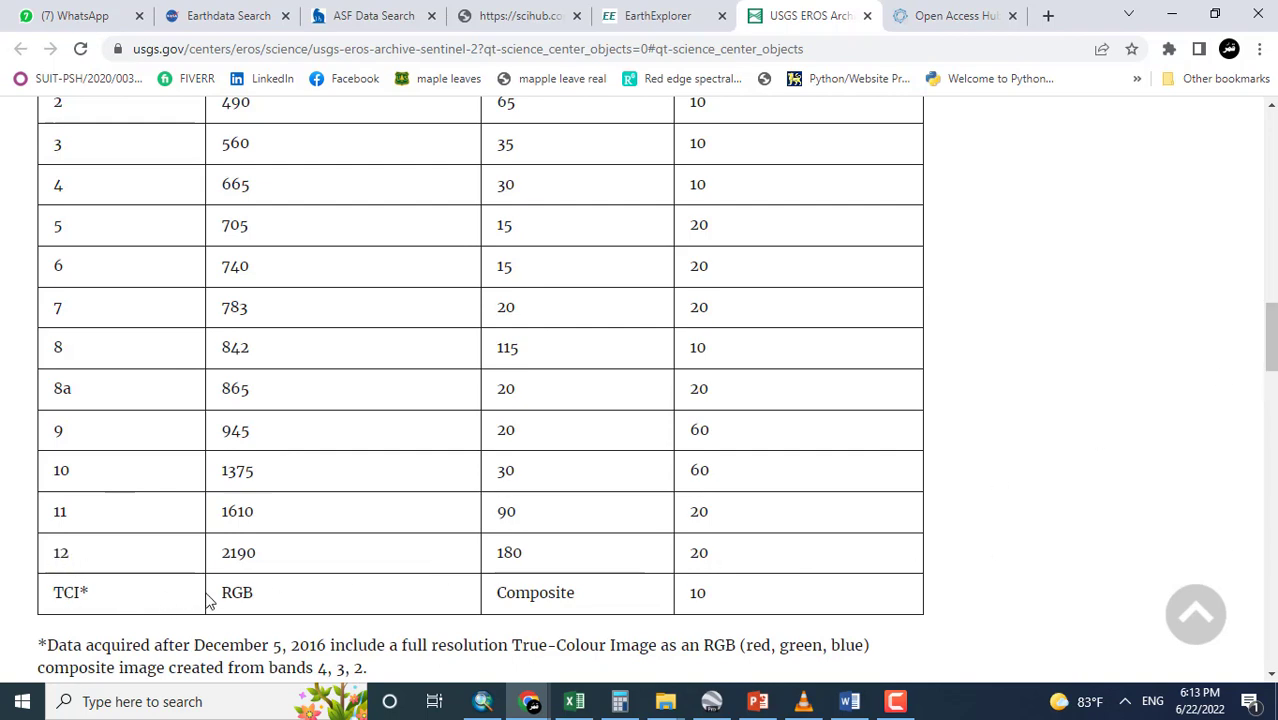
pyautogui.doubleClick(535, 592)
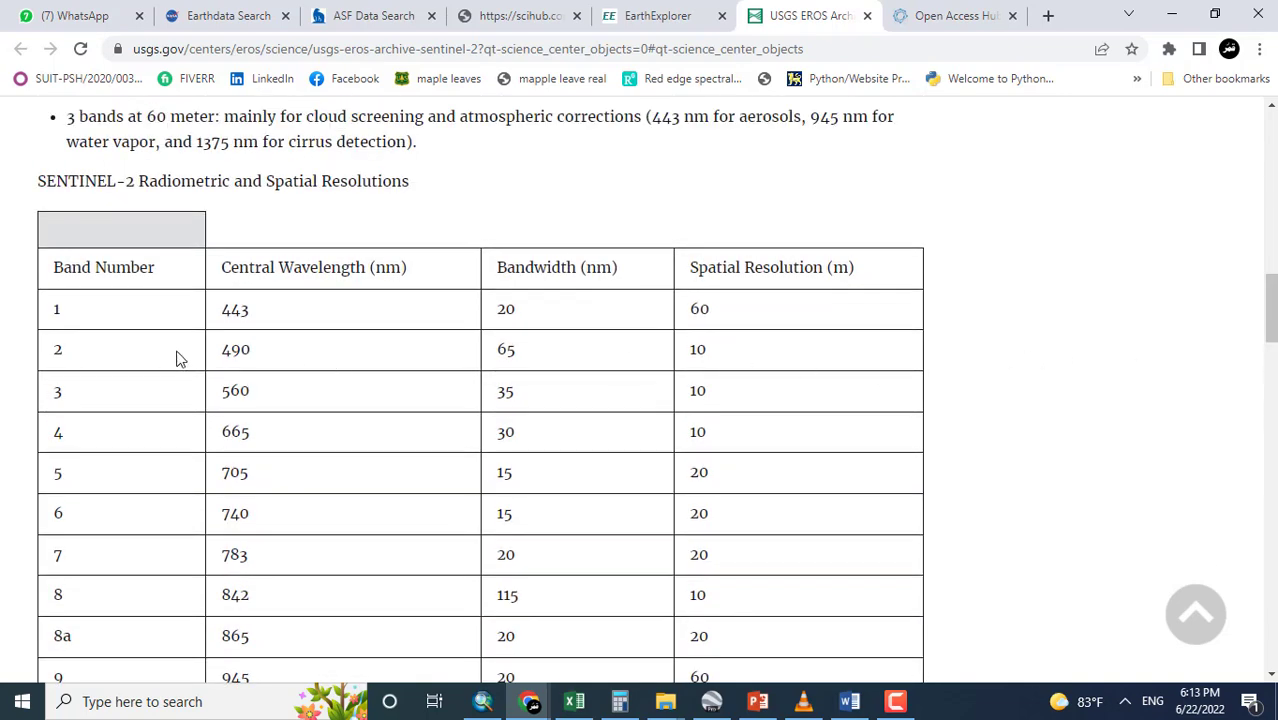
pyautogui.moveTo(130, 451)
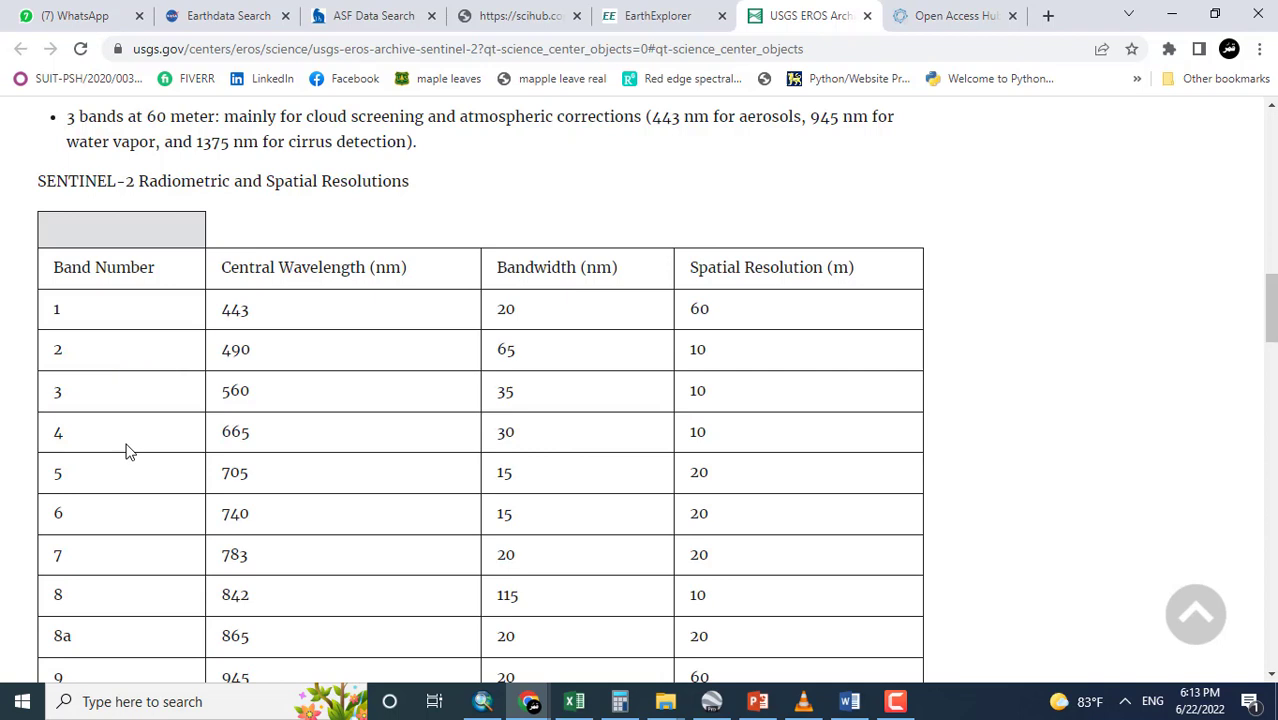
pyautogui.doubleClick(697, 391)
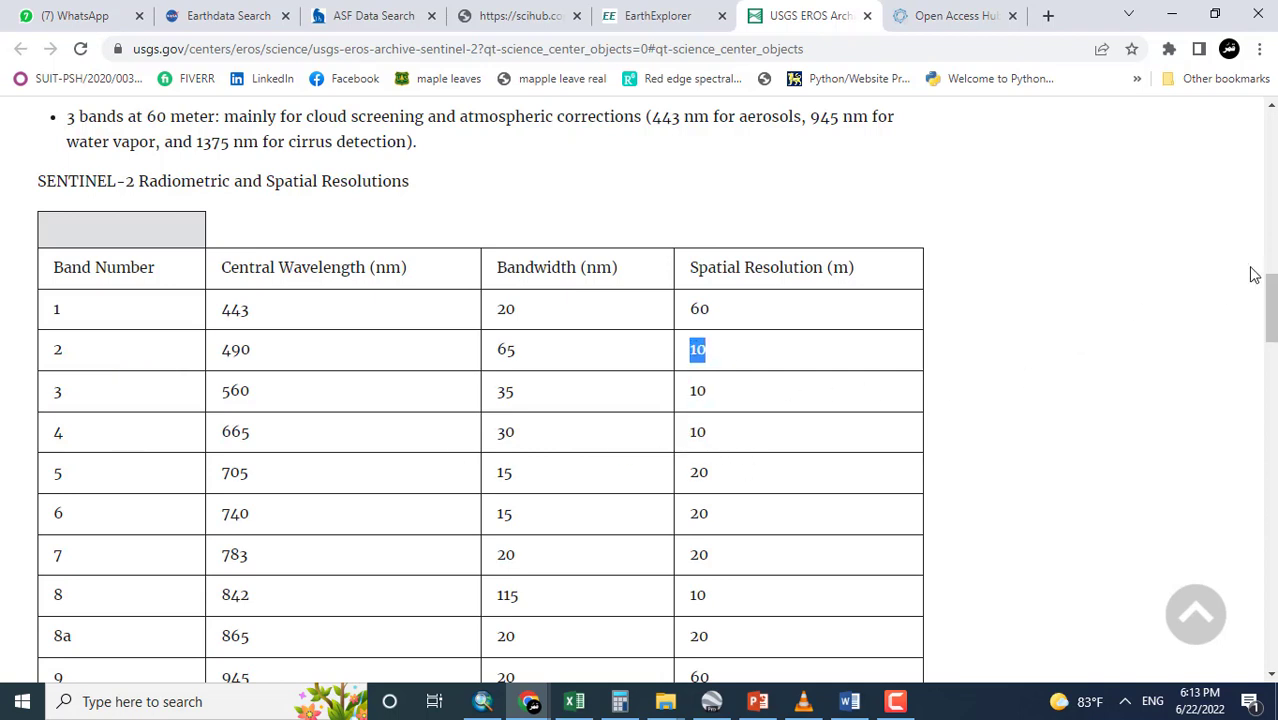
pyautogui.scroll(-3)
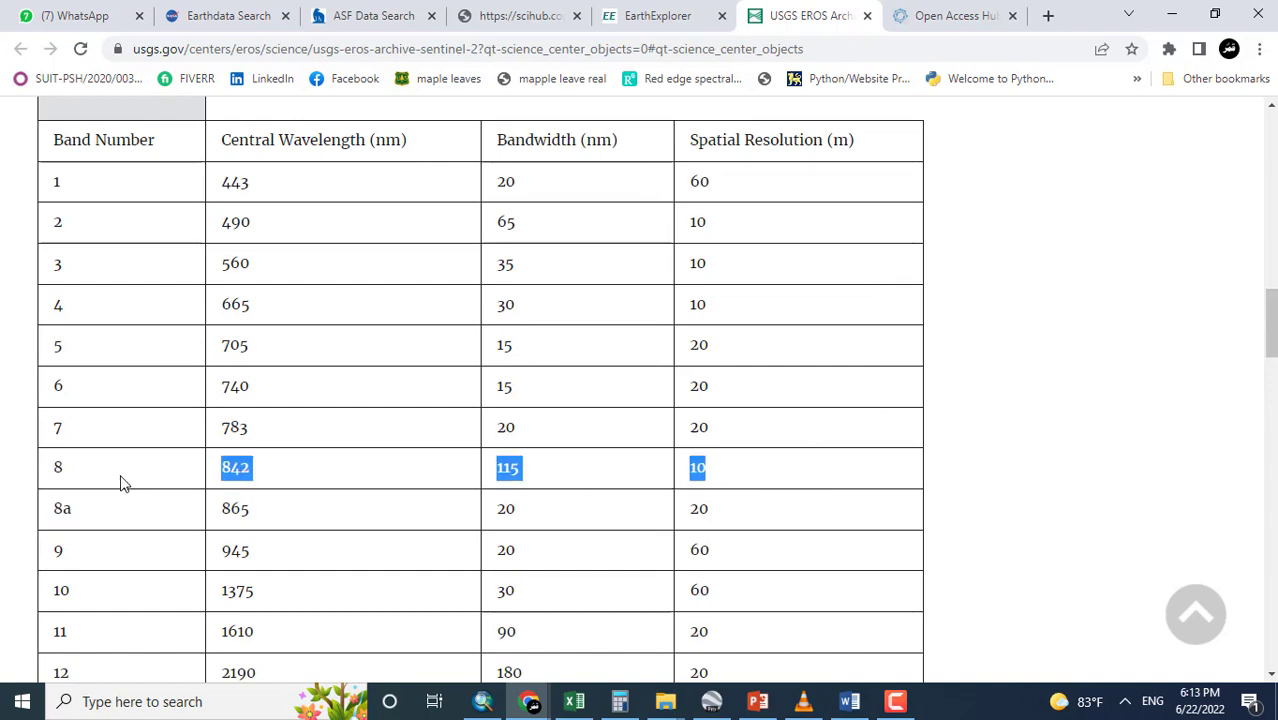
pyautogui.click(80, 476)
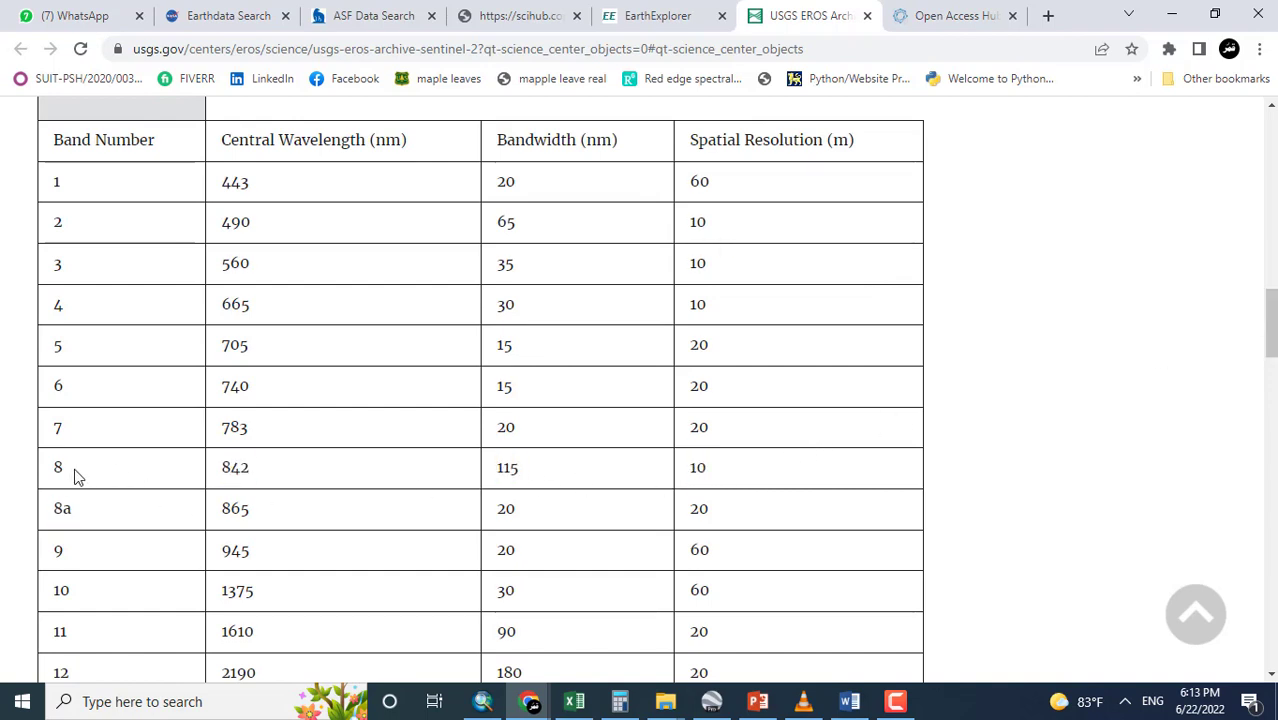
pyautogui.moveTo(700, 467)
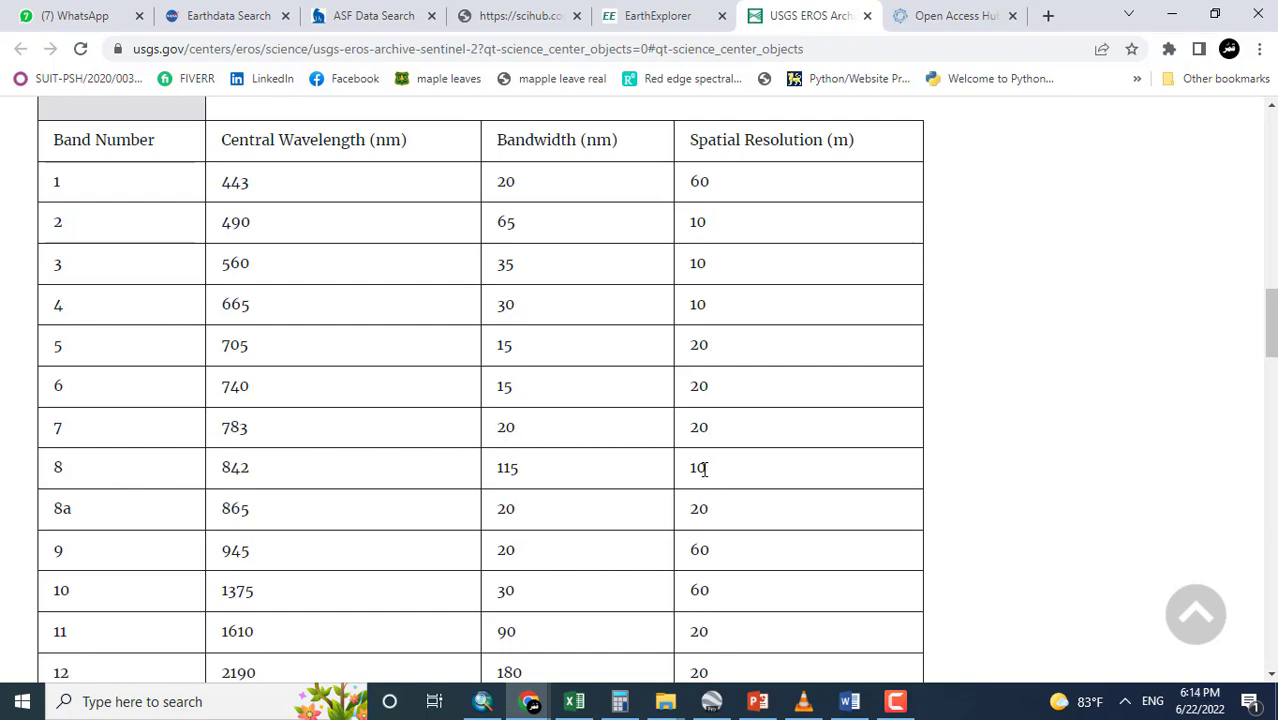
pyautogui.doubleClick(697, 467)
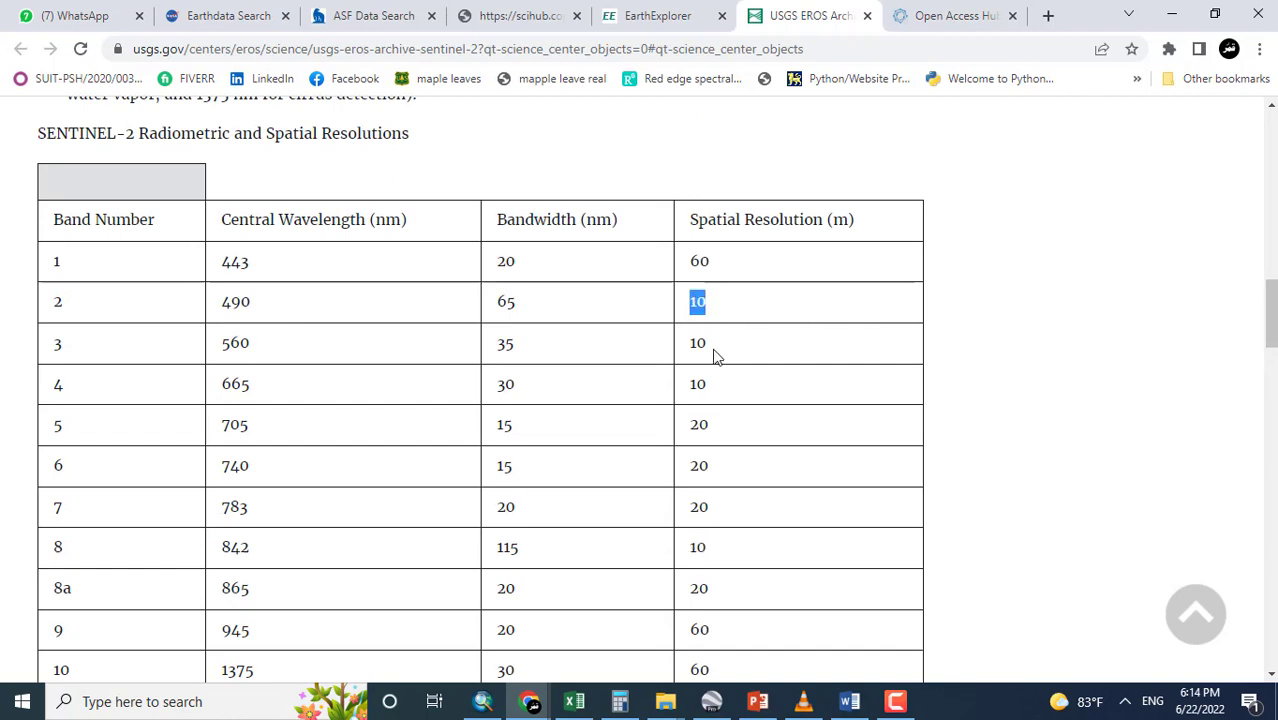
pyautogui.click(697, 383)
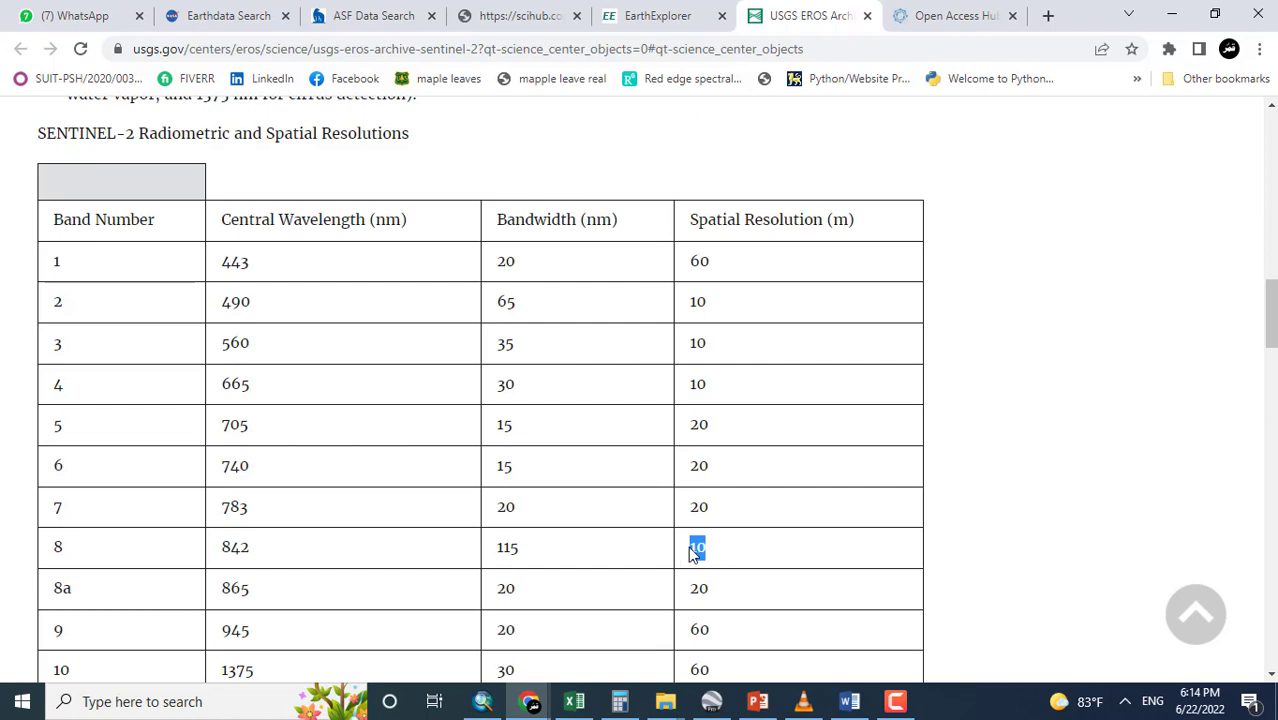
pyautogui.scroll(-3)
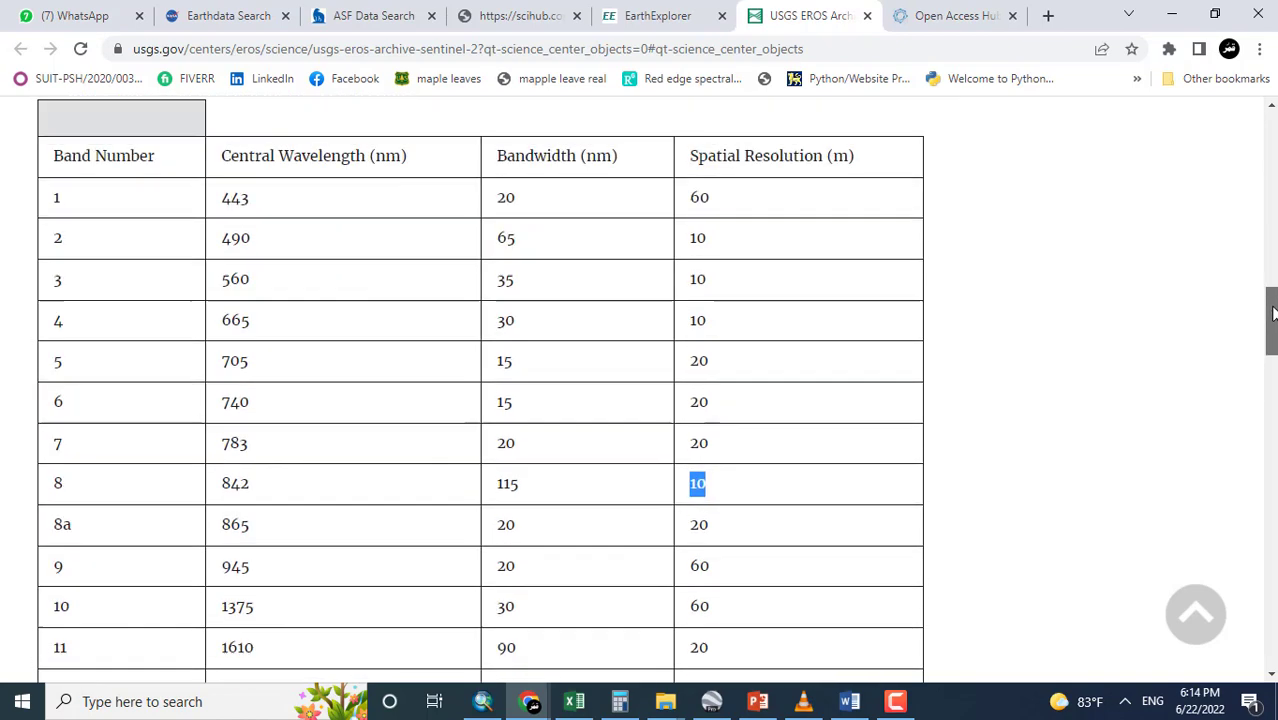
pyautogui.click(657, 15)
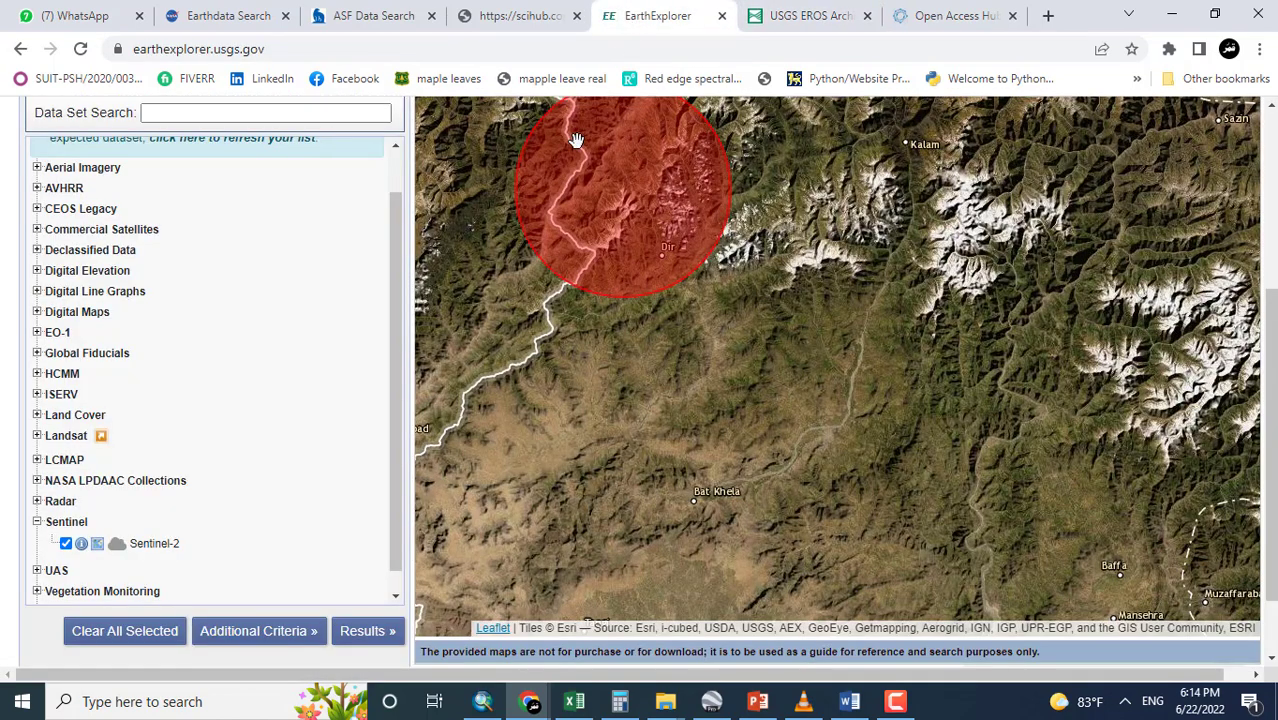
# Preview Sentinel-2 additional criteria, then run the search over the Dir circle.
pyautogui.scroll(-3)
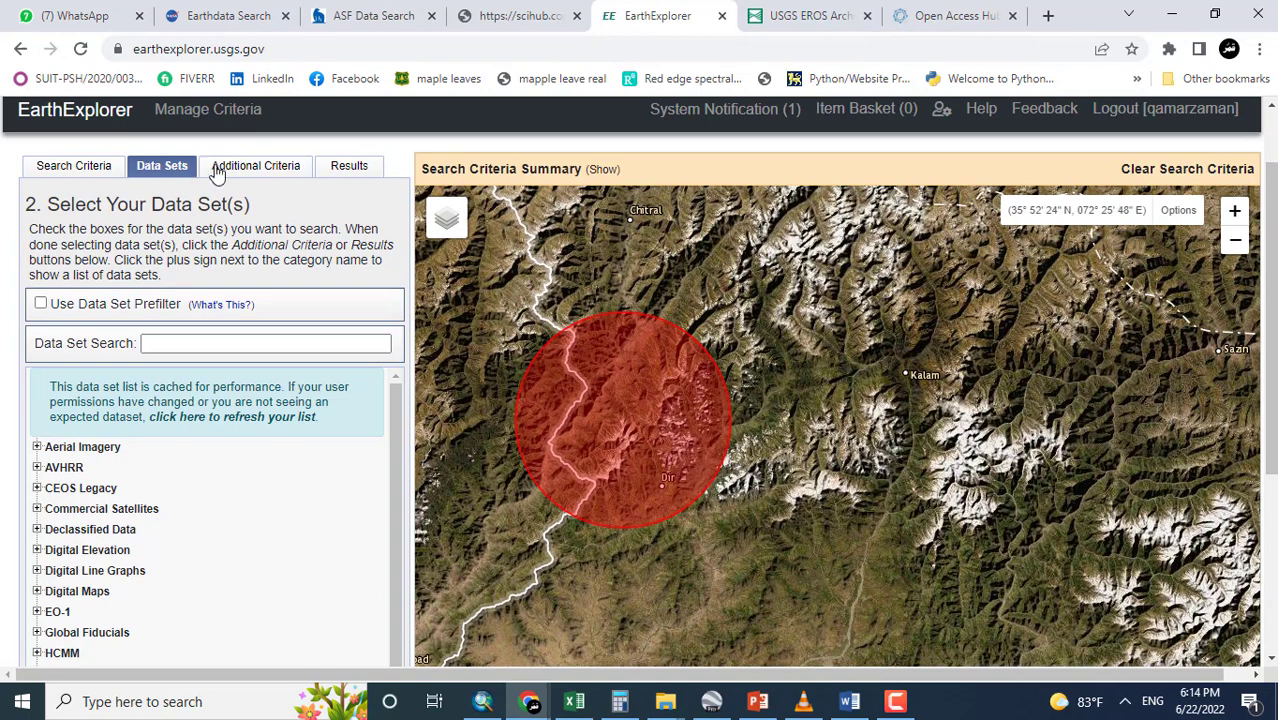
pyautogui.click(255, 165)
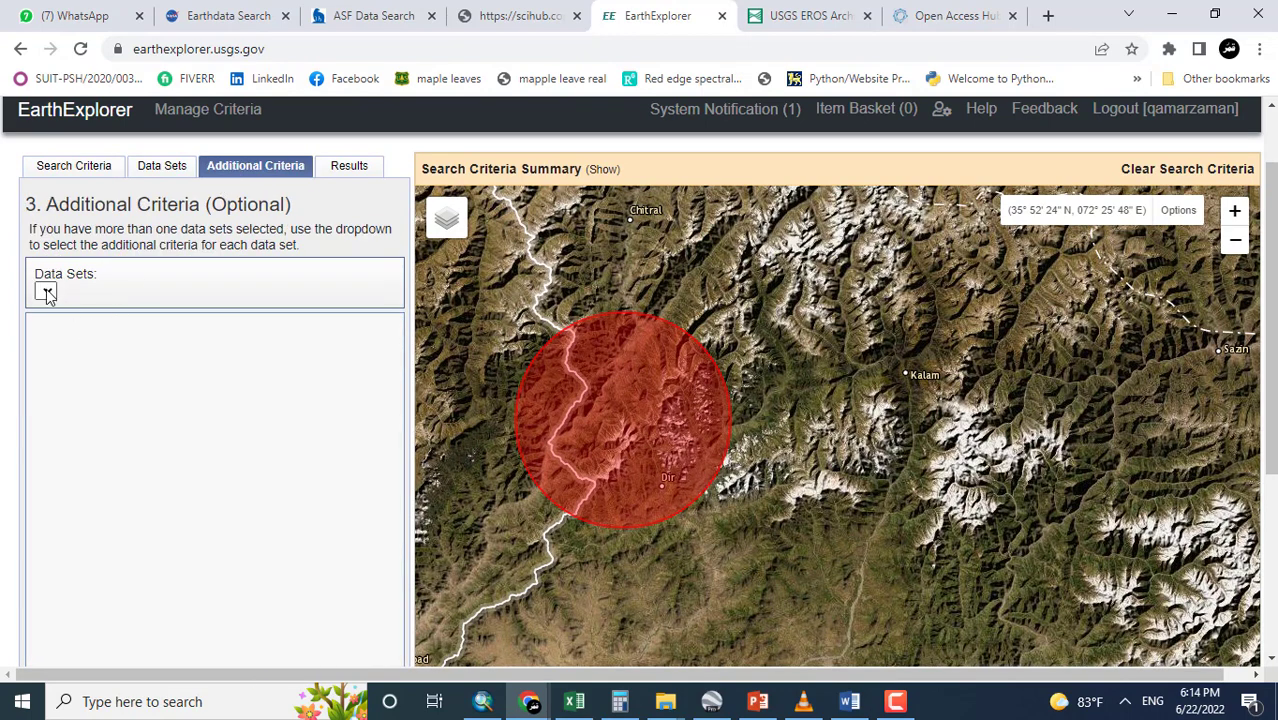
pyautogui.click(75, 290)
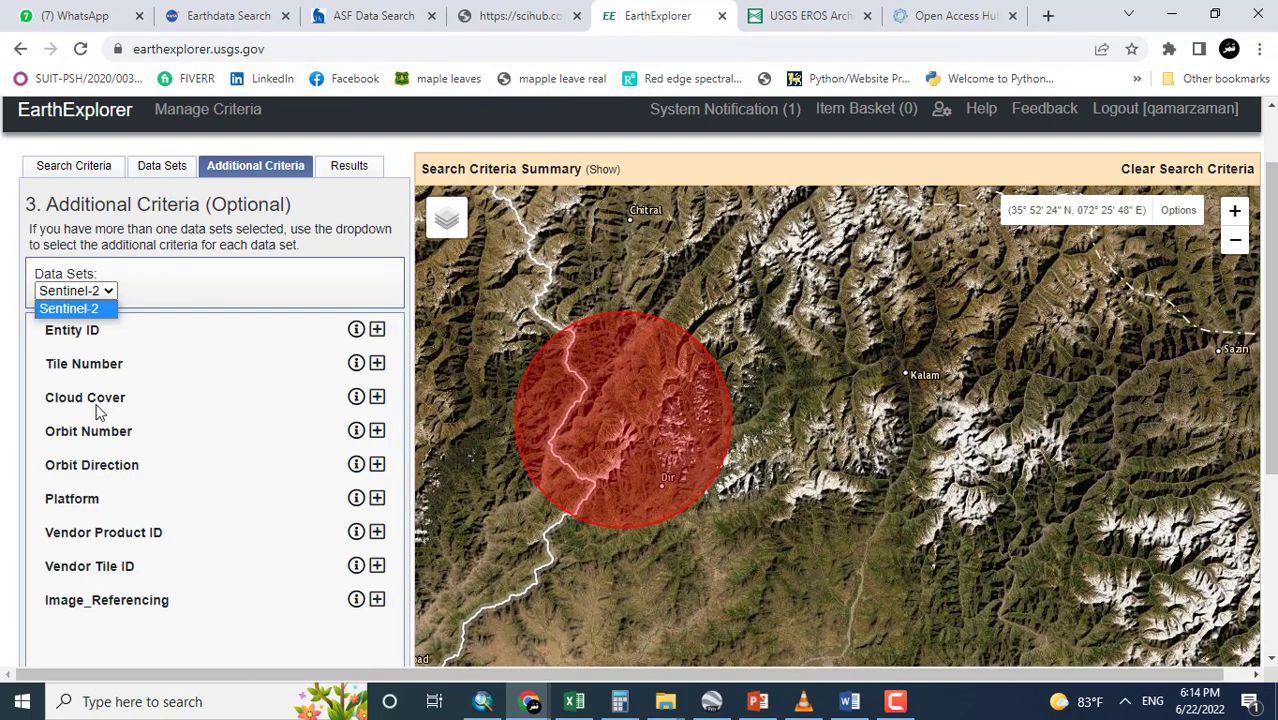
pyautogui.moveTo(118, 518)
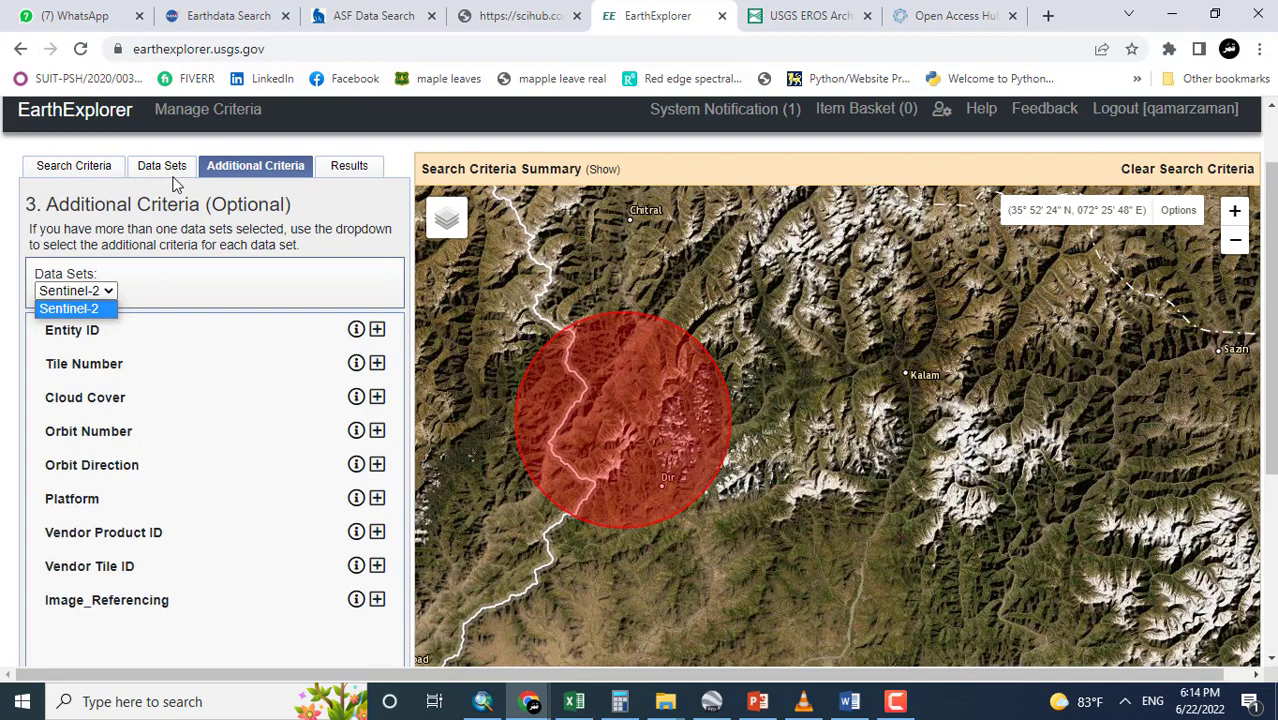
pyautogui.click(161, 165)
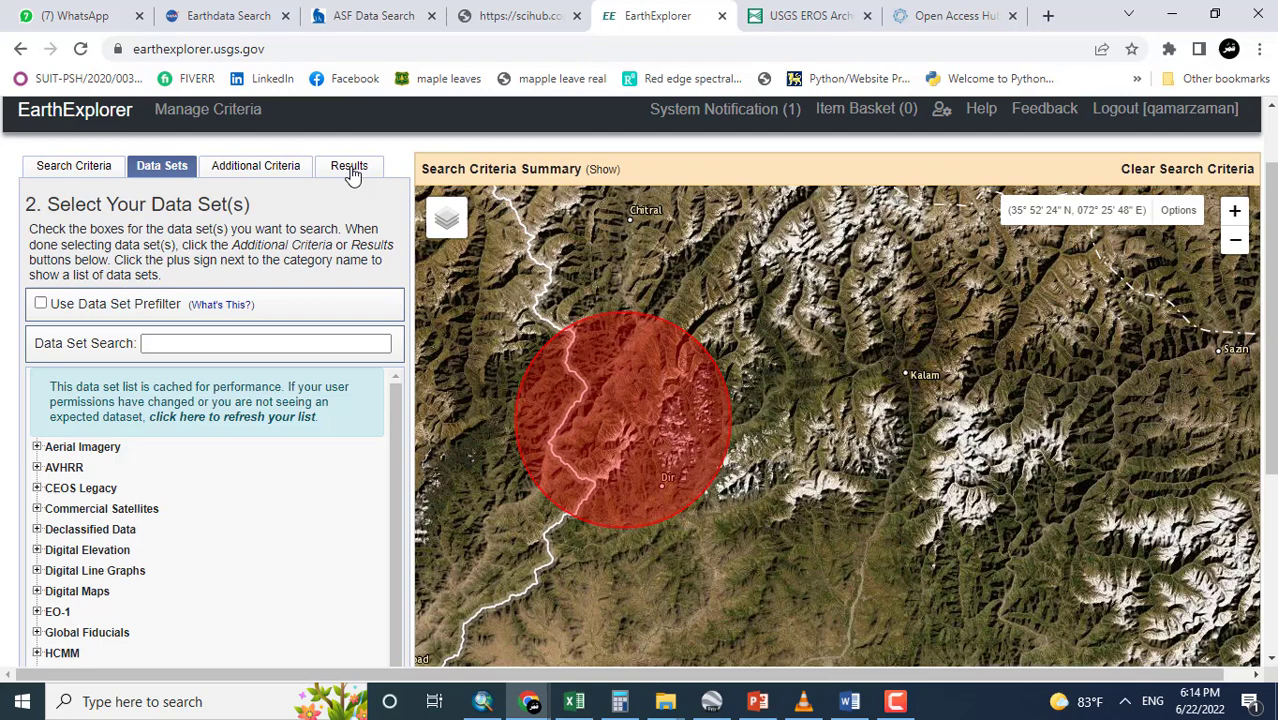
pyautogui.click(349, 165)
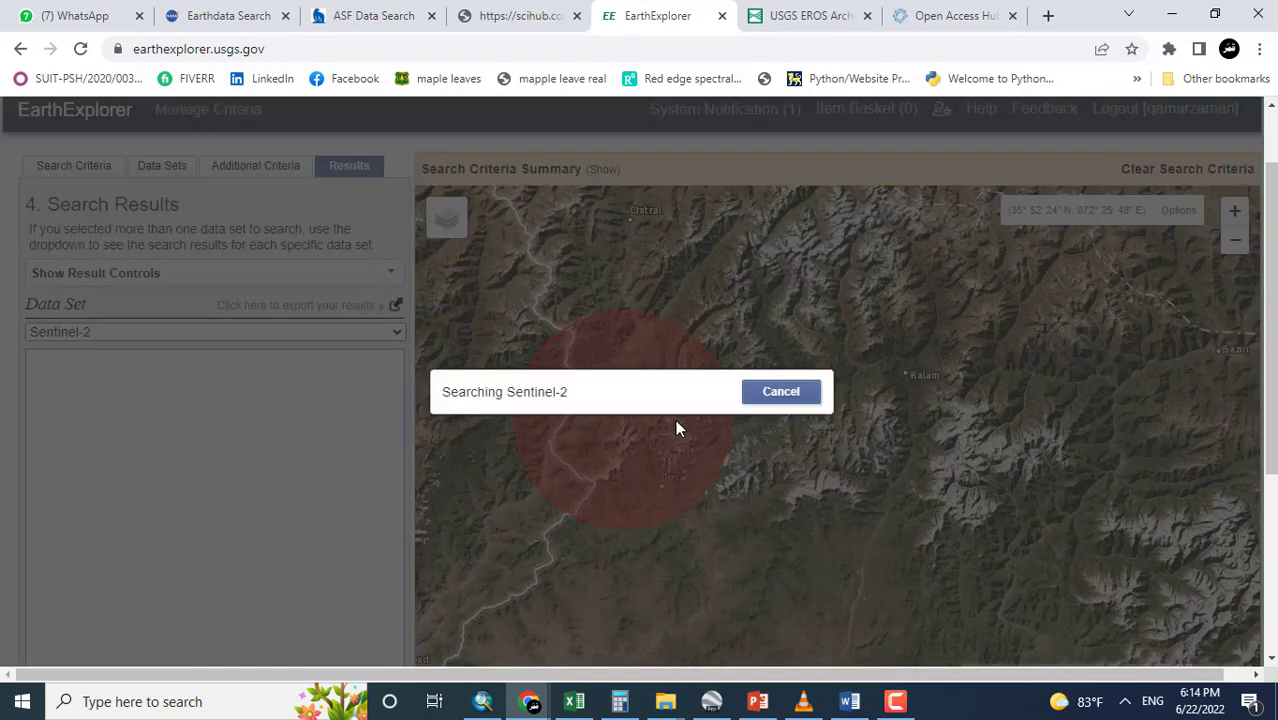
pyautogui.moveTo(674, 428)
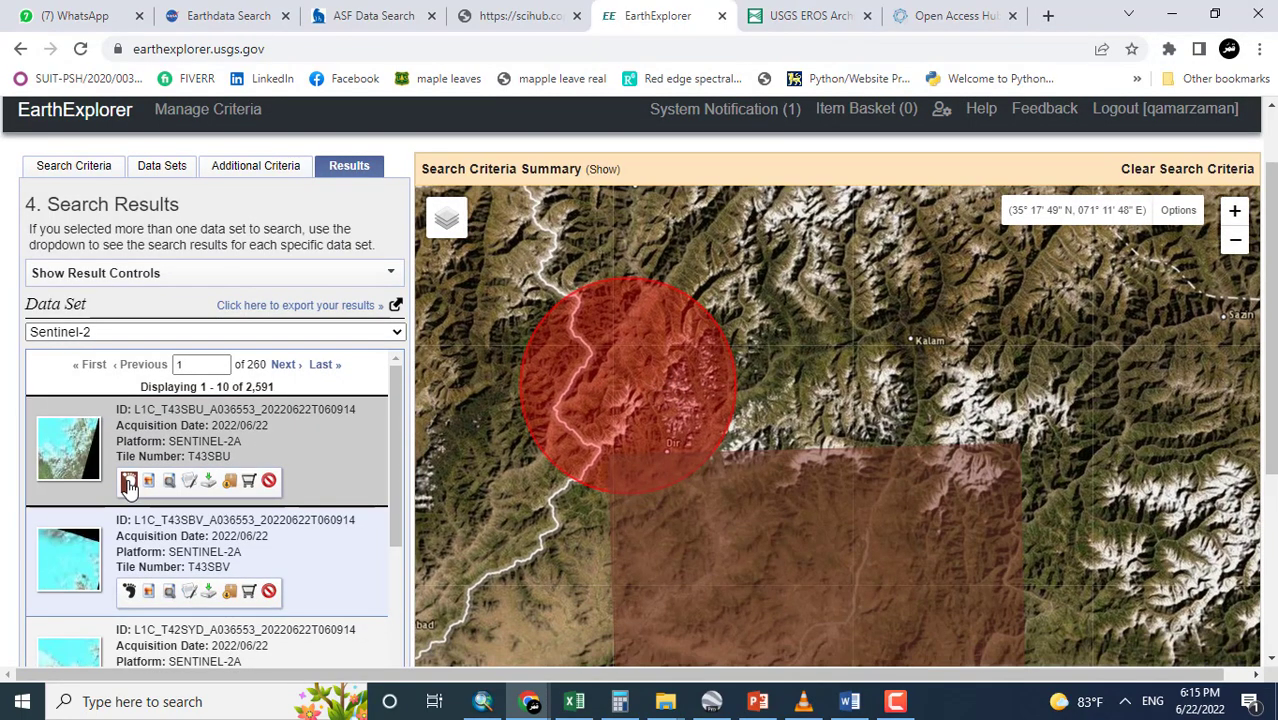
# Show footprints for the first result, tile T42SYD, then the 2022/06/19 T42SYE scene.
pyautogui.click(129, 590)
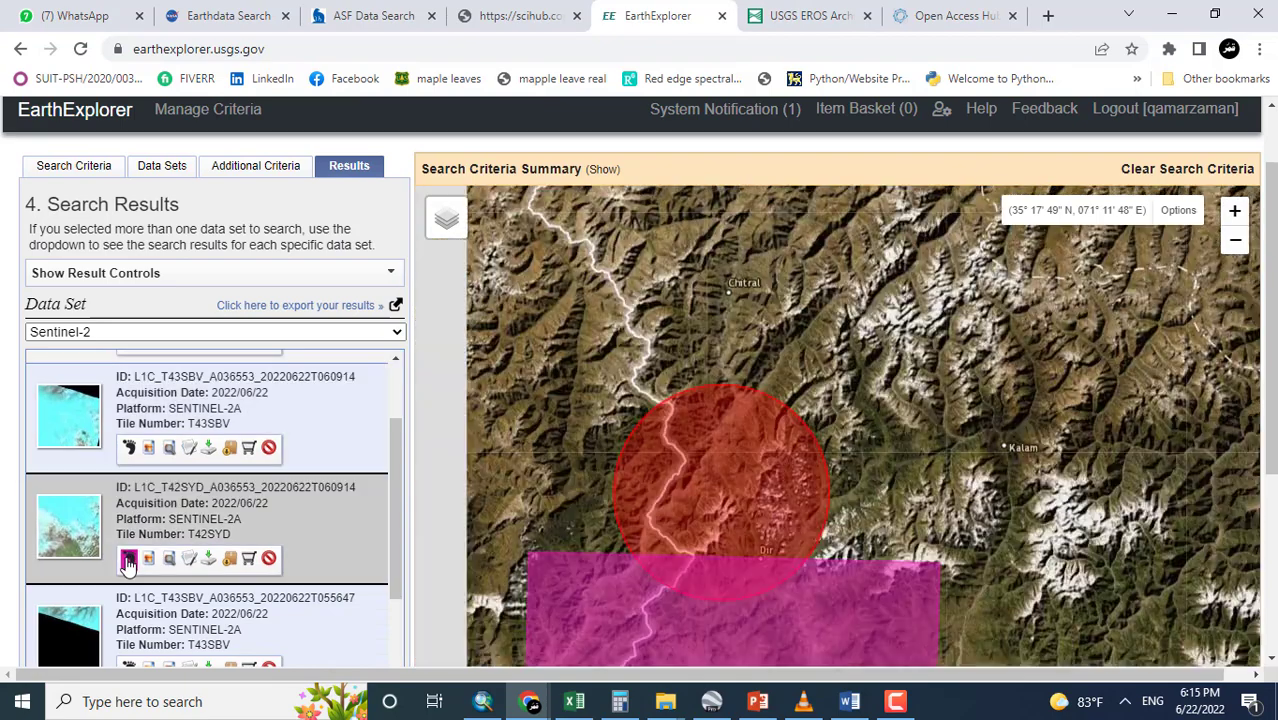
pyautogui.click(128, 558)
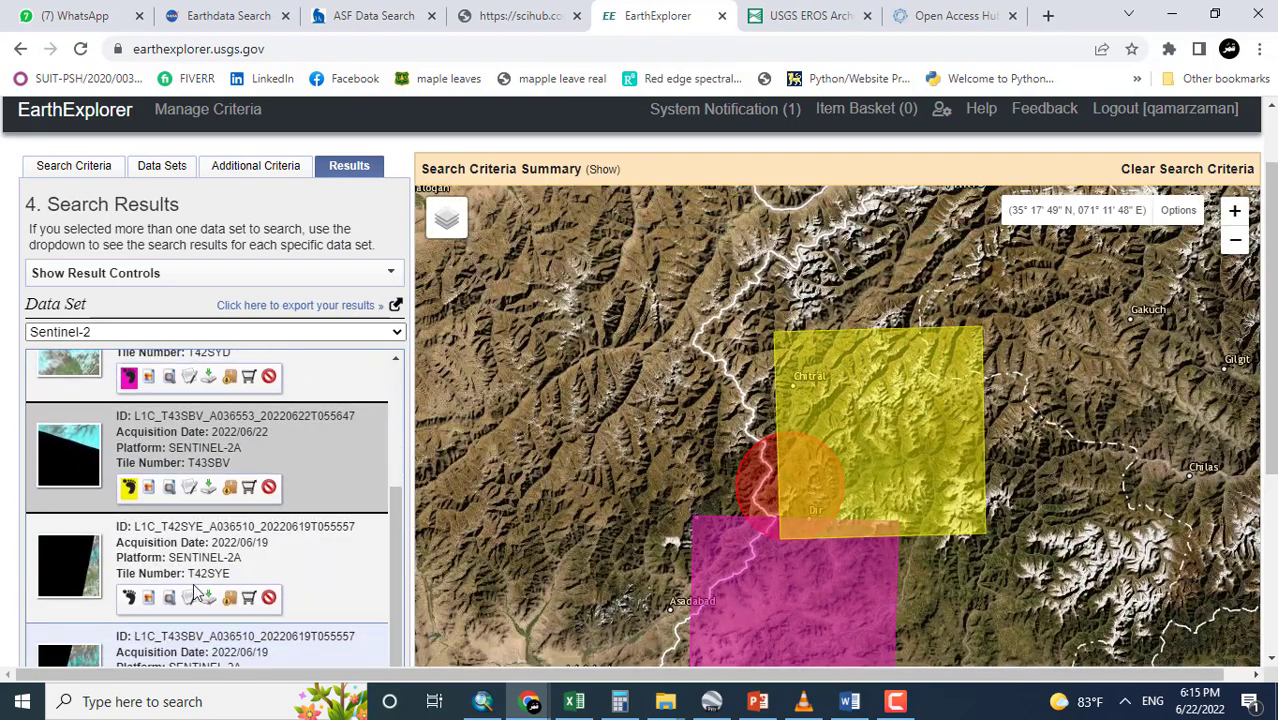
pyautogui.click(129, 597)
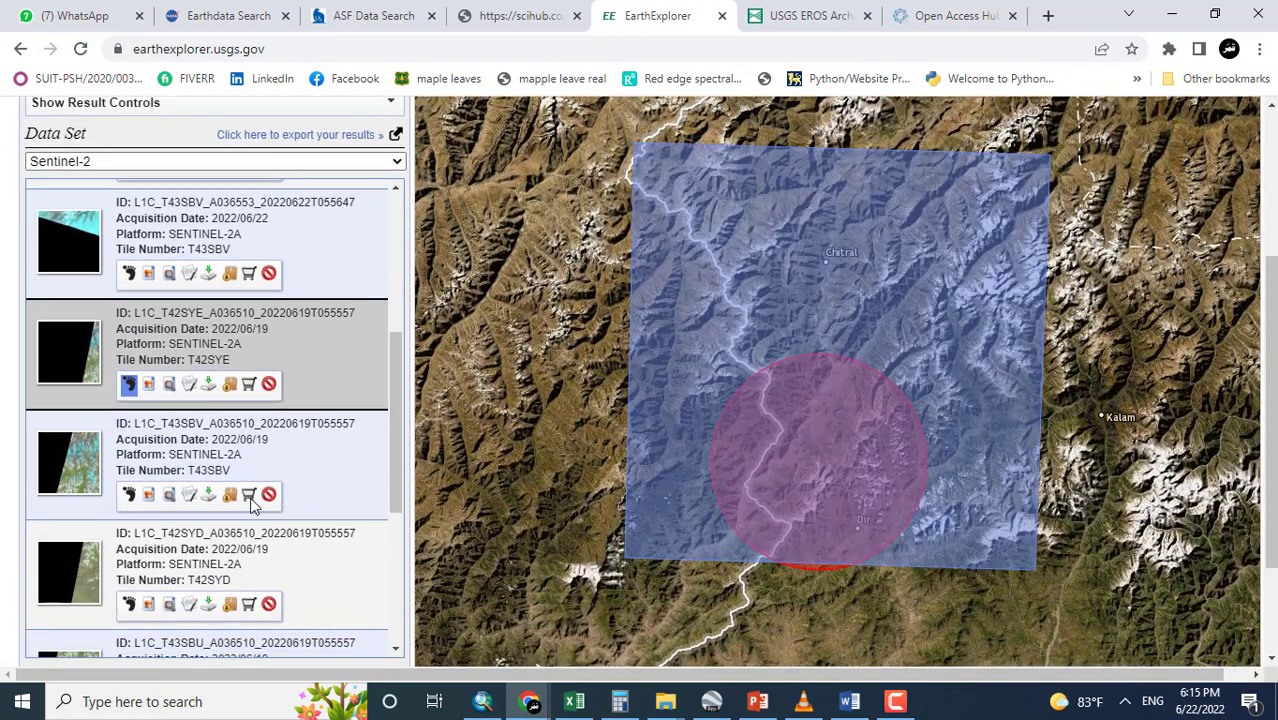
pyautogui.moveTo(190, 496)
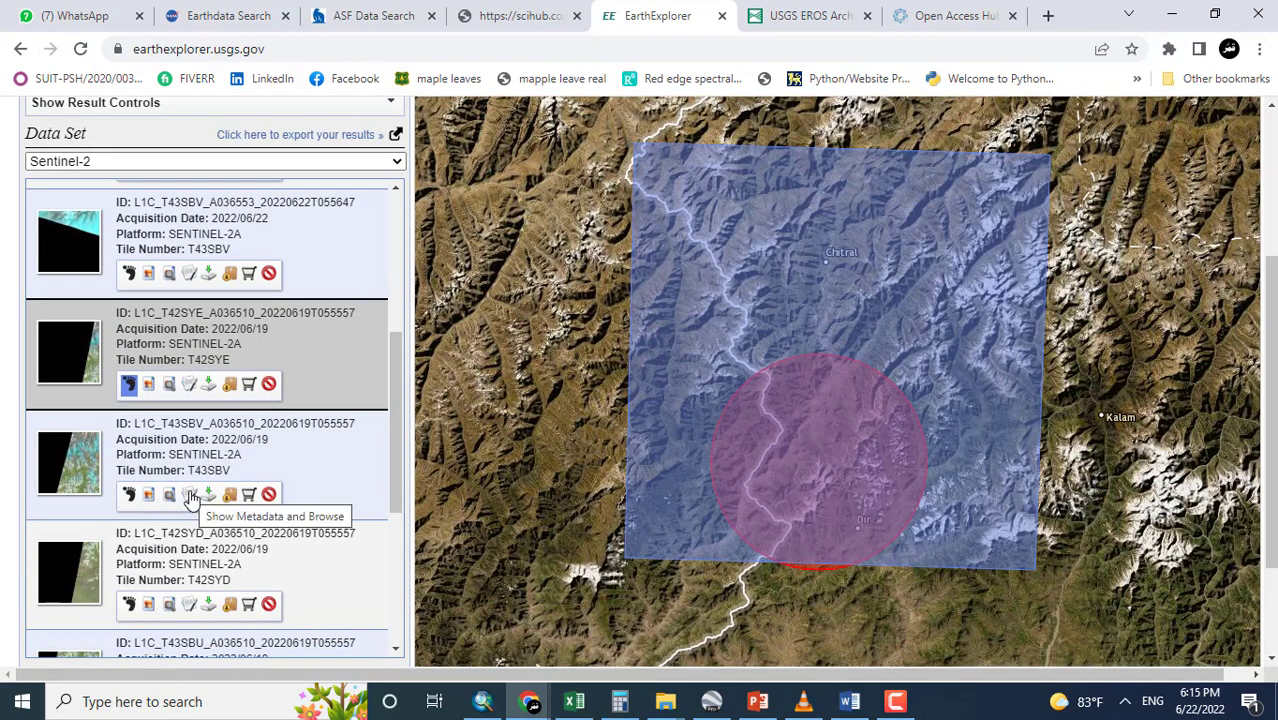
# Open T43SBV metadata and read down to UTM 43N, EPSG 32643, 10/20/60 m resolution.
pyautogui.click(189, 494)
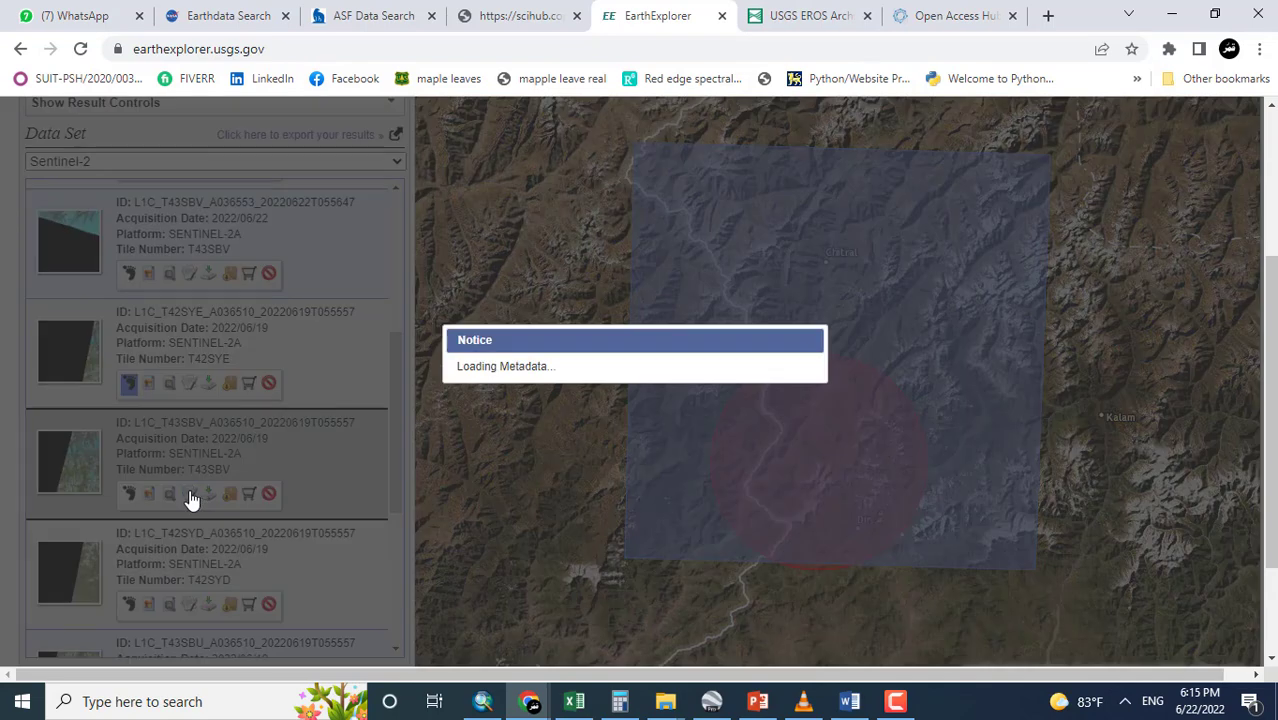
pyautogui.moveTo(560, 375)
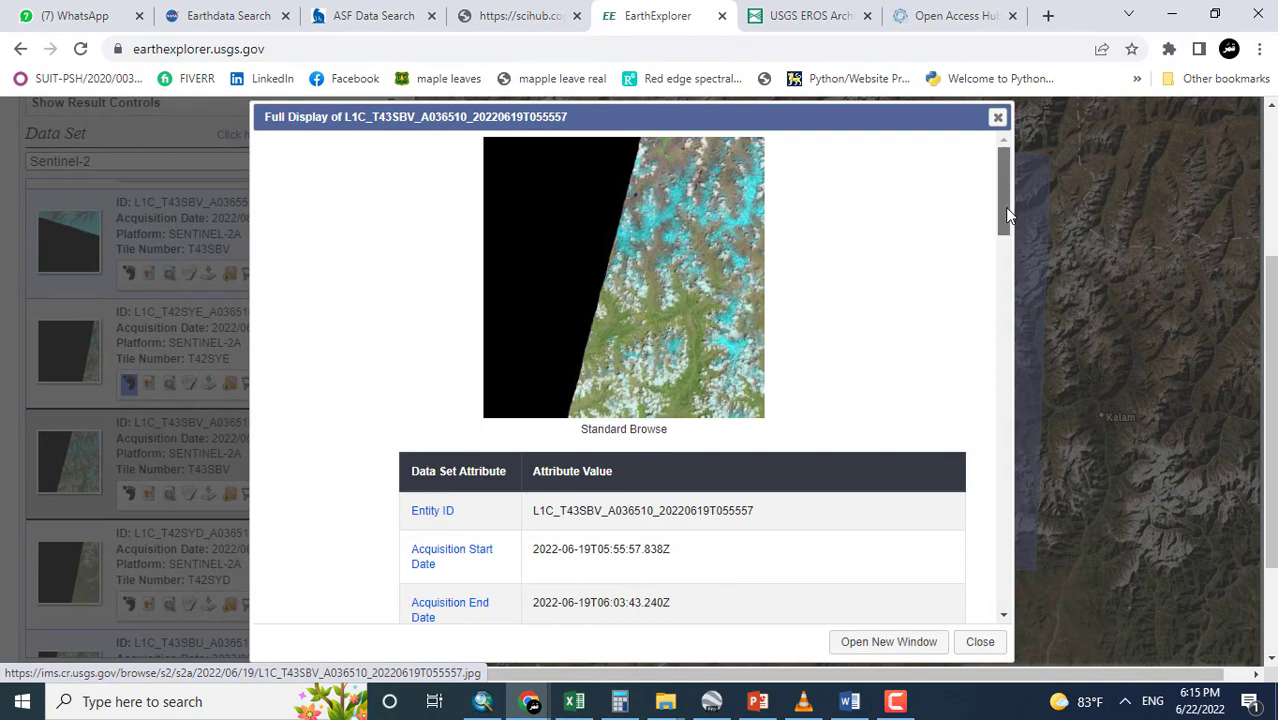
pyautogui.scroll(-3)
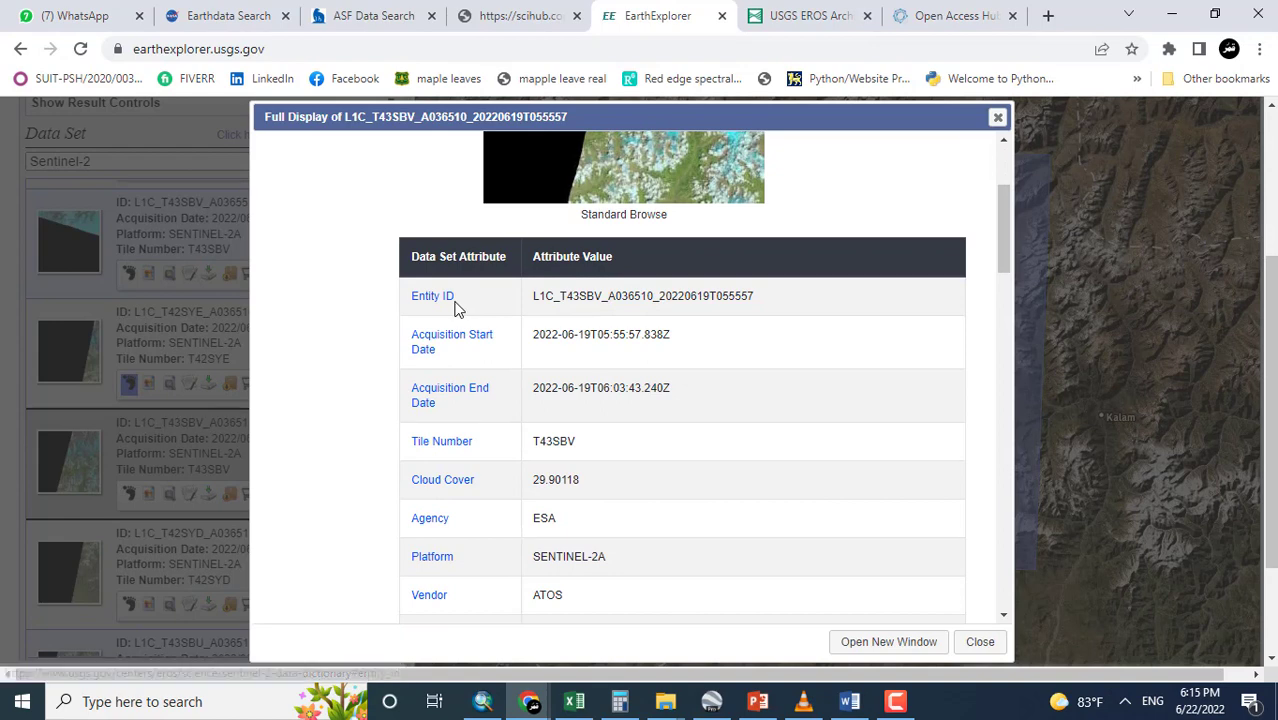
pyautogui.moveTo(487, 430)
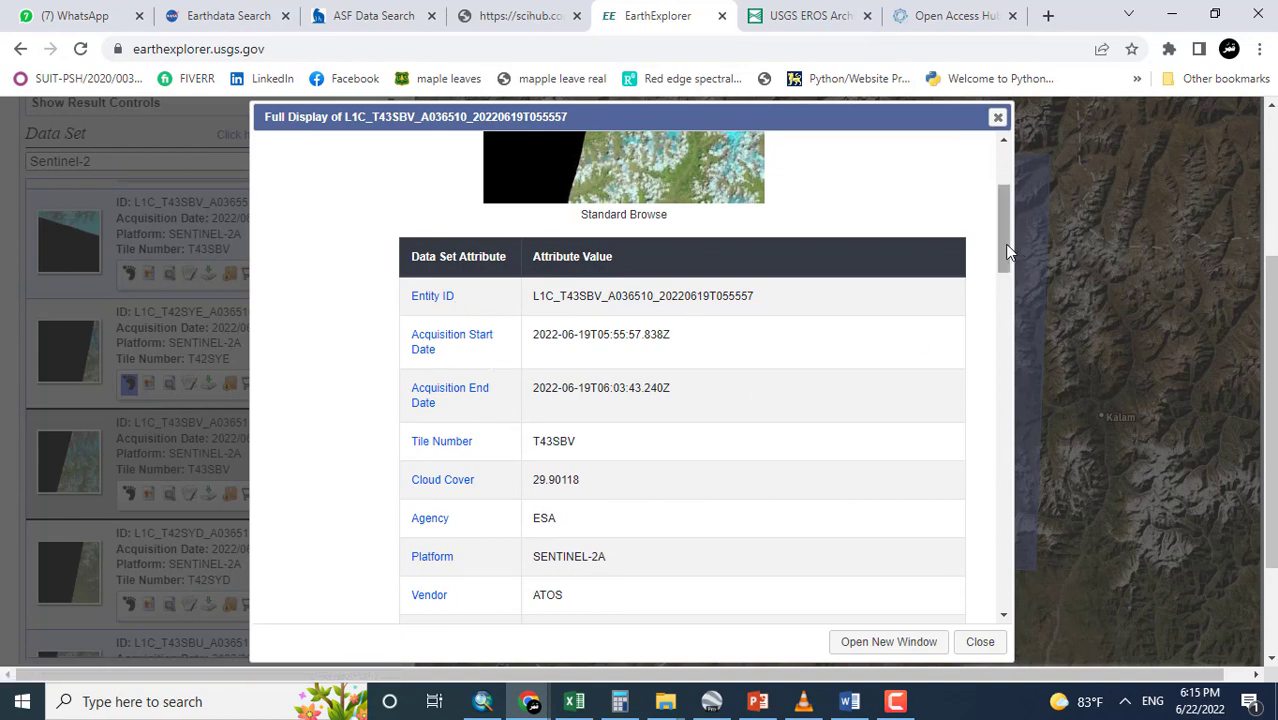
pyautogui.scroll(-3)
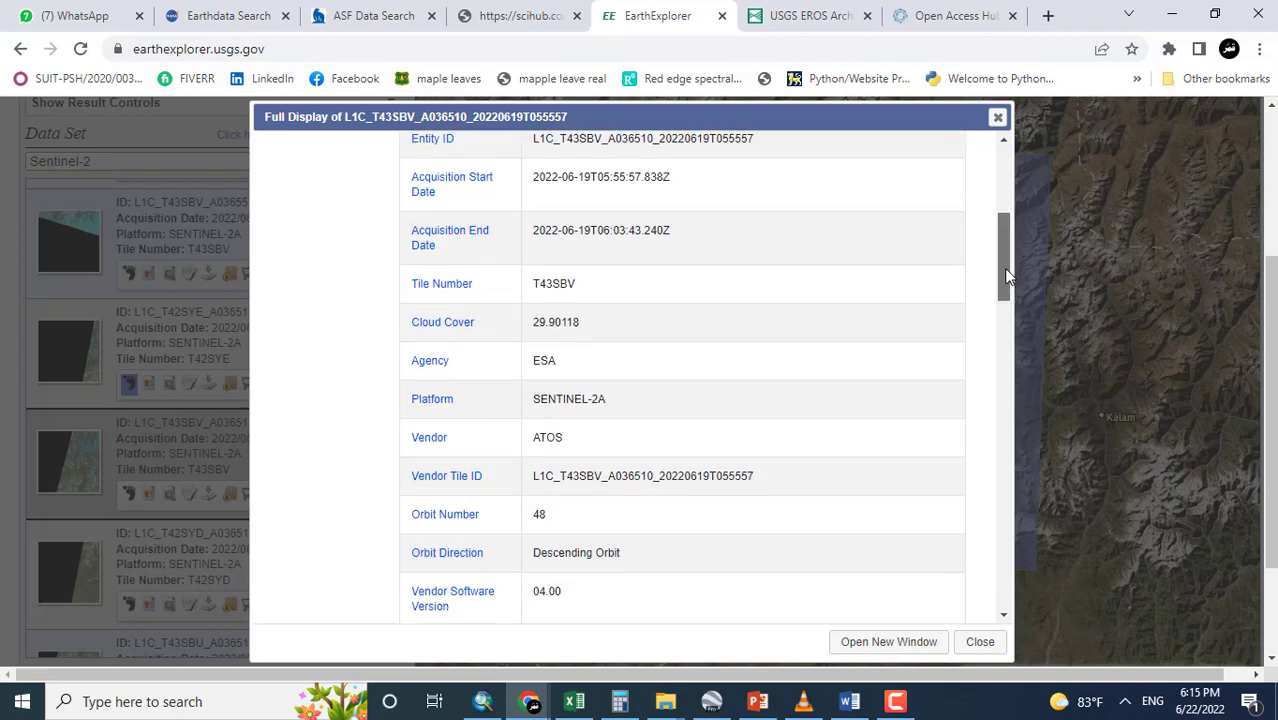
pyautogui.scroll(-3)
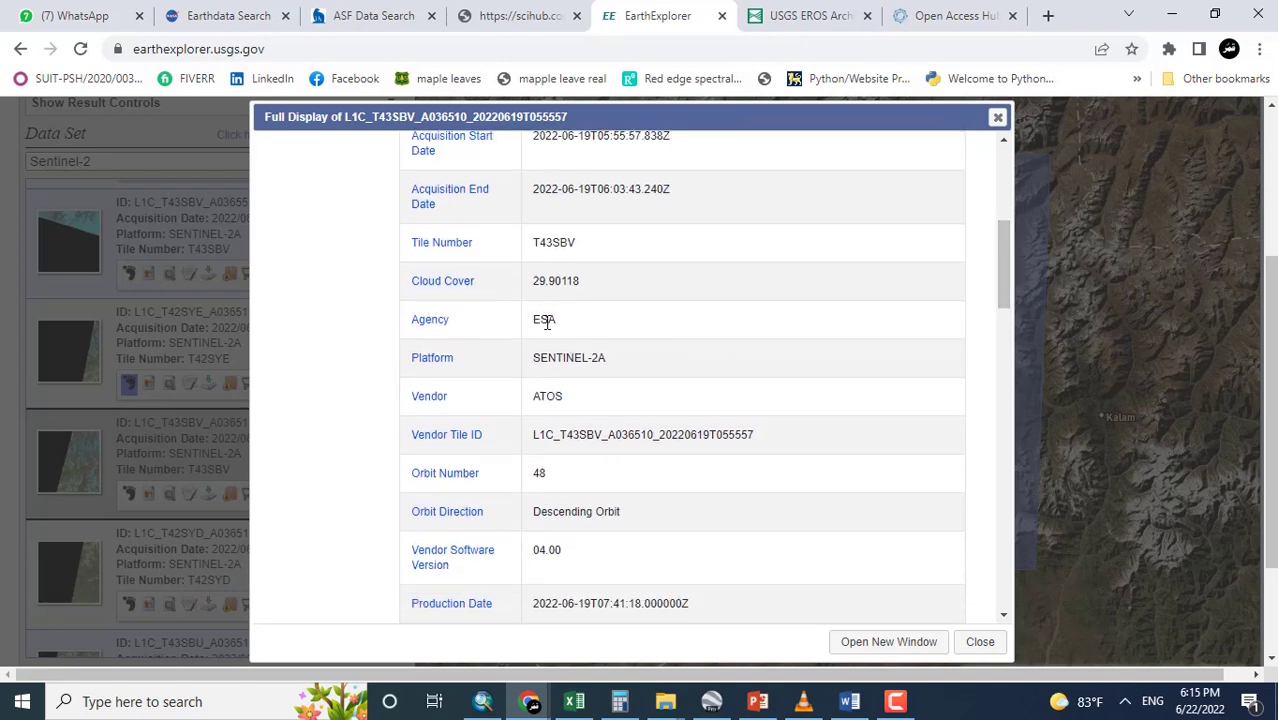
pyautogui.scroll(-3)
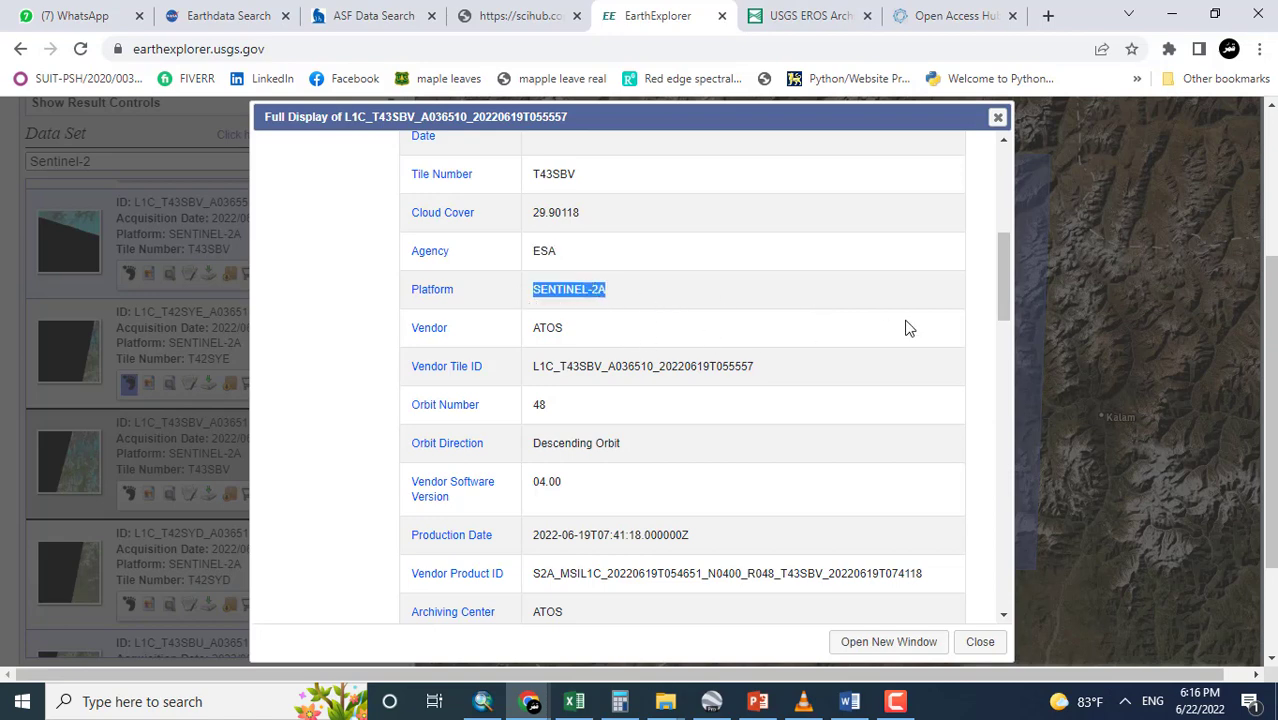
pyautogui.scroll(-3)
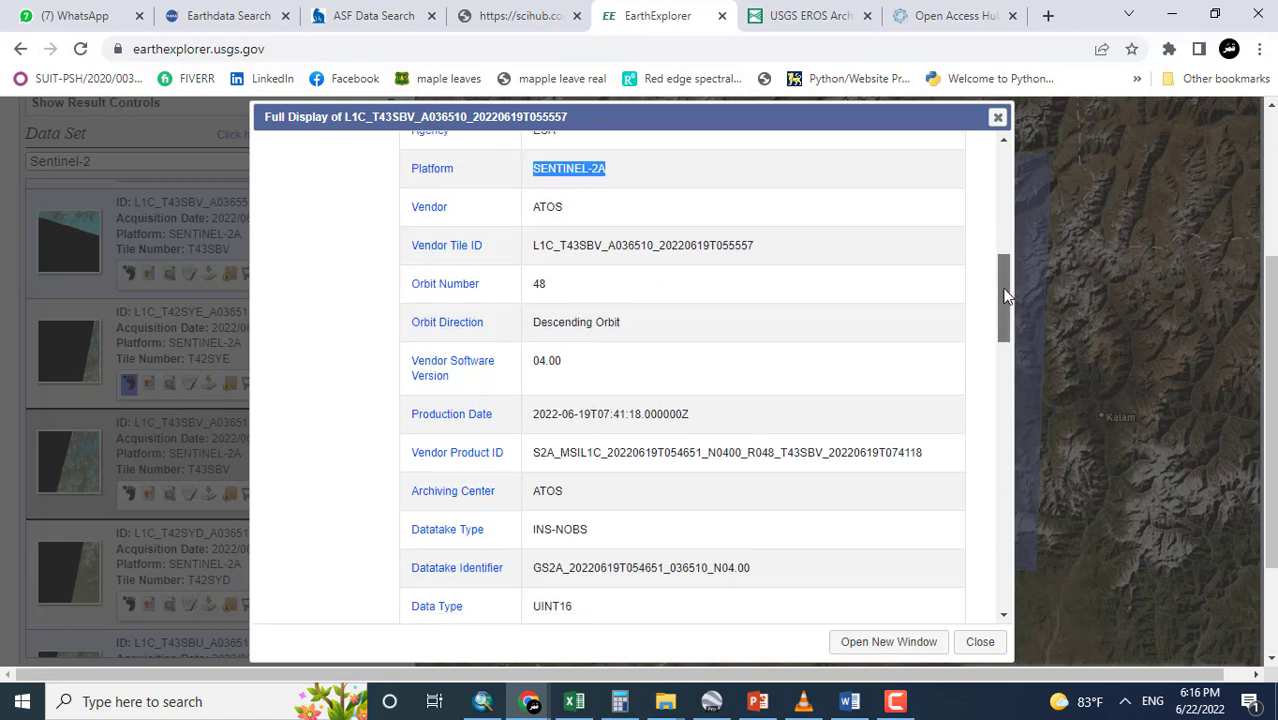
pyautogui.scroll(-3)
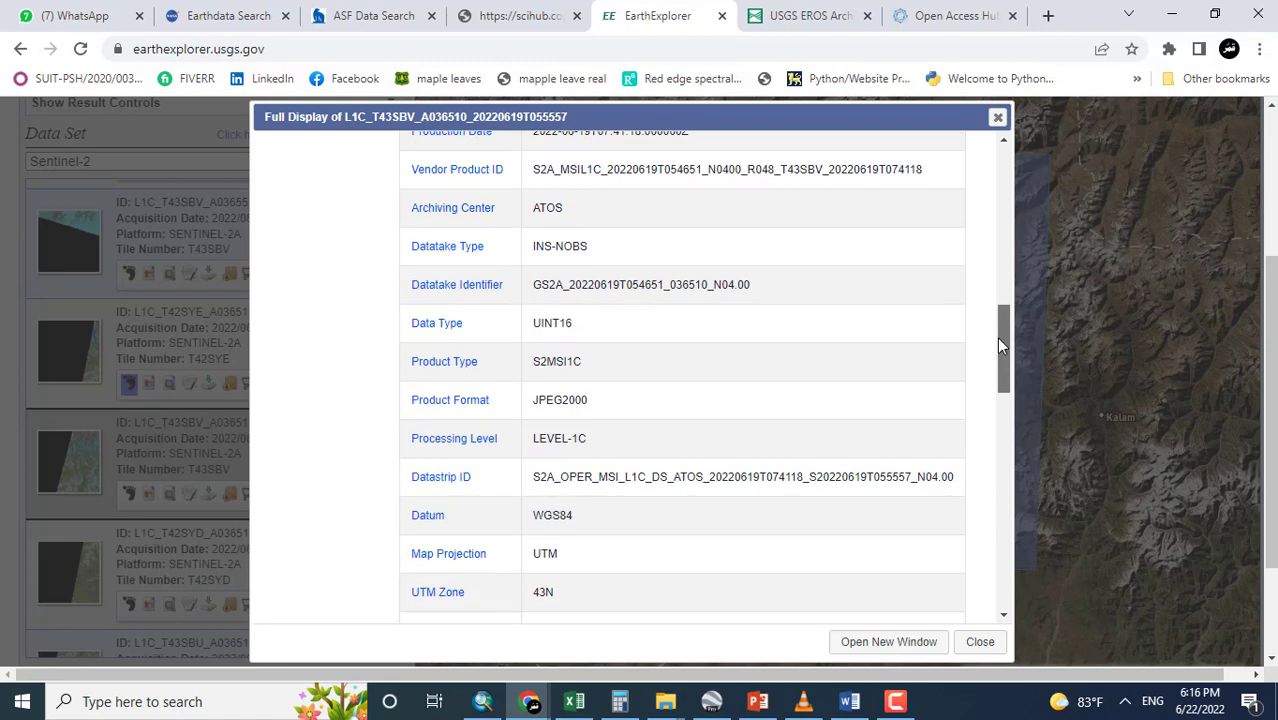
pyautogui.scroll(-3)
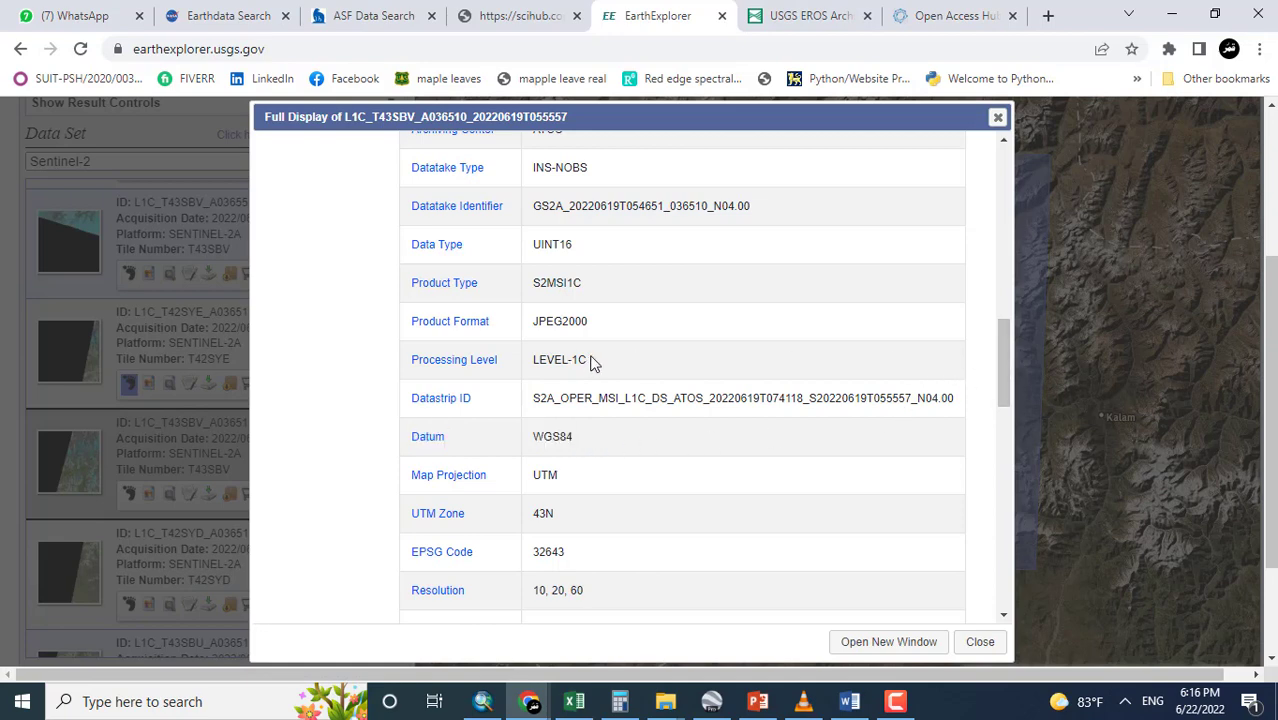
# Highlight LEVEL-1C and the 60 resolution value, then close the metadata display.
pyautogui.doubleClick(559, 359)
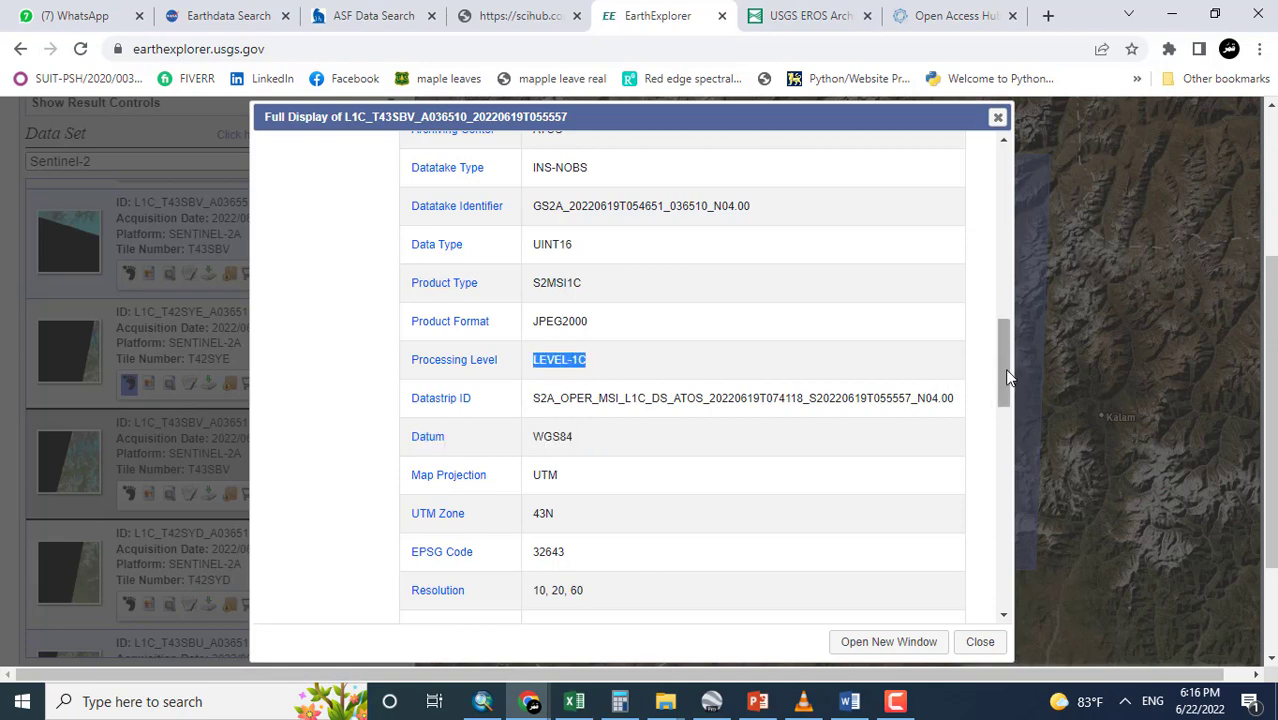
pyautogui.scroll(-3)
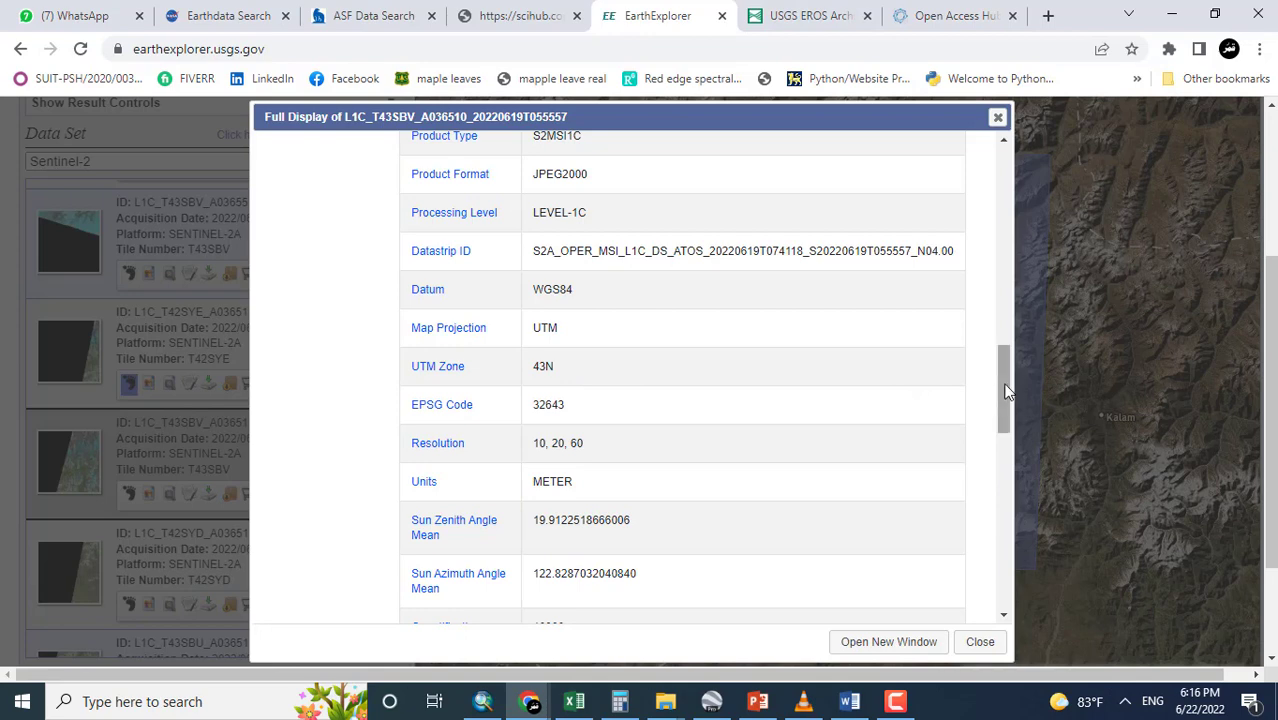
pyautogui.scroll(-3)
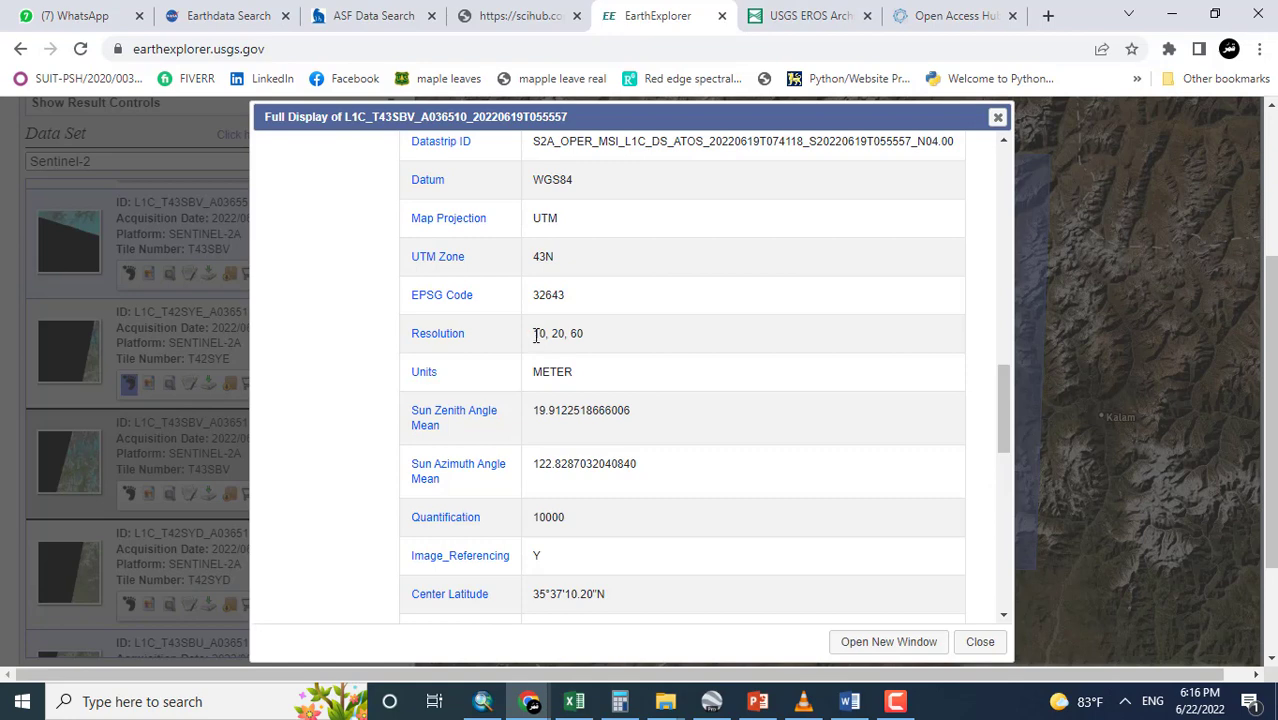
pyautogui.doubleClick(539, 333)
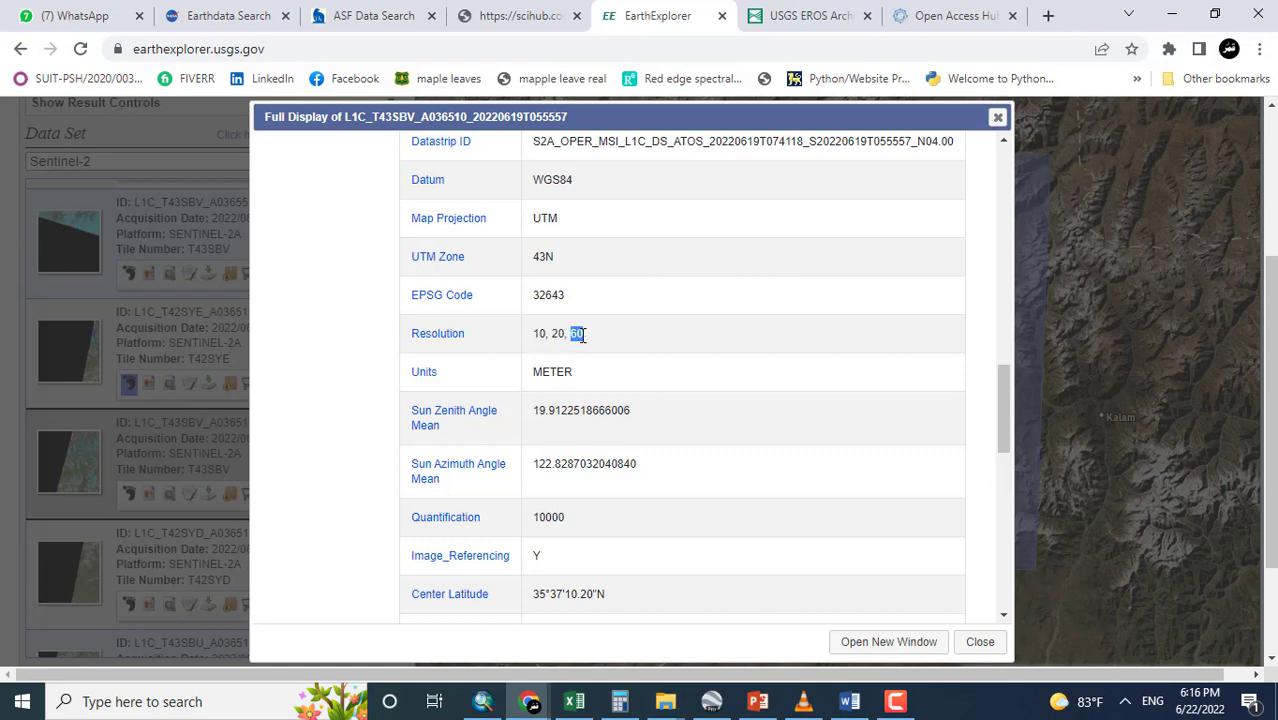
pyautogui.scroll(-3)
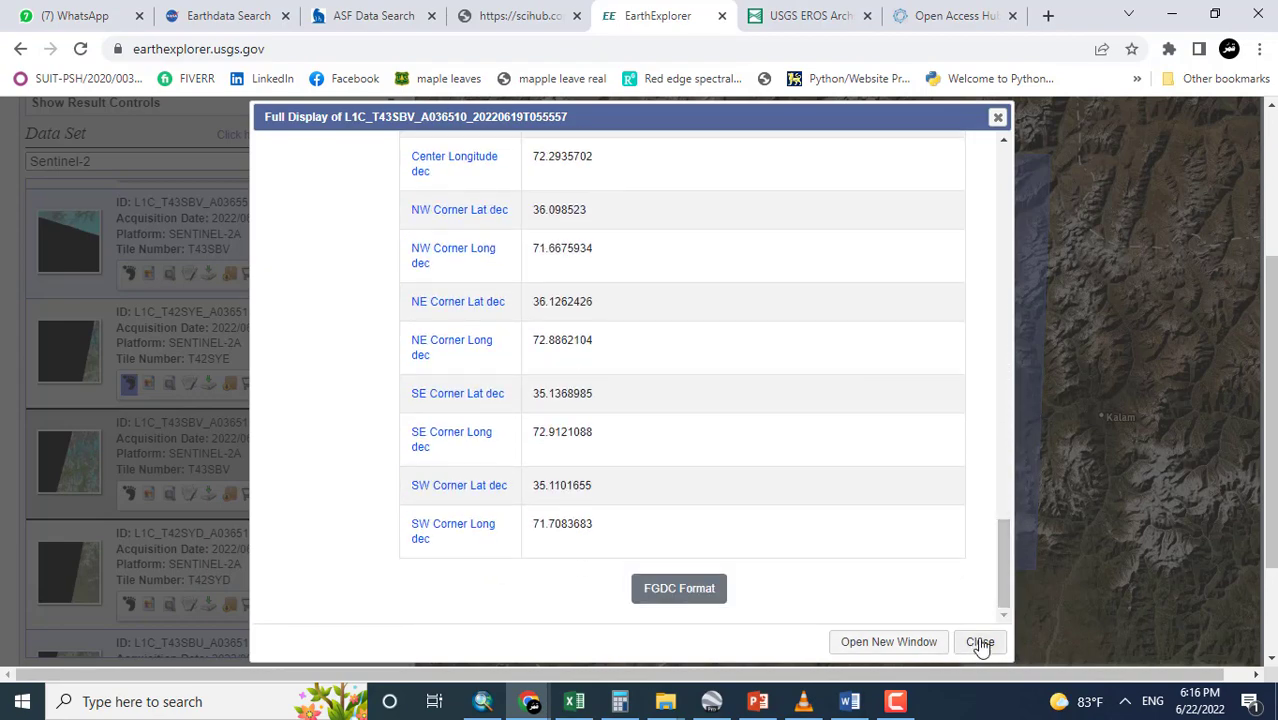
pyautogui.click(979, 642)
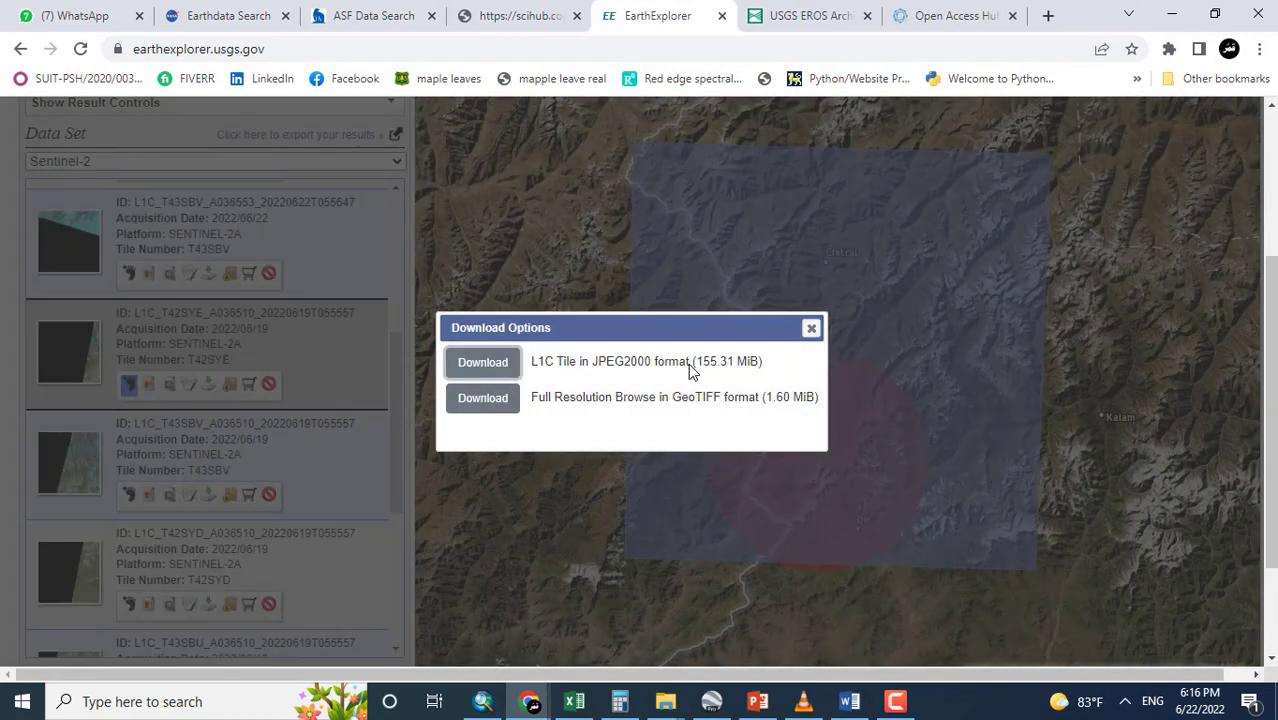
pyautogui.moveTo(675, 397)
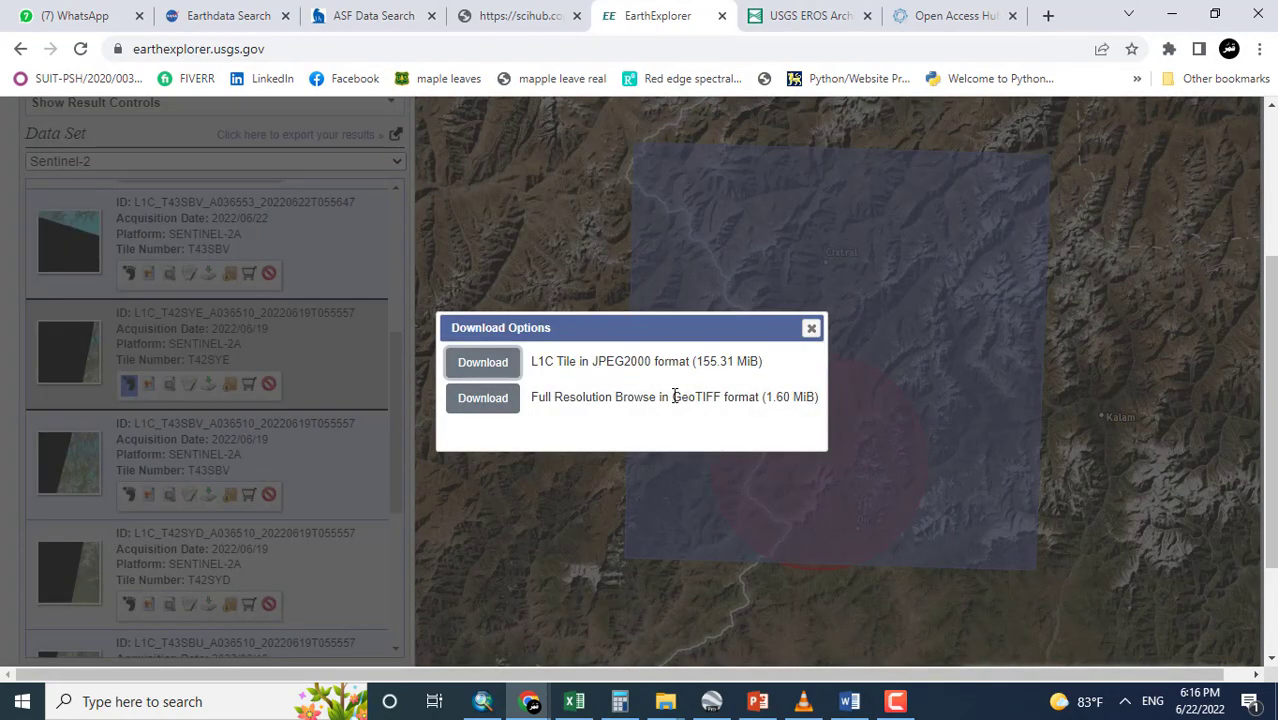
# Mark the GeoTIFF browse and JPEG2000 L1C tile formats in the T42SYE download options.
pyautogui.doubleClick(695, 397)
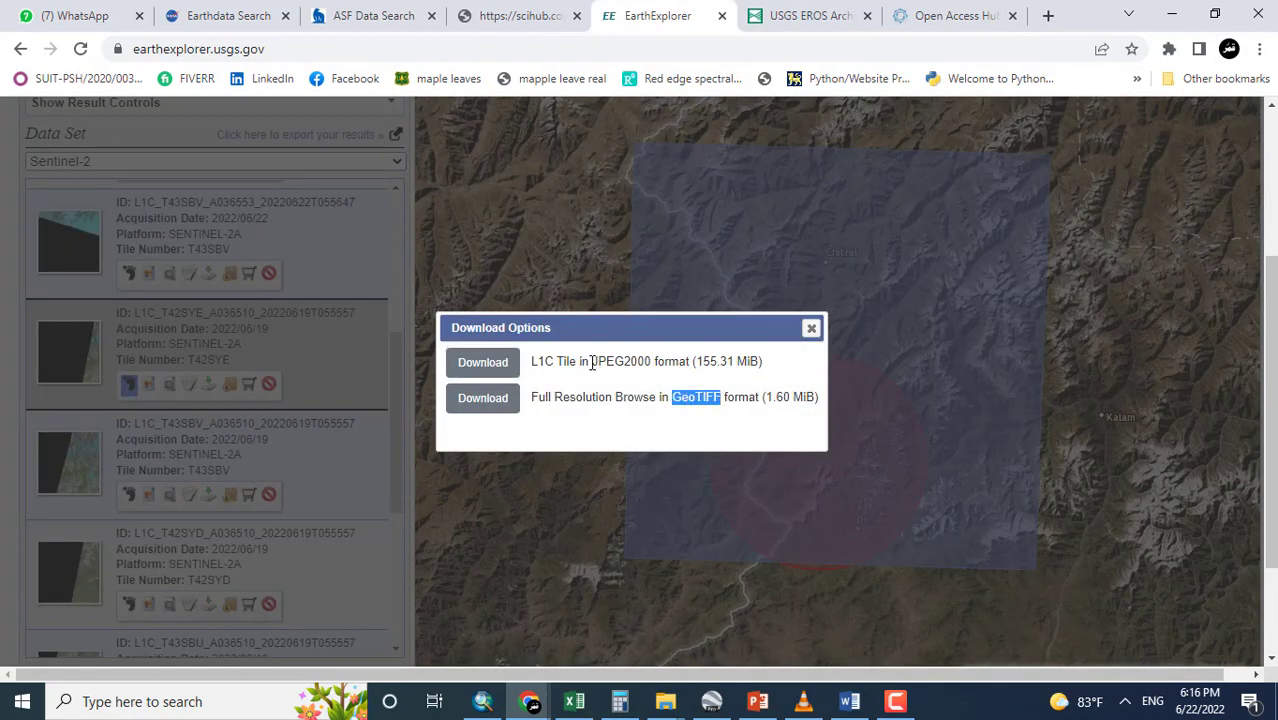
pyautogui.doubleClick(621, 361)
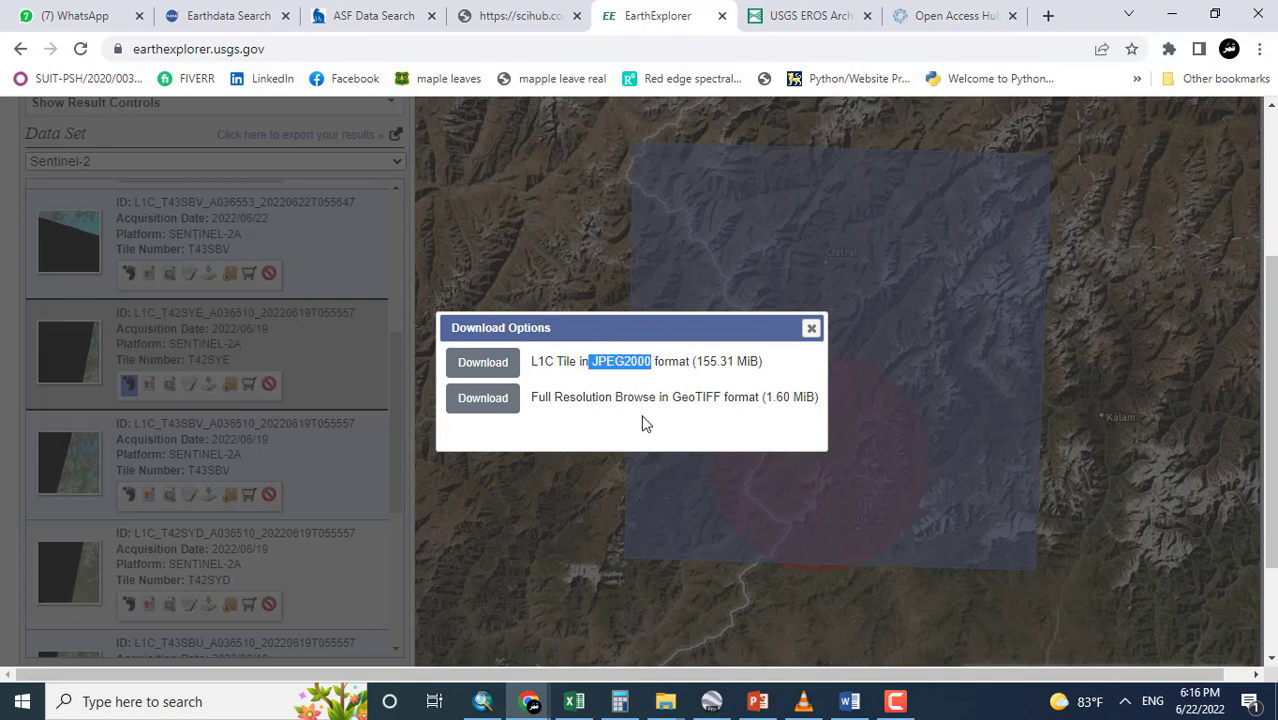
pyautogui.moveTo(580, 399)
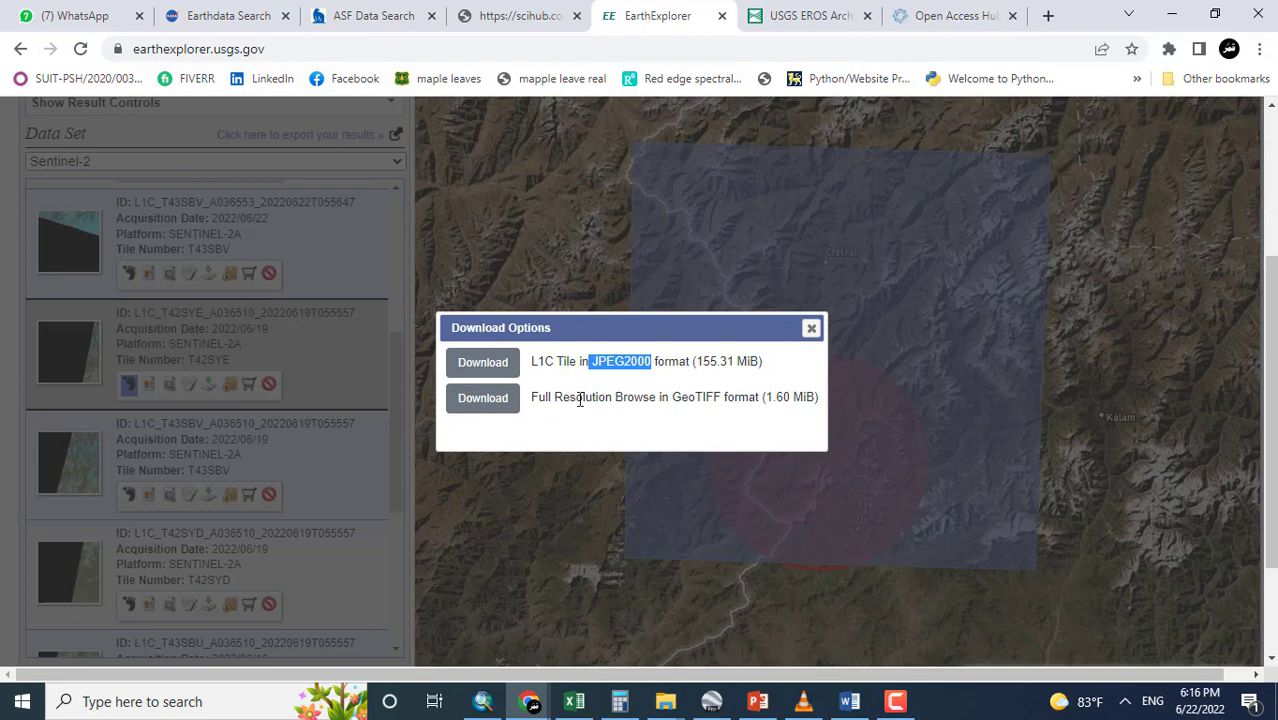
pyautogui.moveTo(483, 362)
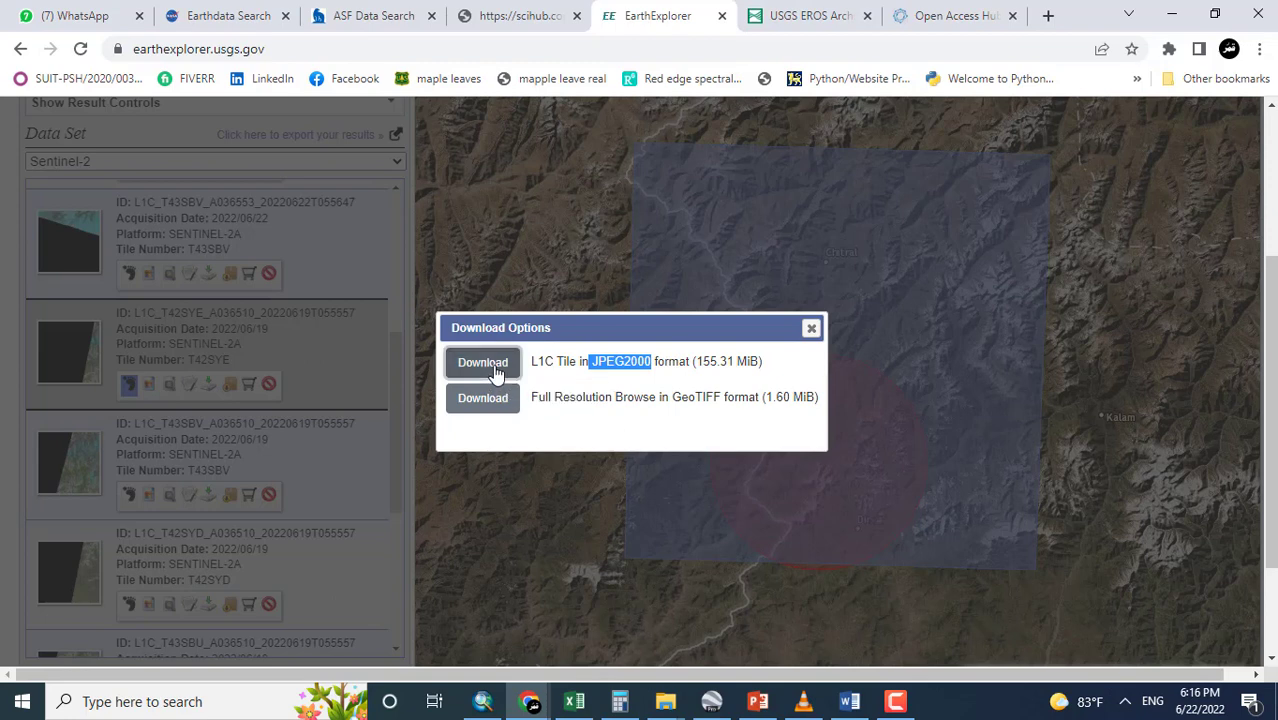
pyautogui.click(482, 361)
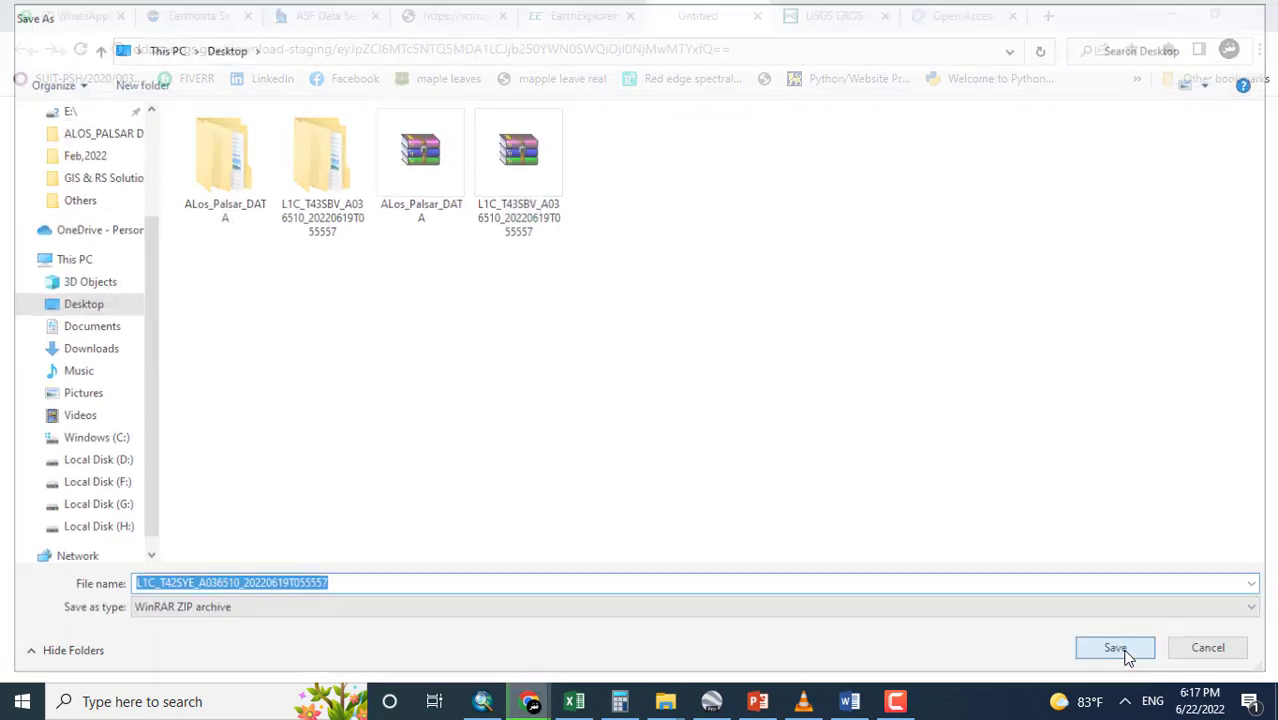
pyautogui.click(1115, 647)
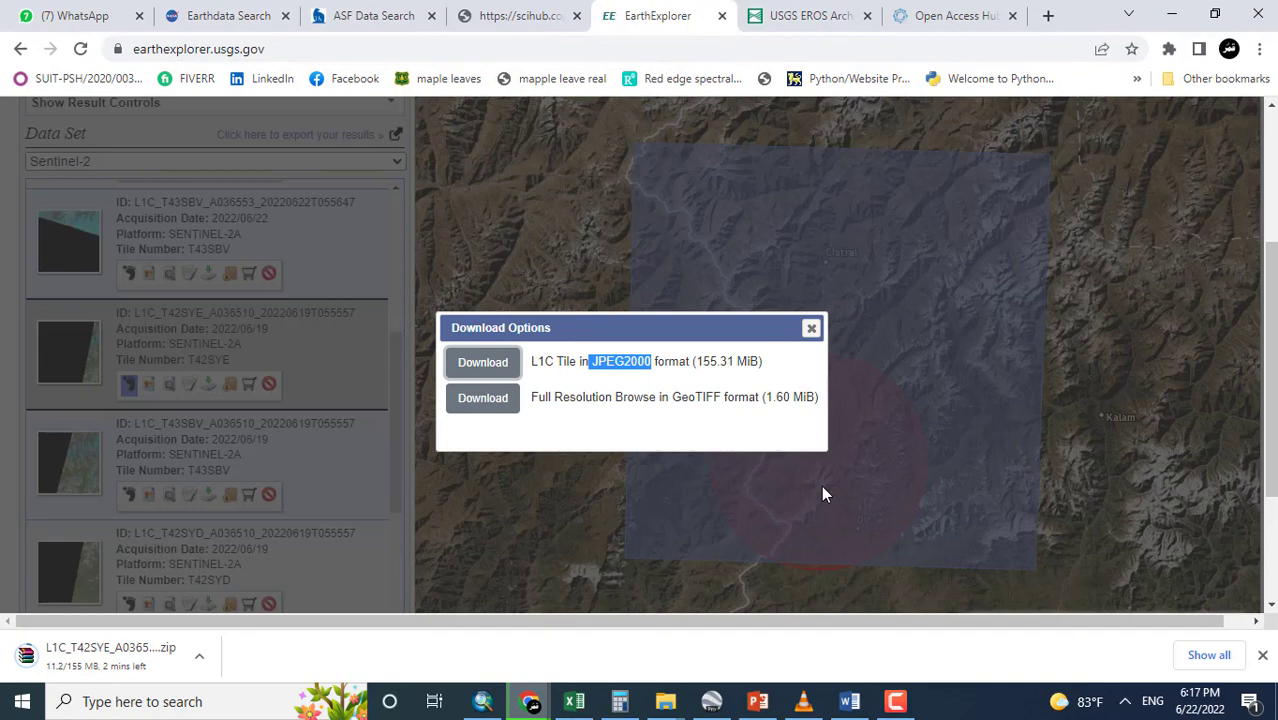
pyautogui.click(811, 328)
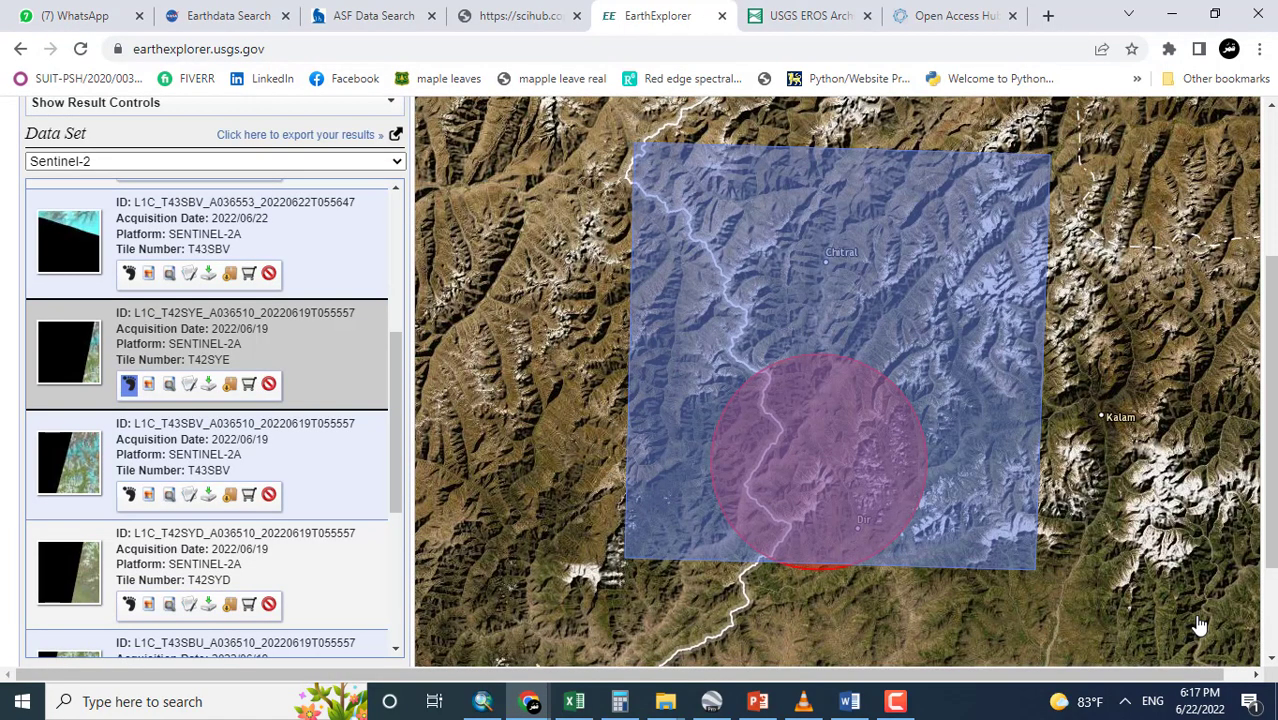
pyautogui.moveTo(656, 600)
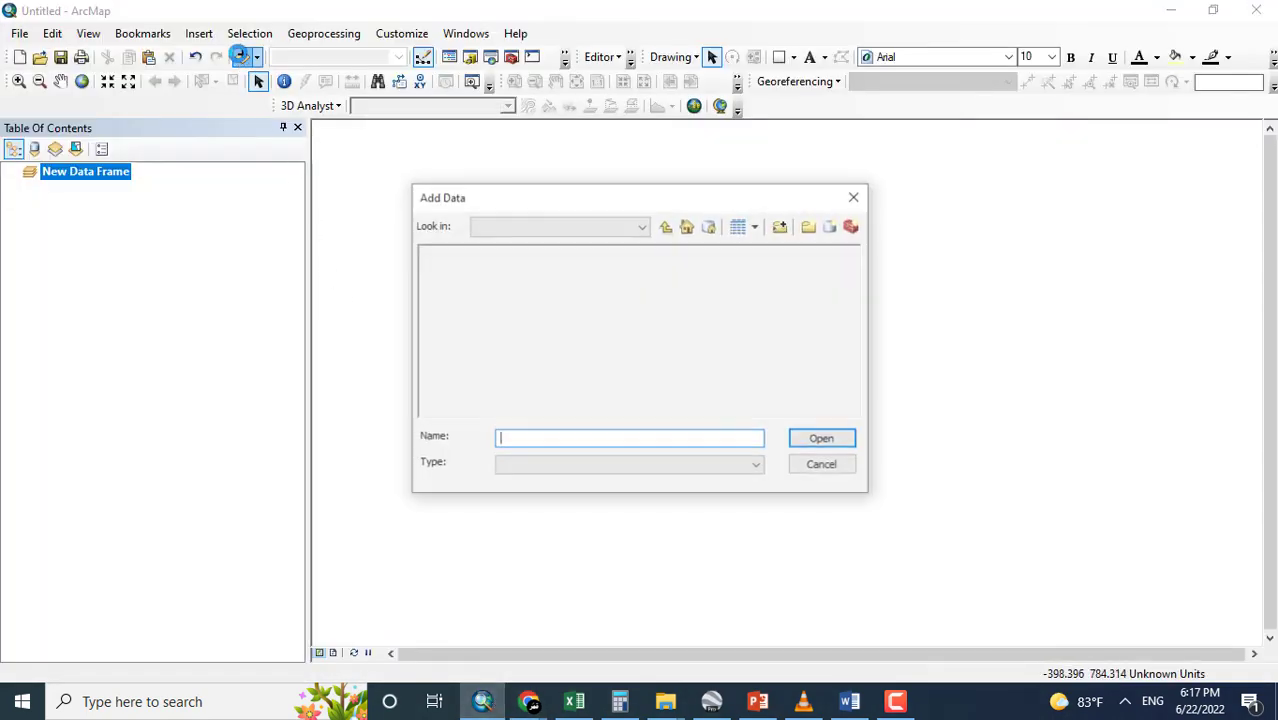
# Add the T43SBV B04, B03 and B02 .jp2 files from IMG_DATA to the map.
pyautogui.click(558, 225)
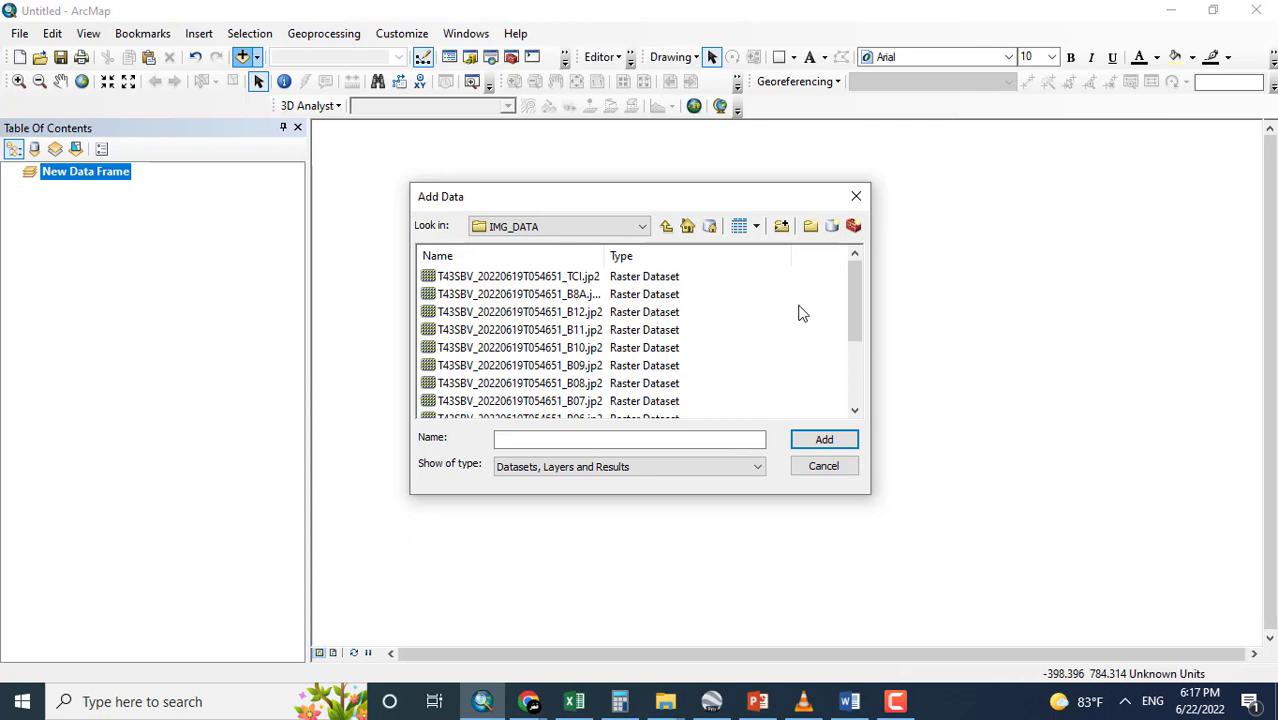
pyautogui.scroll(-3)
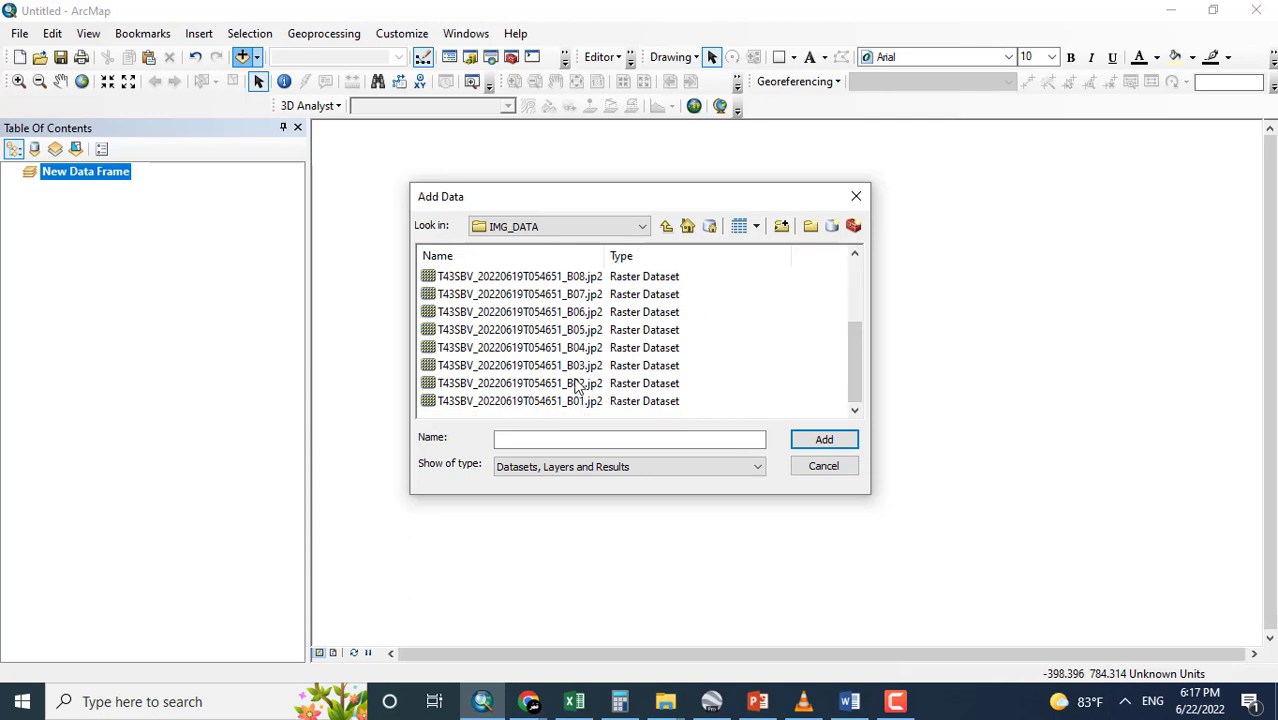
pyautogui.click(518, 347)
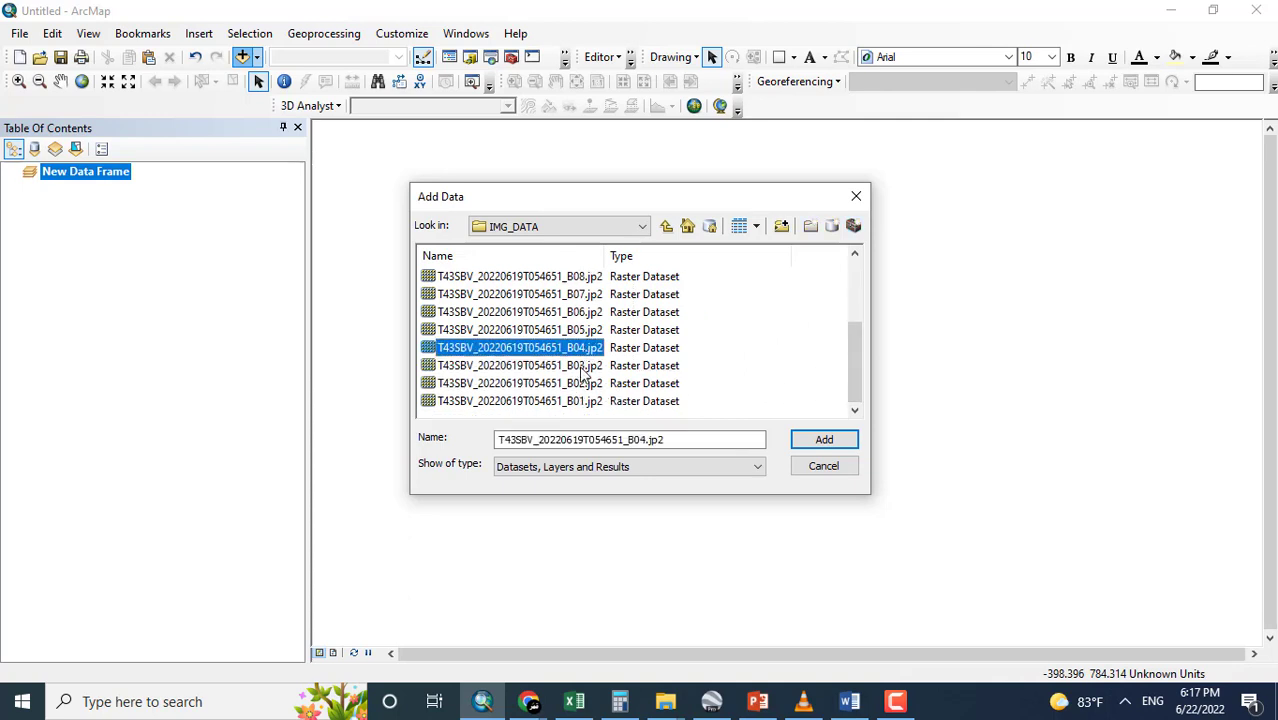
pyautogui.click(519, 383)
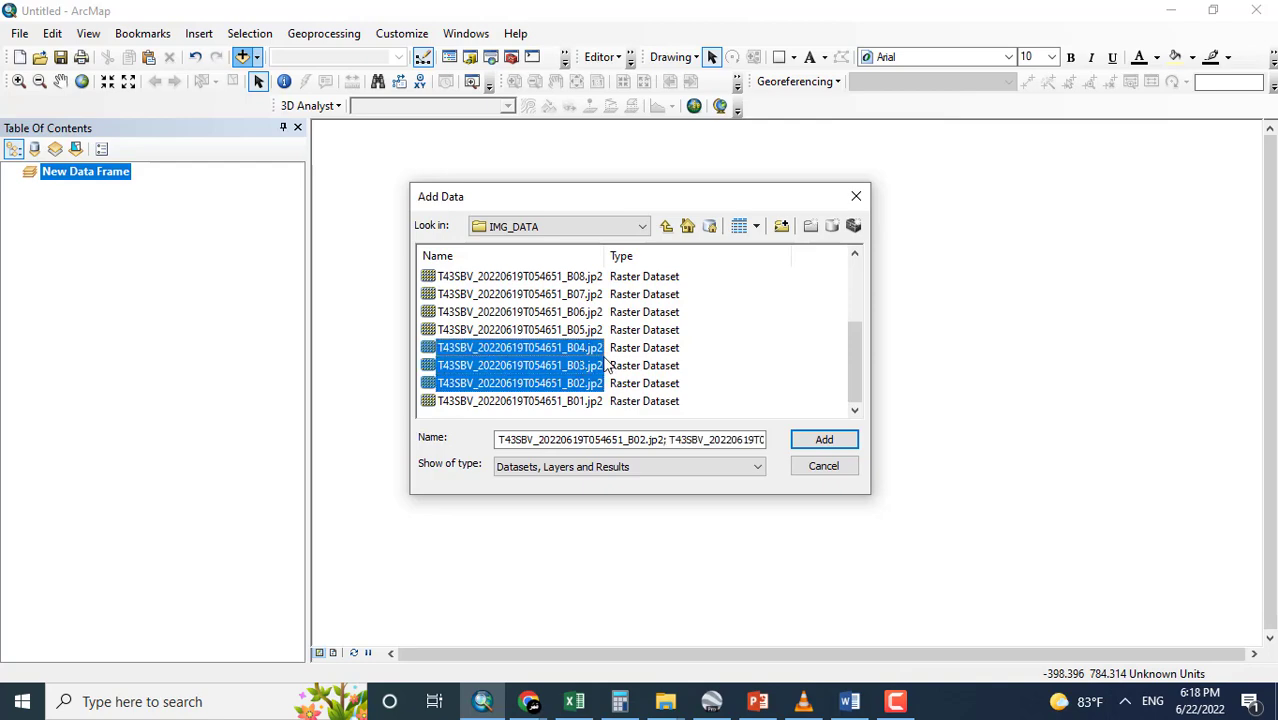
pyautogui.click(823, 439)
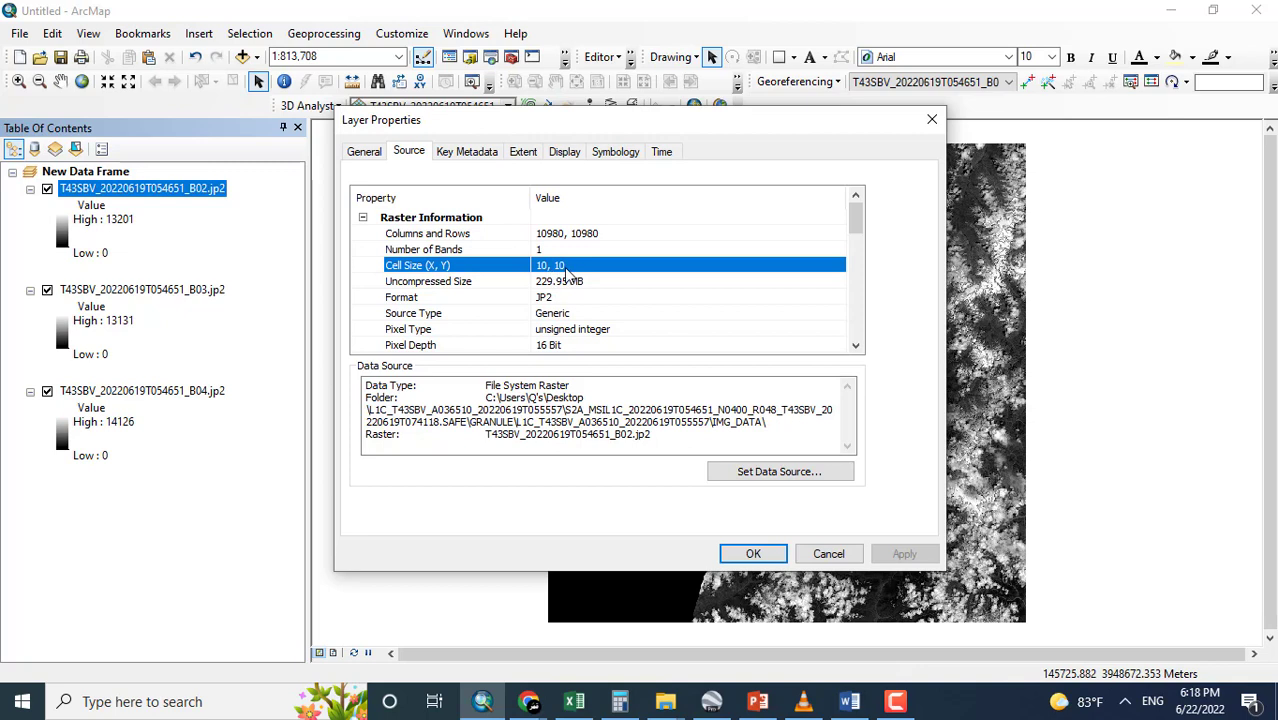
# Close B02's properties, then confirm the B03 layer has 10 m cells over 10980 by 10980.
pyautogui.click(560, 265)
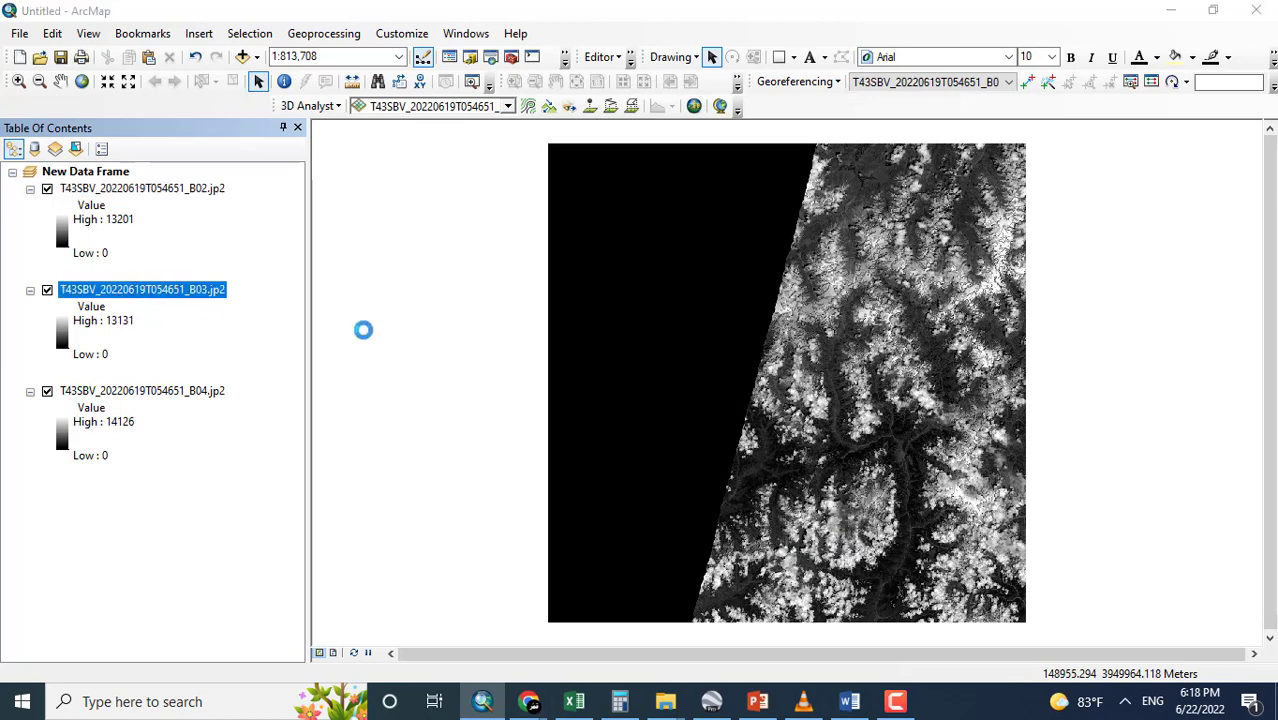
pyautogui.doubleClick(142, 289)
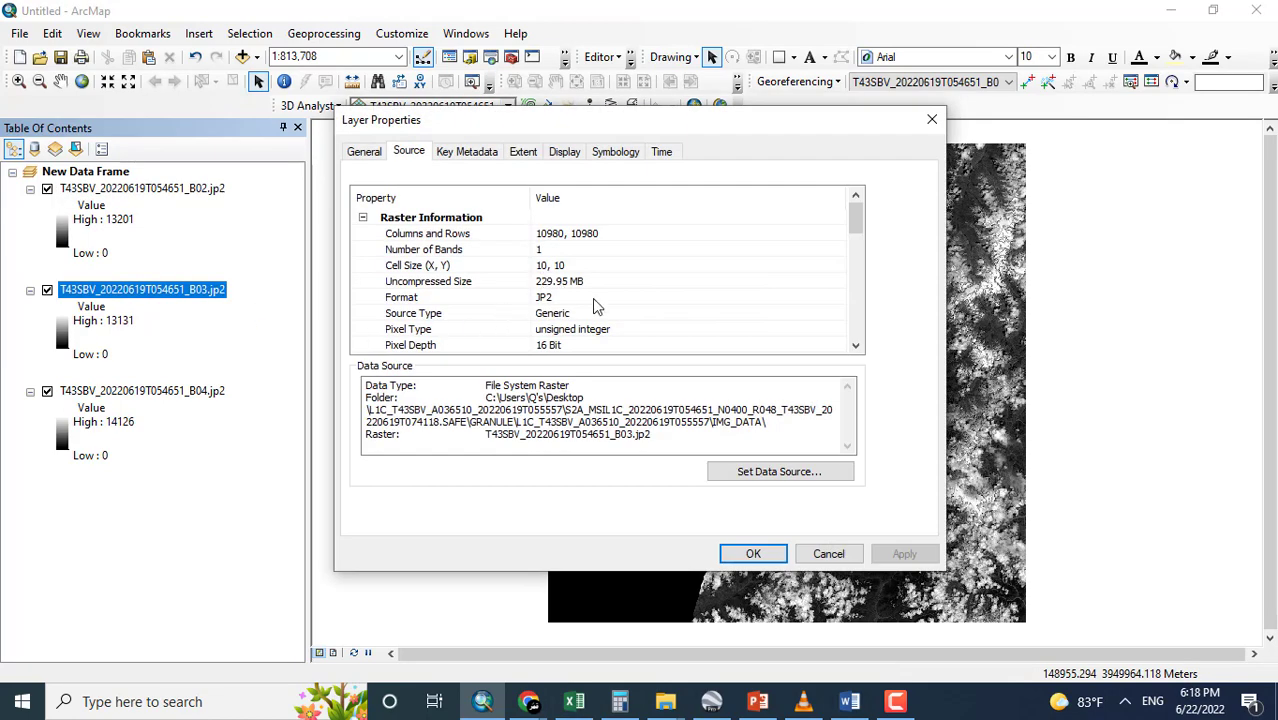
pyautogui.click(753, 553)
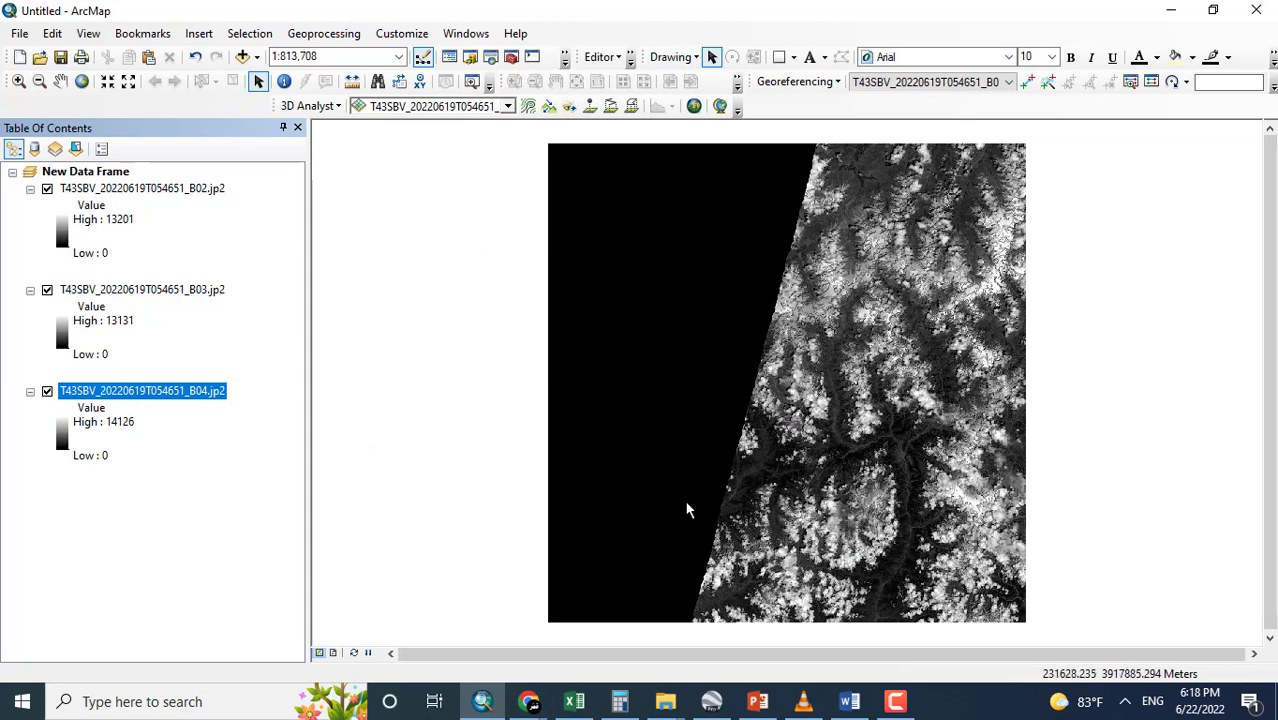
pyautogui.moveTo(233, 123)
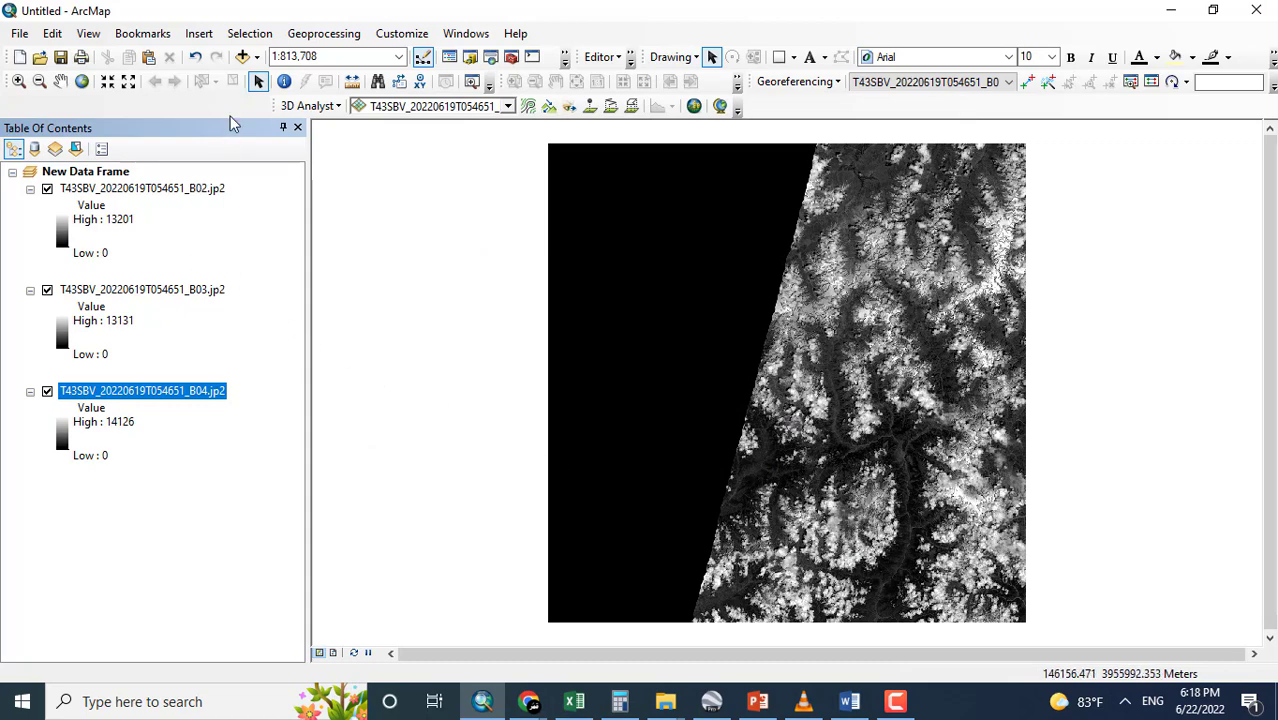
# Add the B12 .jp2 band and confirm 20 m cells over 5490 by 5490.
pyautogui.click(241, 57)
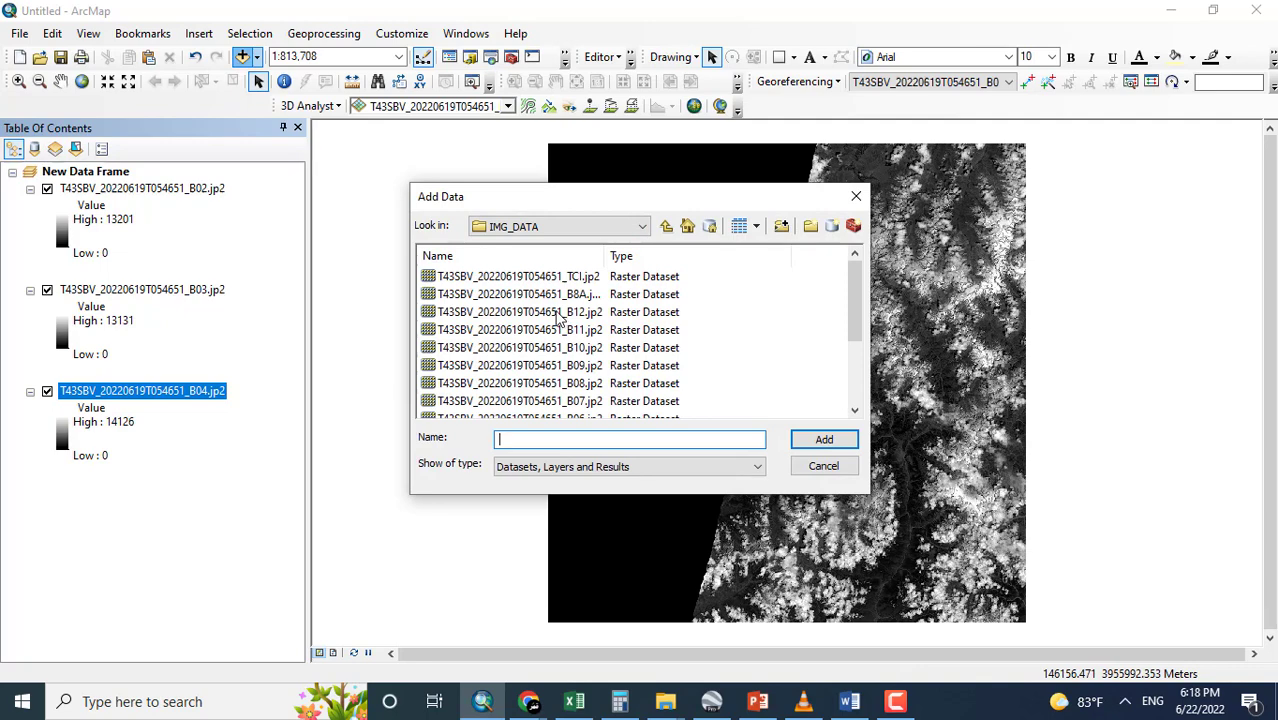
pyautogui.click(823, 439)
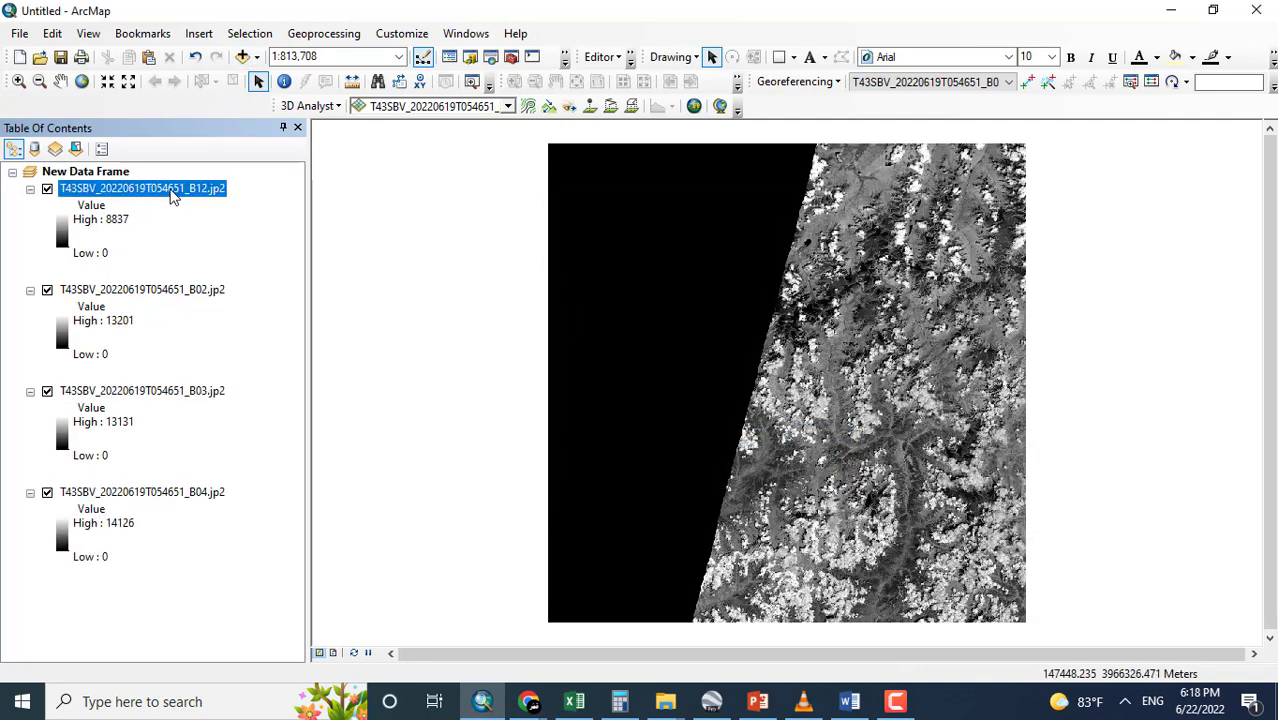
pyautogui.doubleClick(142, 188)
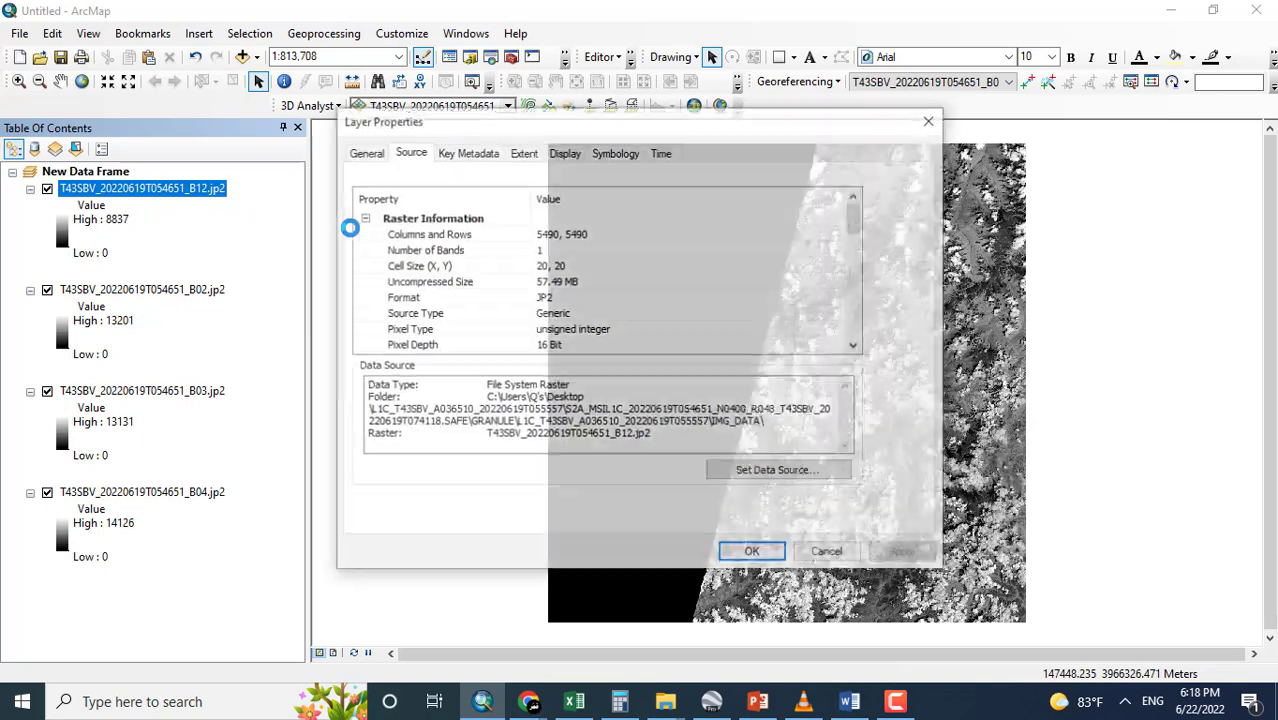
pyautogui.click(417, 265)
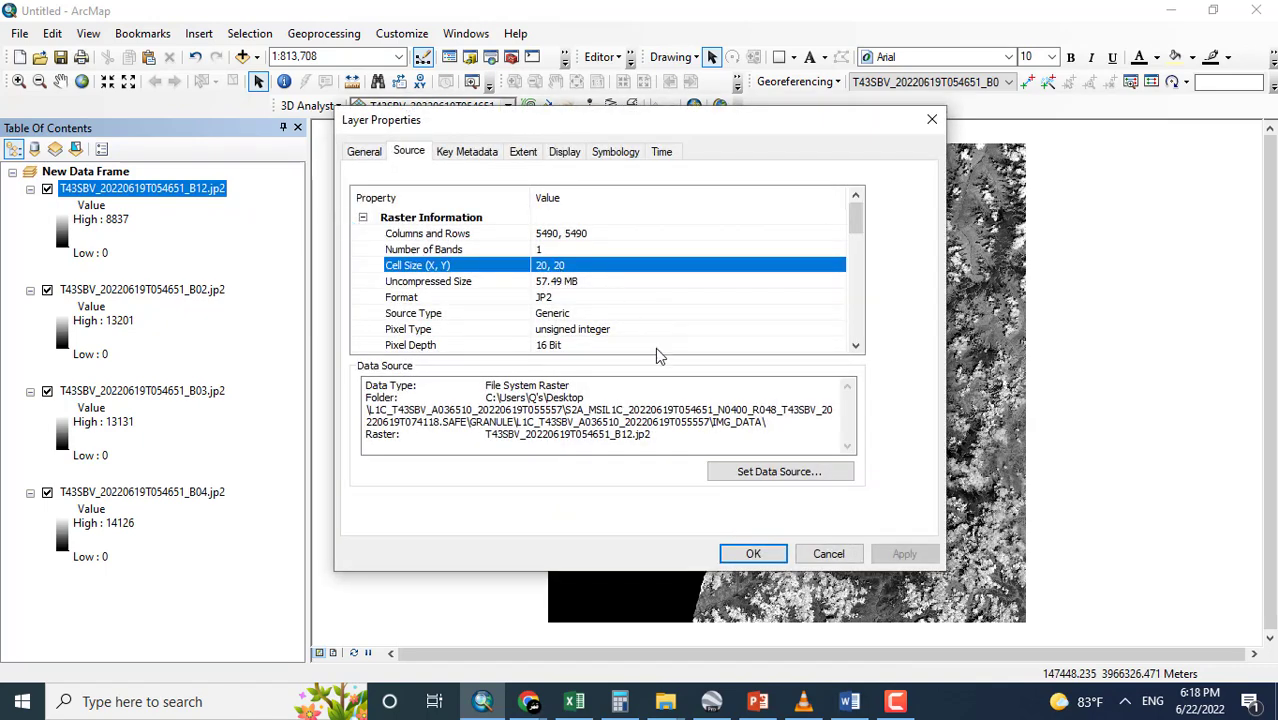
pyautogui.click(753, 553)
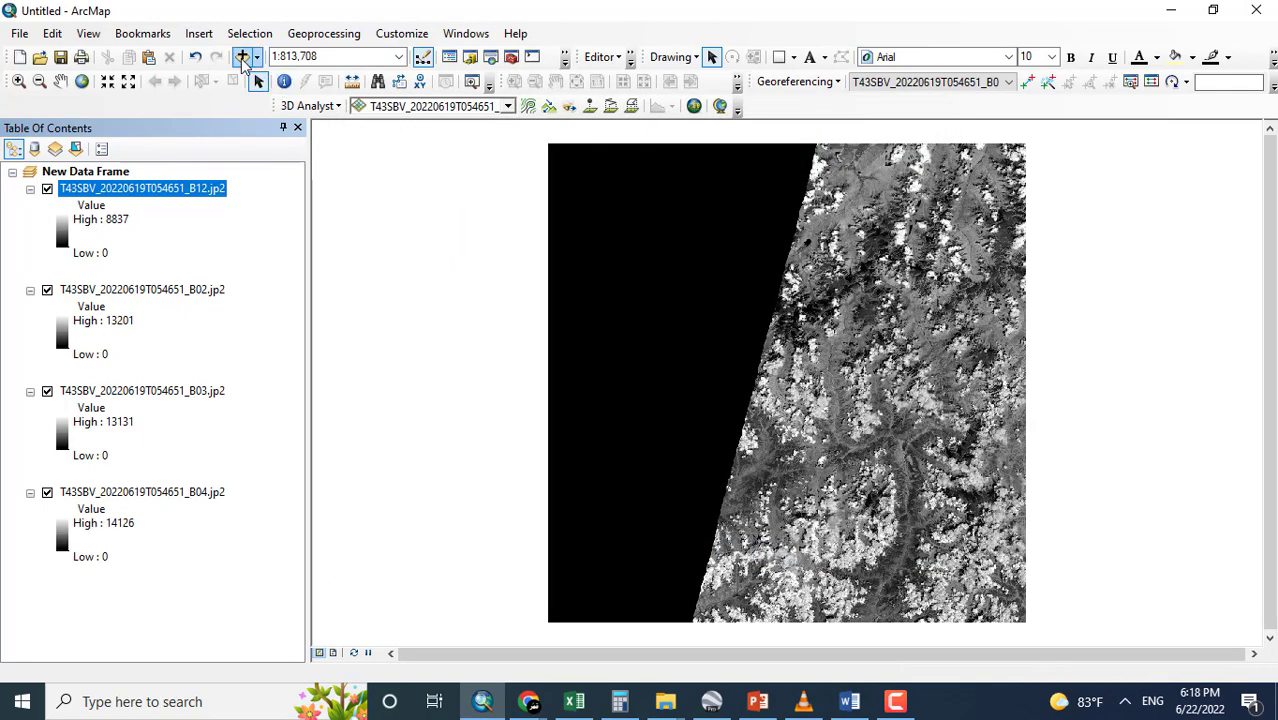
# Add the B01 .jp2 band and confirm 60 m cells over 1830 by 1830.
pyautogui.click(242, 57)
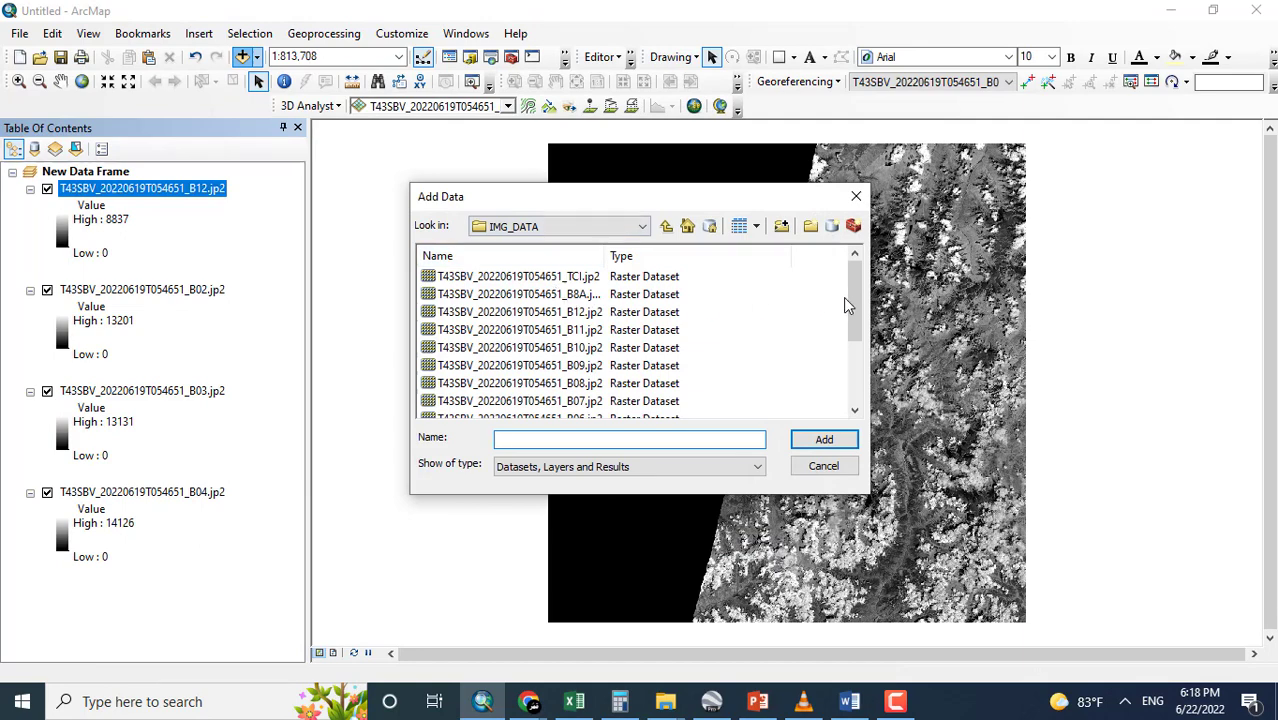
pyautogui.click(824, 439)
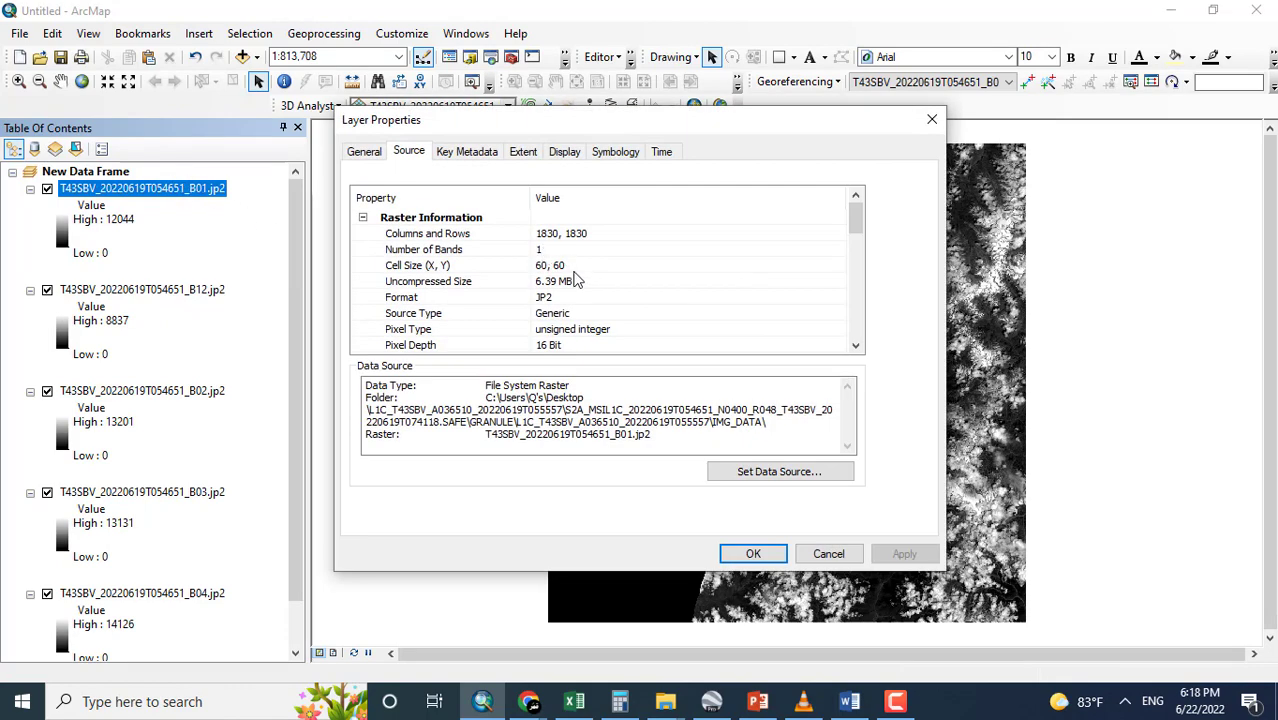
pyautogui.doubleClick(555, 265)
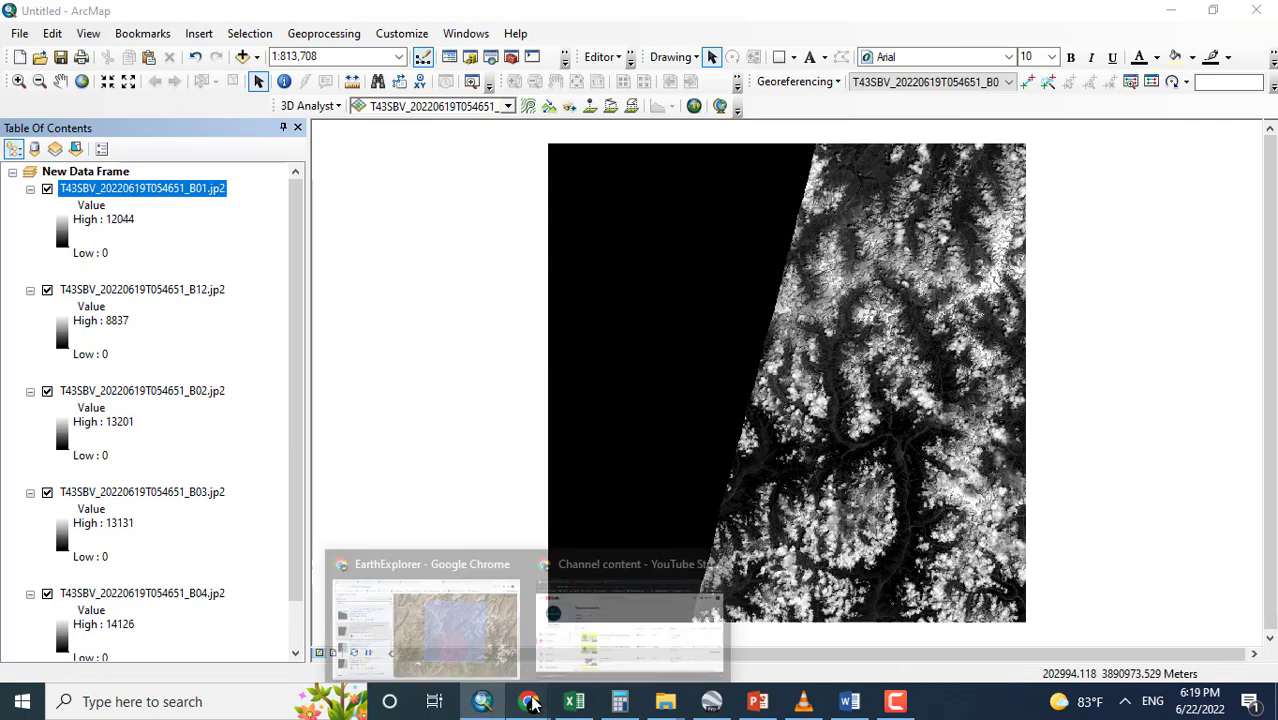
# Bring up Chrome, view the Copernicus and ASF Data Search pages, then EarthExplorer's results.
pyautogui.click(530, 701)
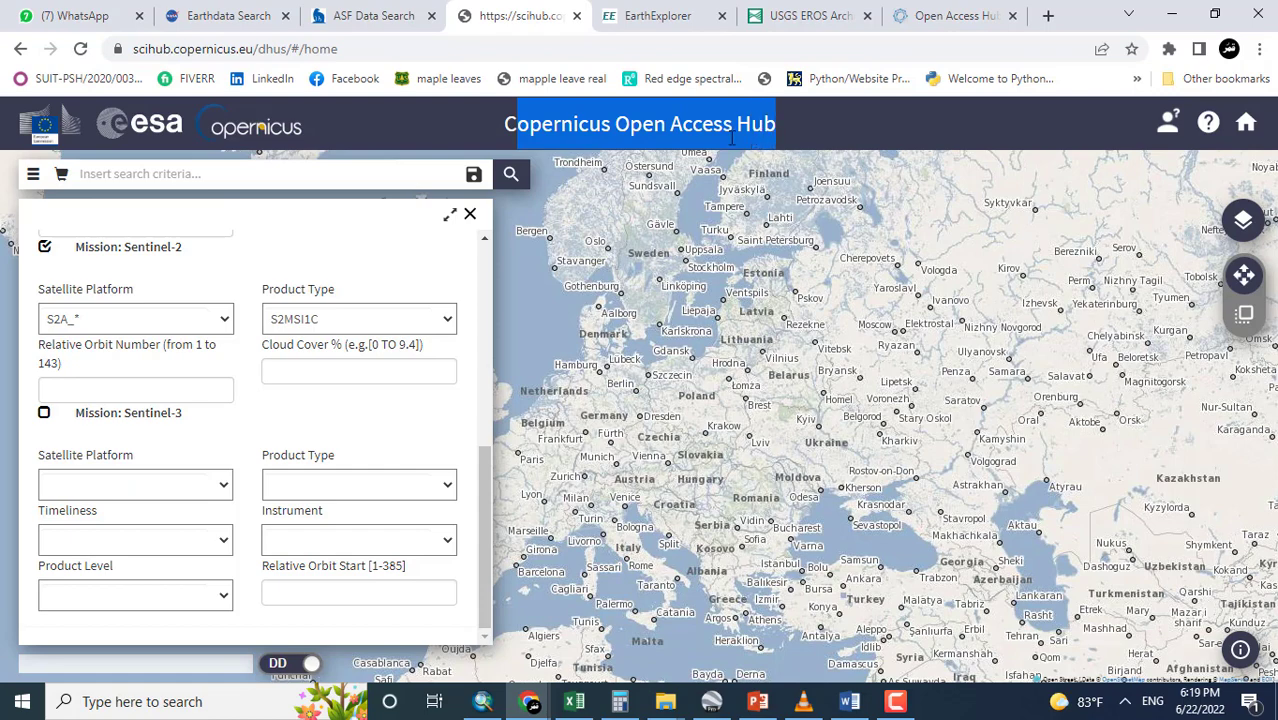
pyautogui.click(373, 15)
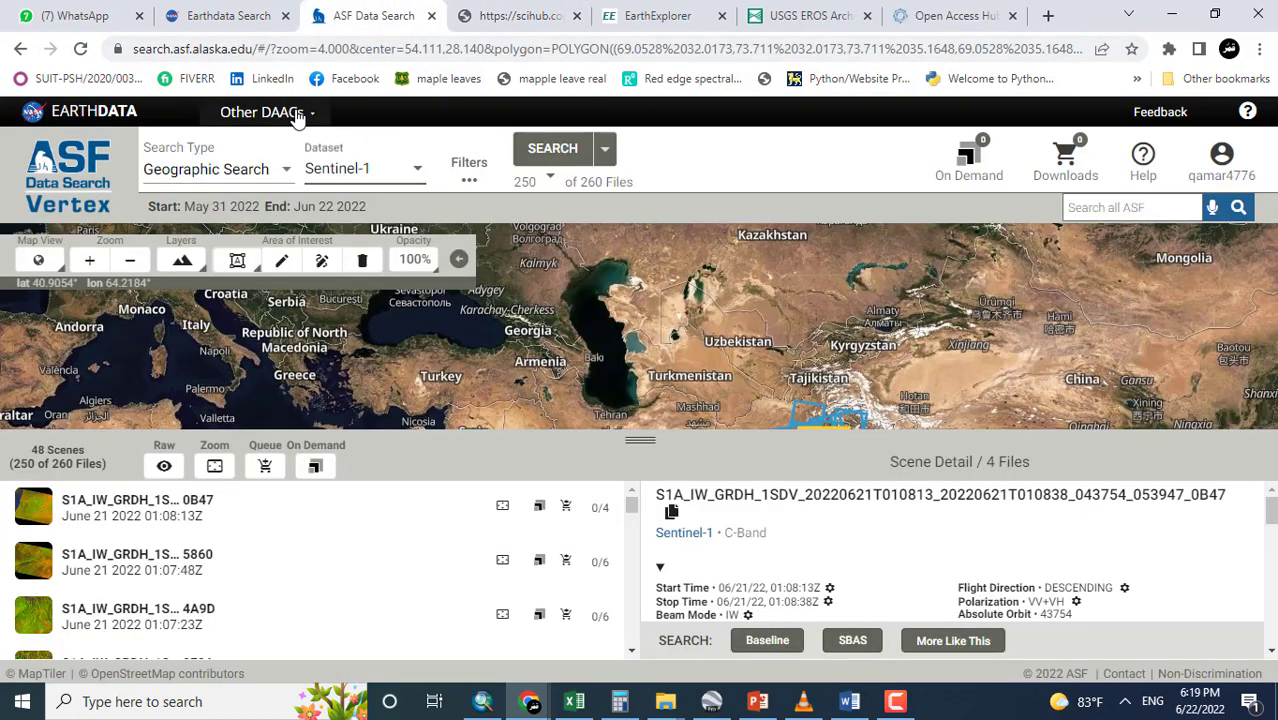
pyautogui.moveTo(657, 15)
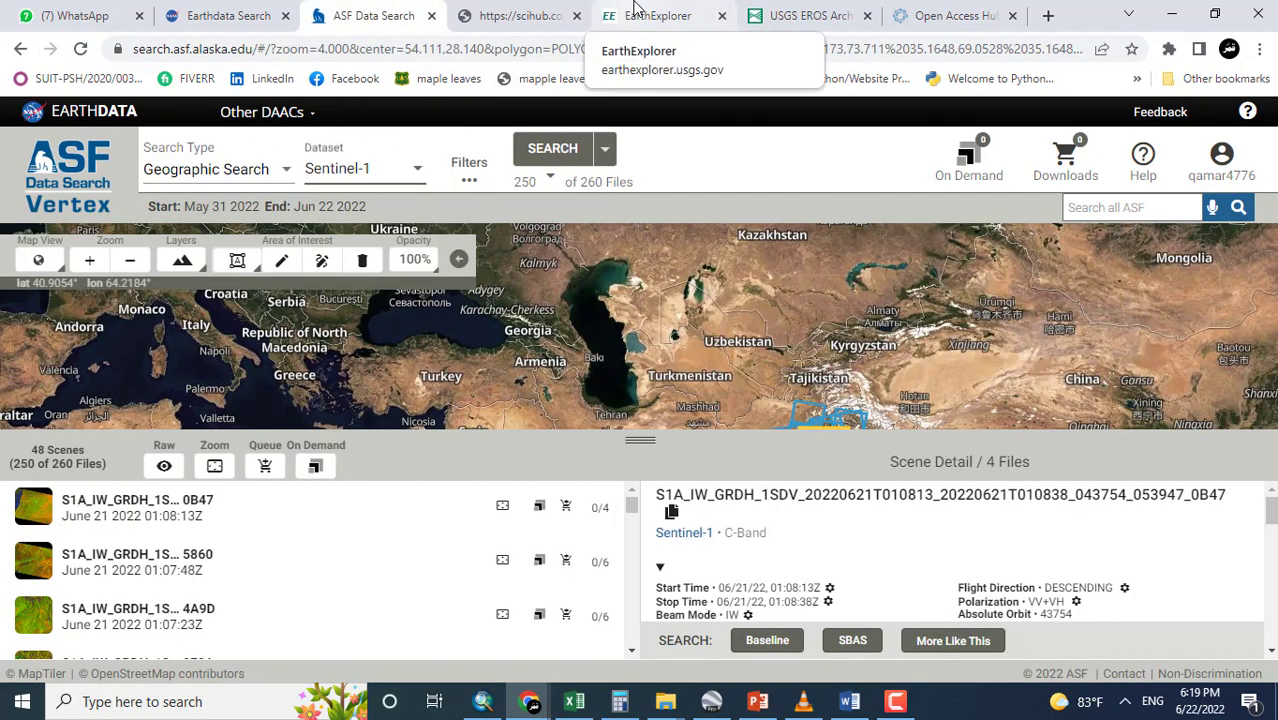
pyautogui.click(657, 15)
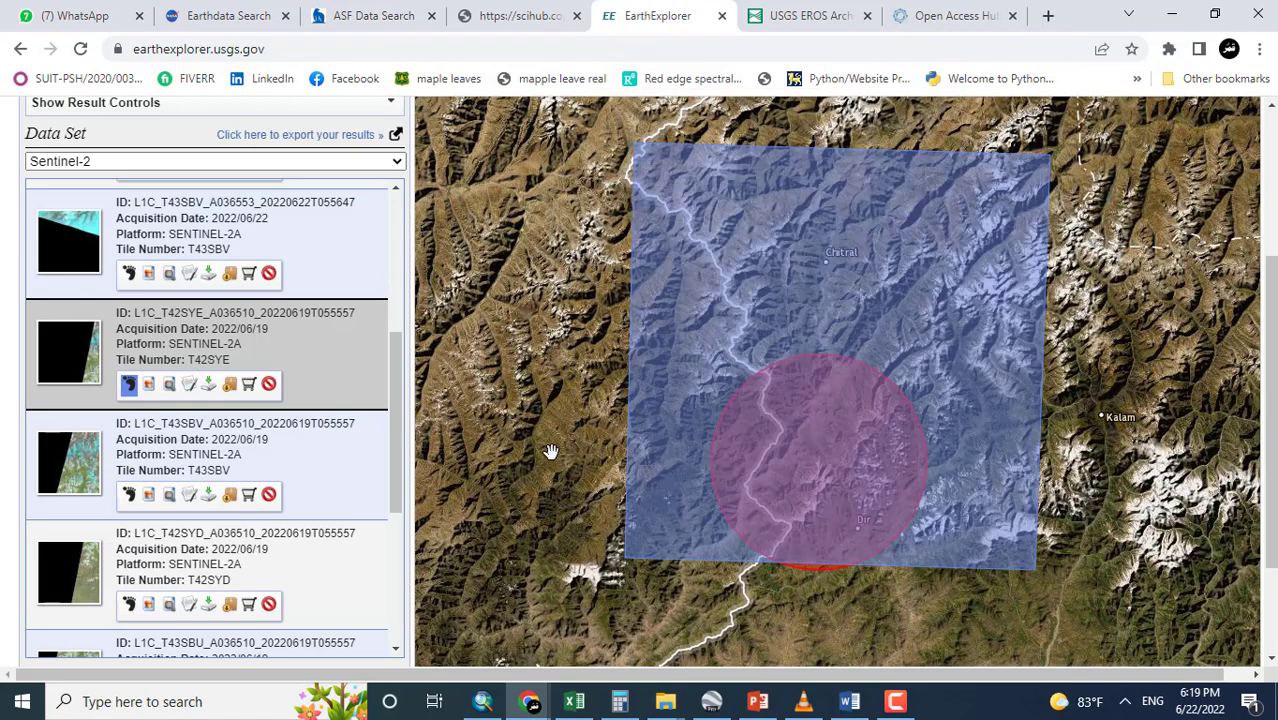
pyautogui.moveTo(547, 575)
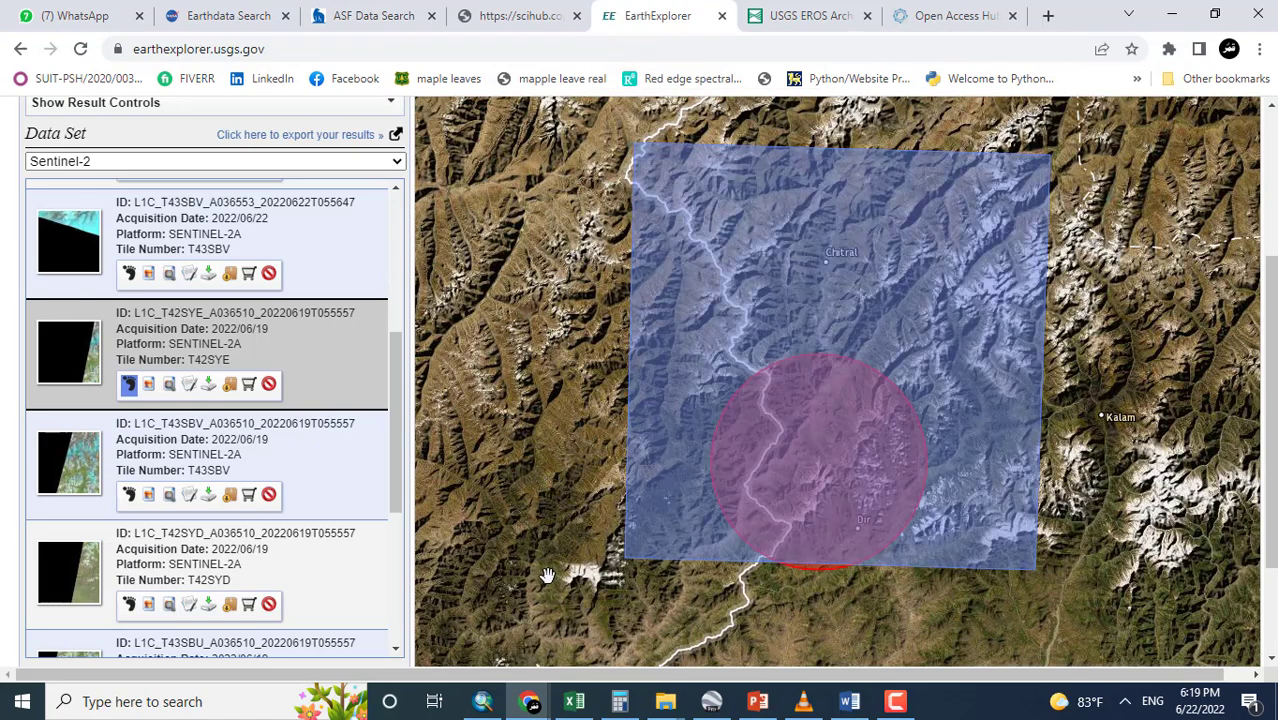
pyautogui.moveTo(837, 598)
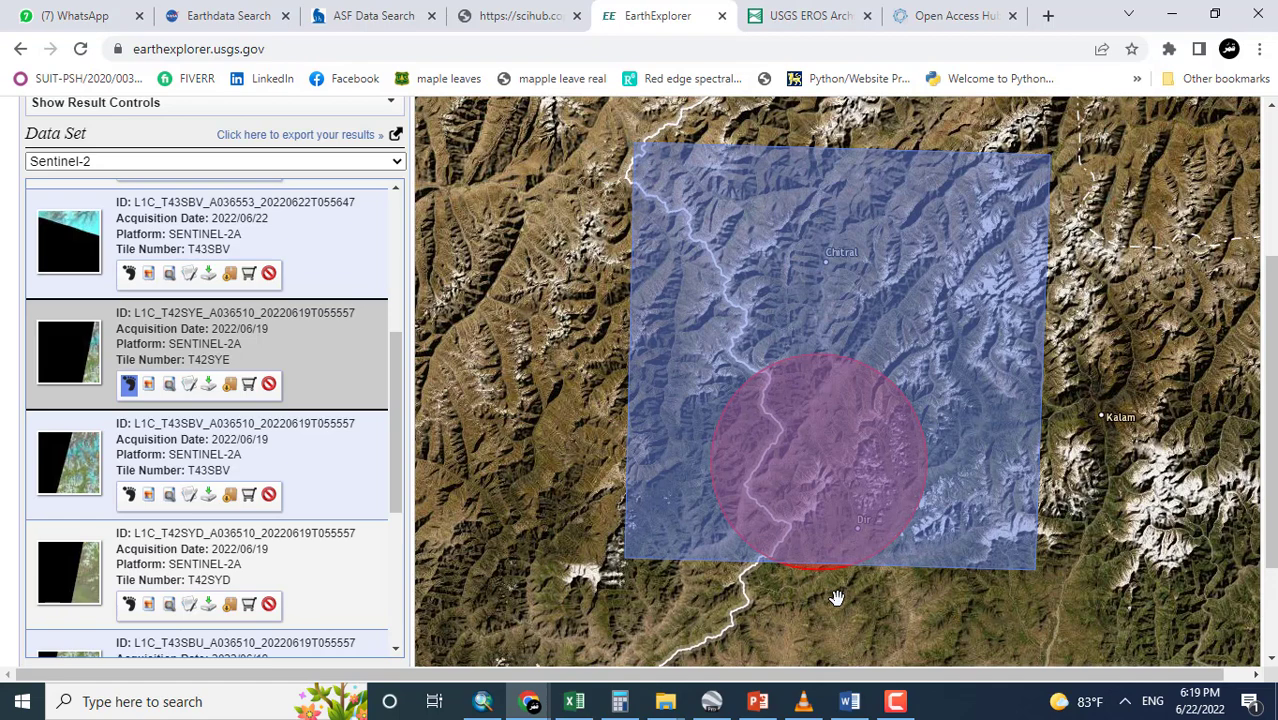